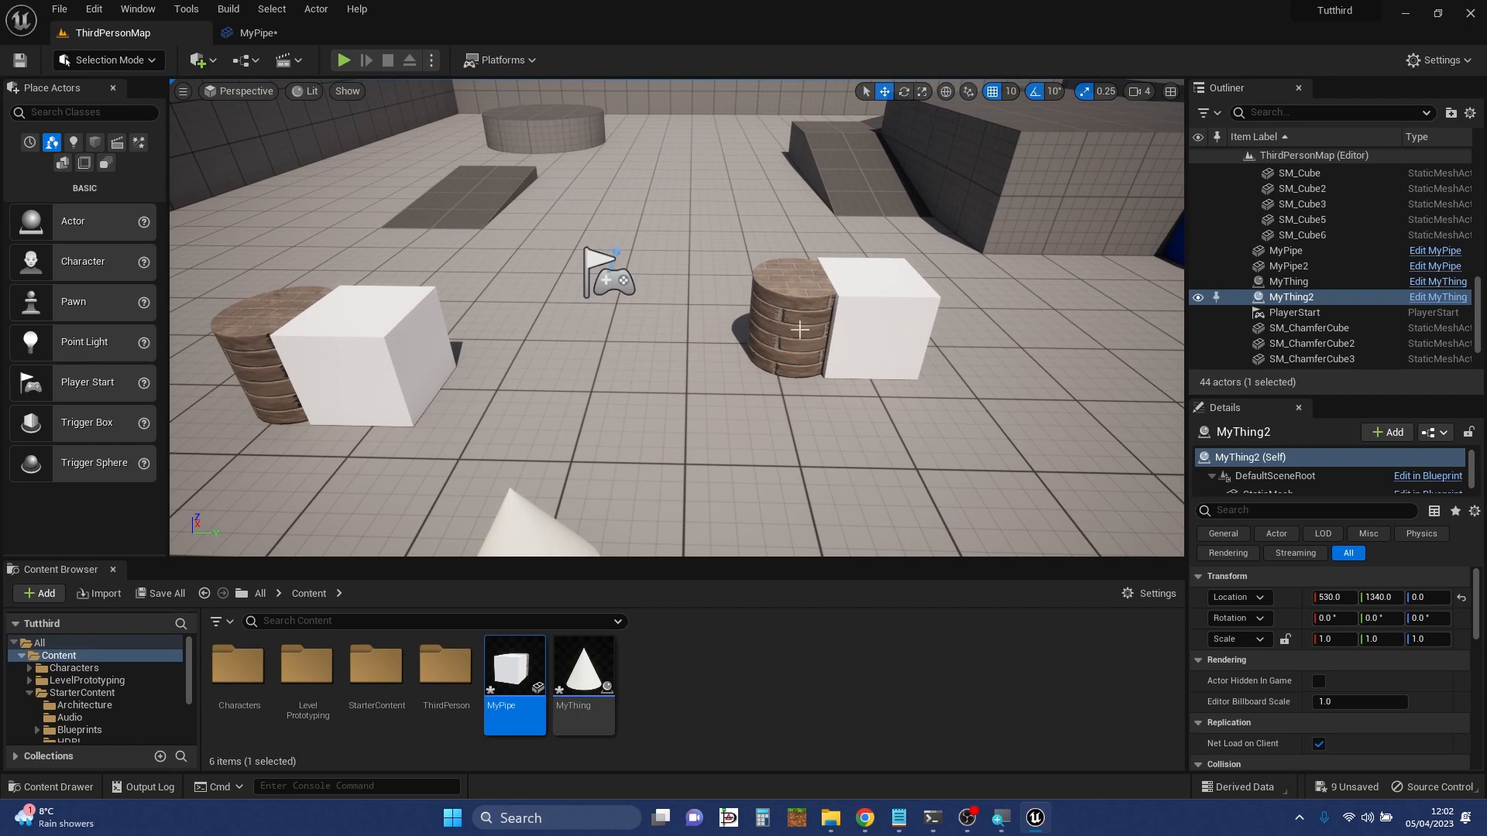
mouse_move(852, 291)
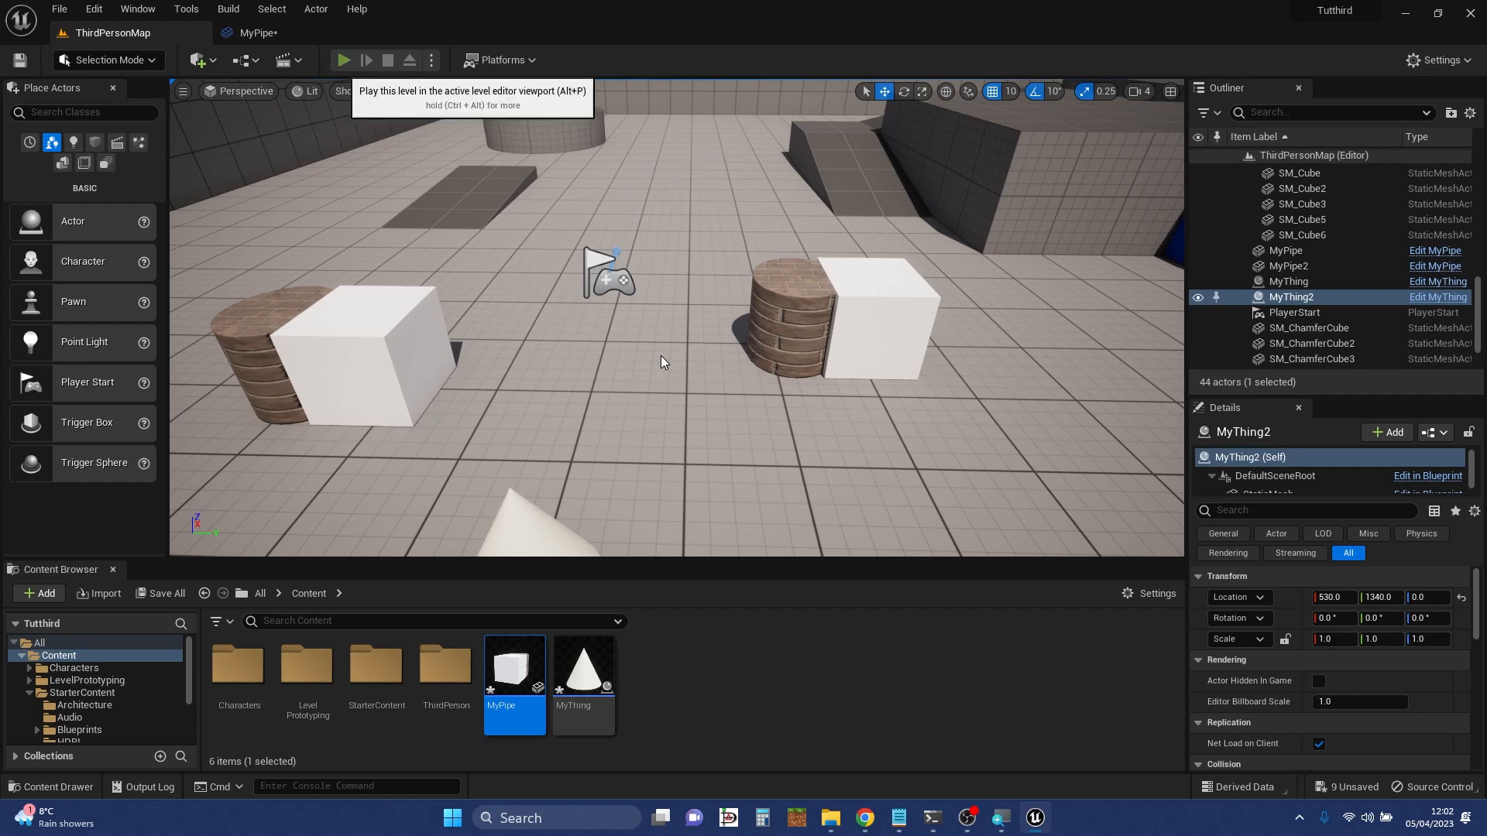
- Play-test the level briefly, then switch to the MyPipe blueprint editor
left_click(344, 59)
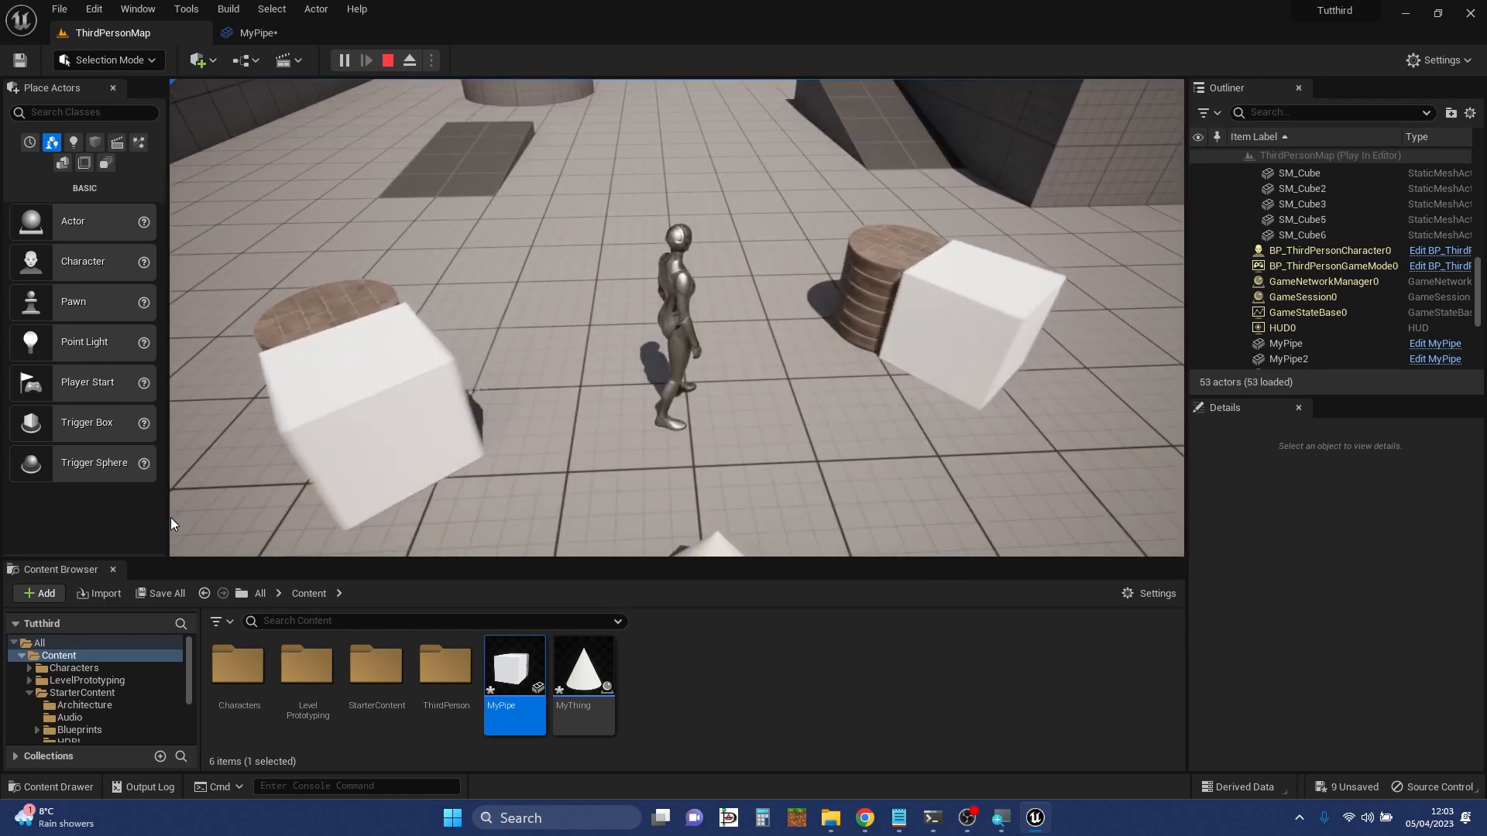
left_click(387, 60)
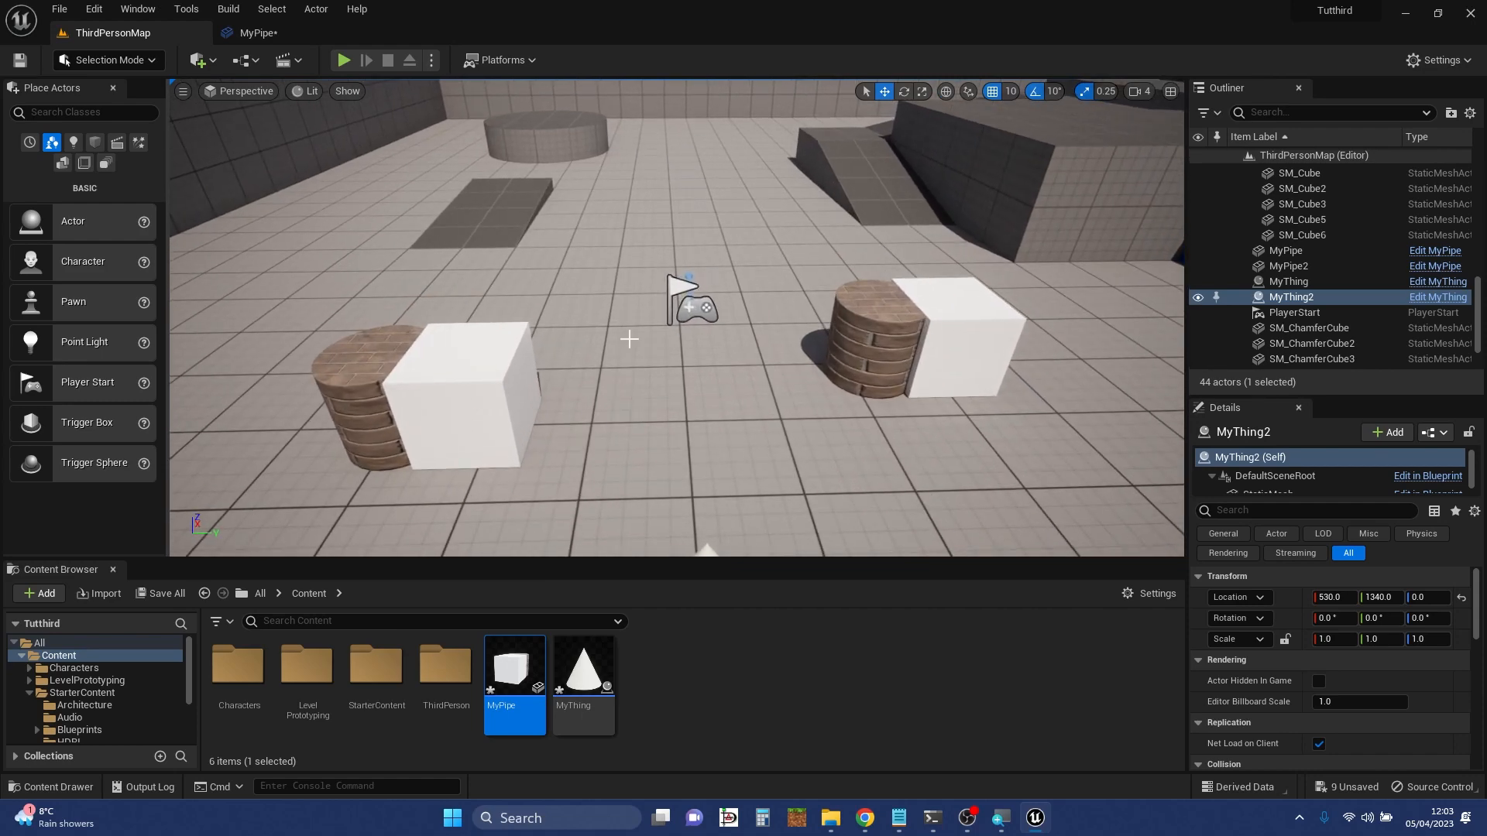
mouse_move(477, 360)
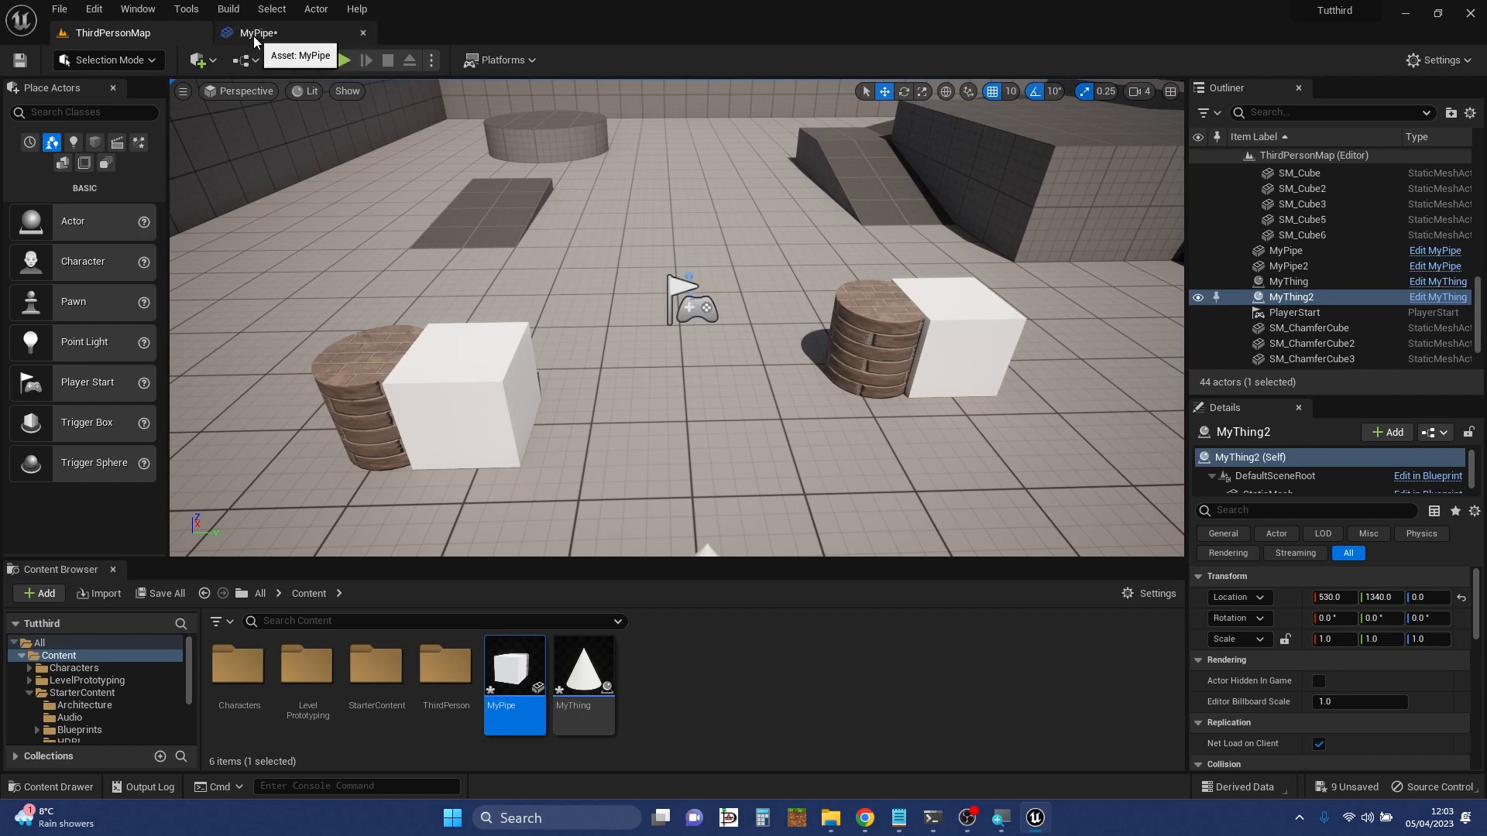
left_click(256, 33)
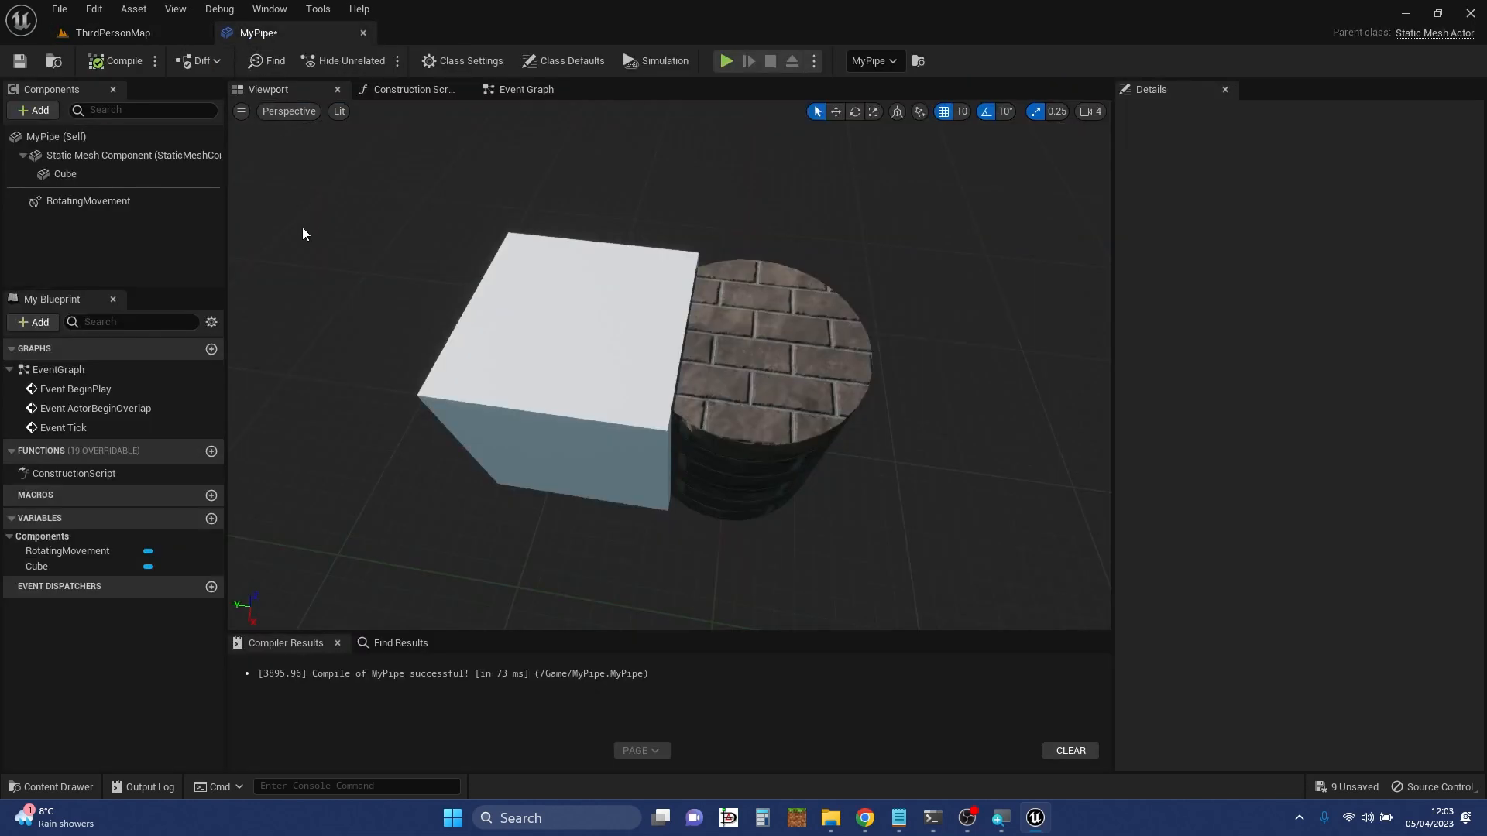
mouse_move(282, 34)
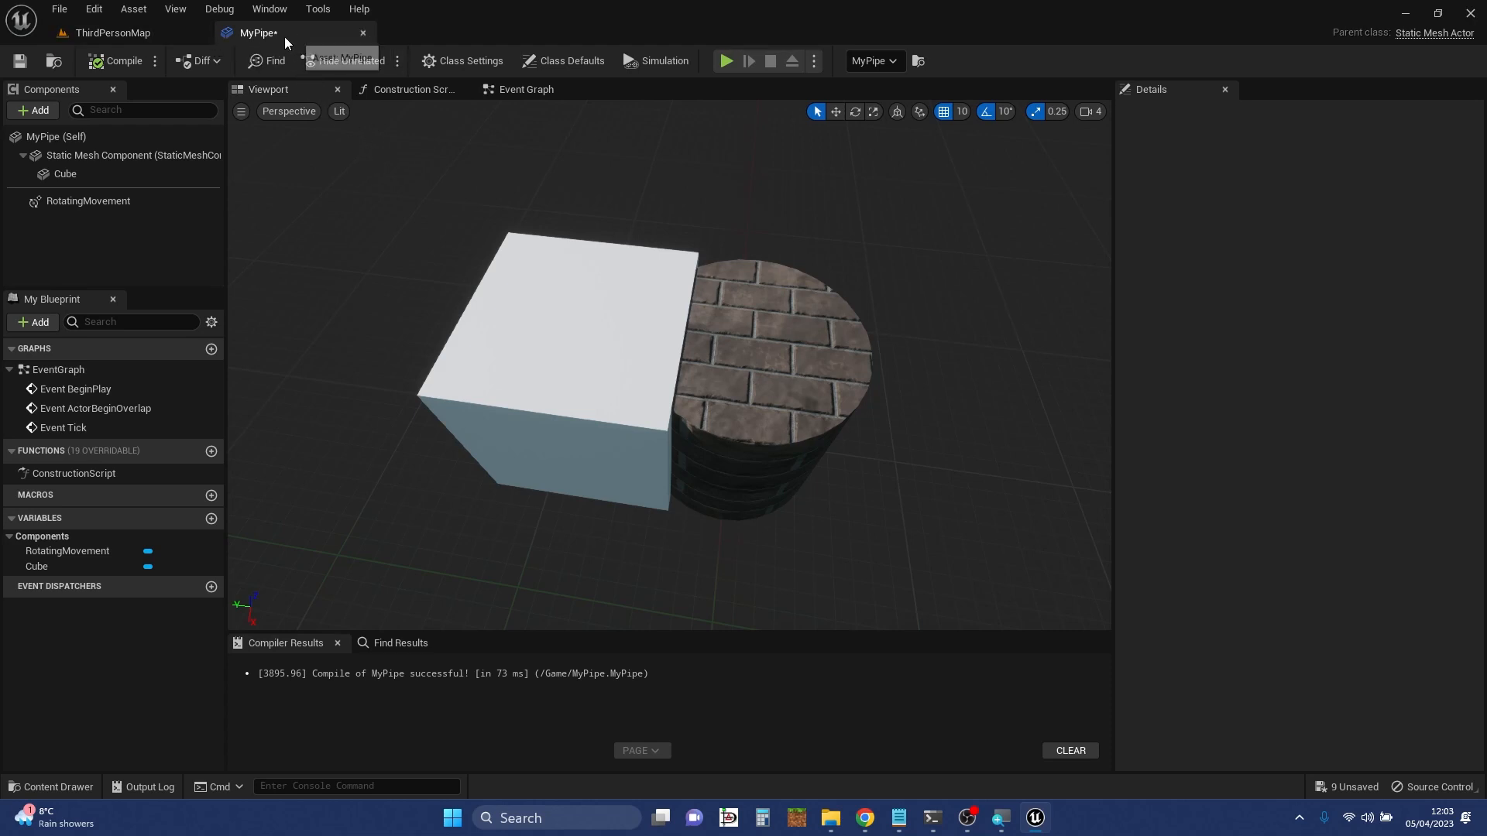
mouse_move(285, 41)
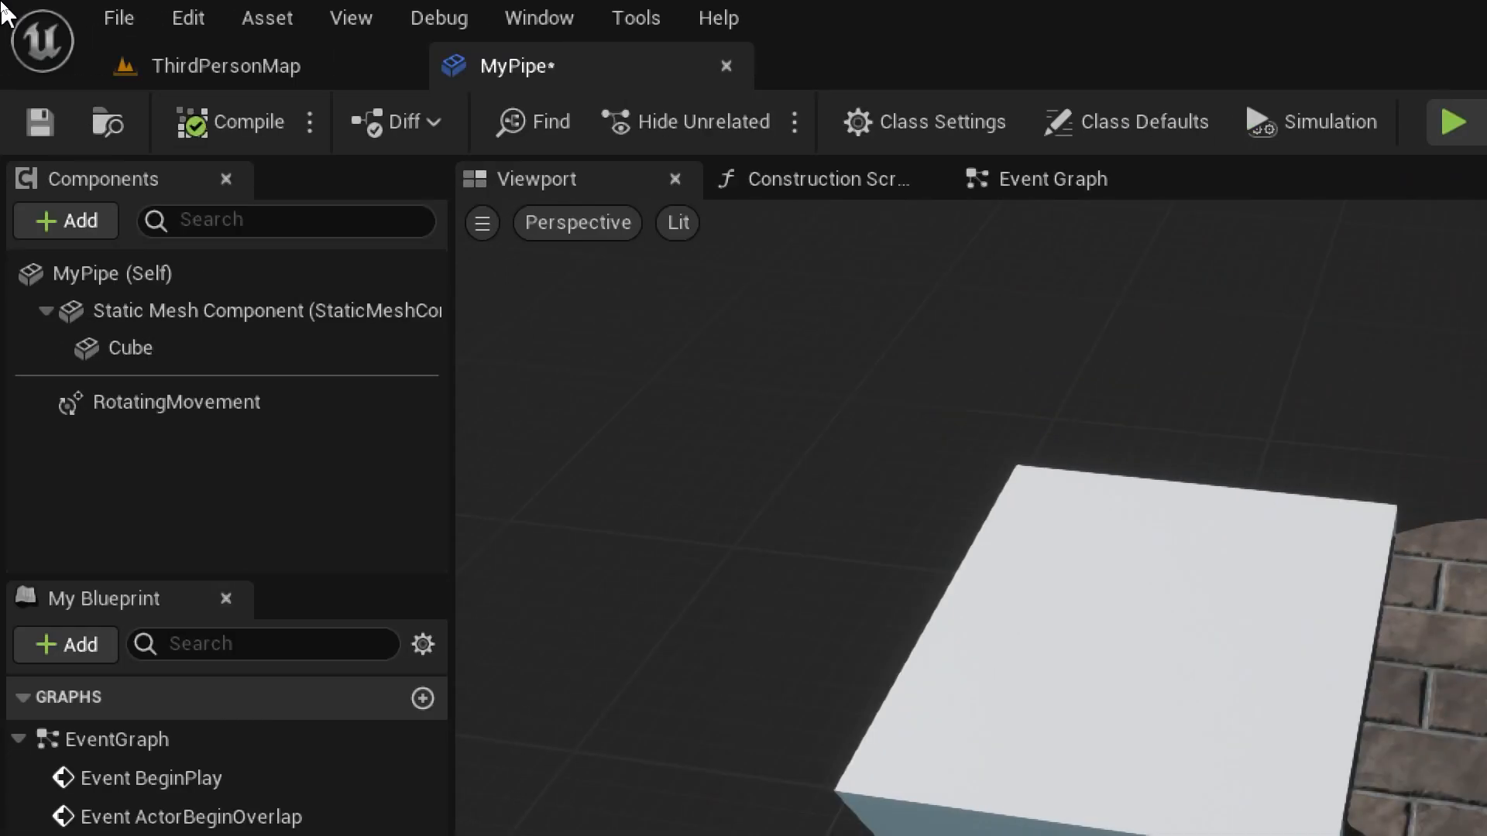
mouse_move(554, 75)
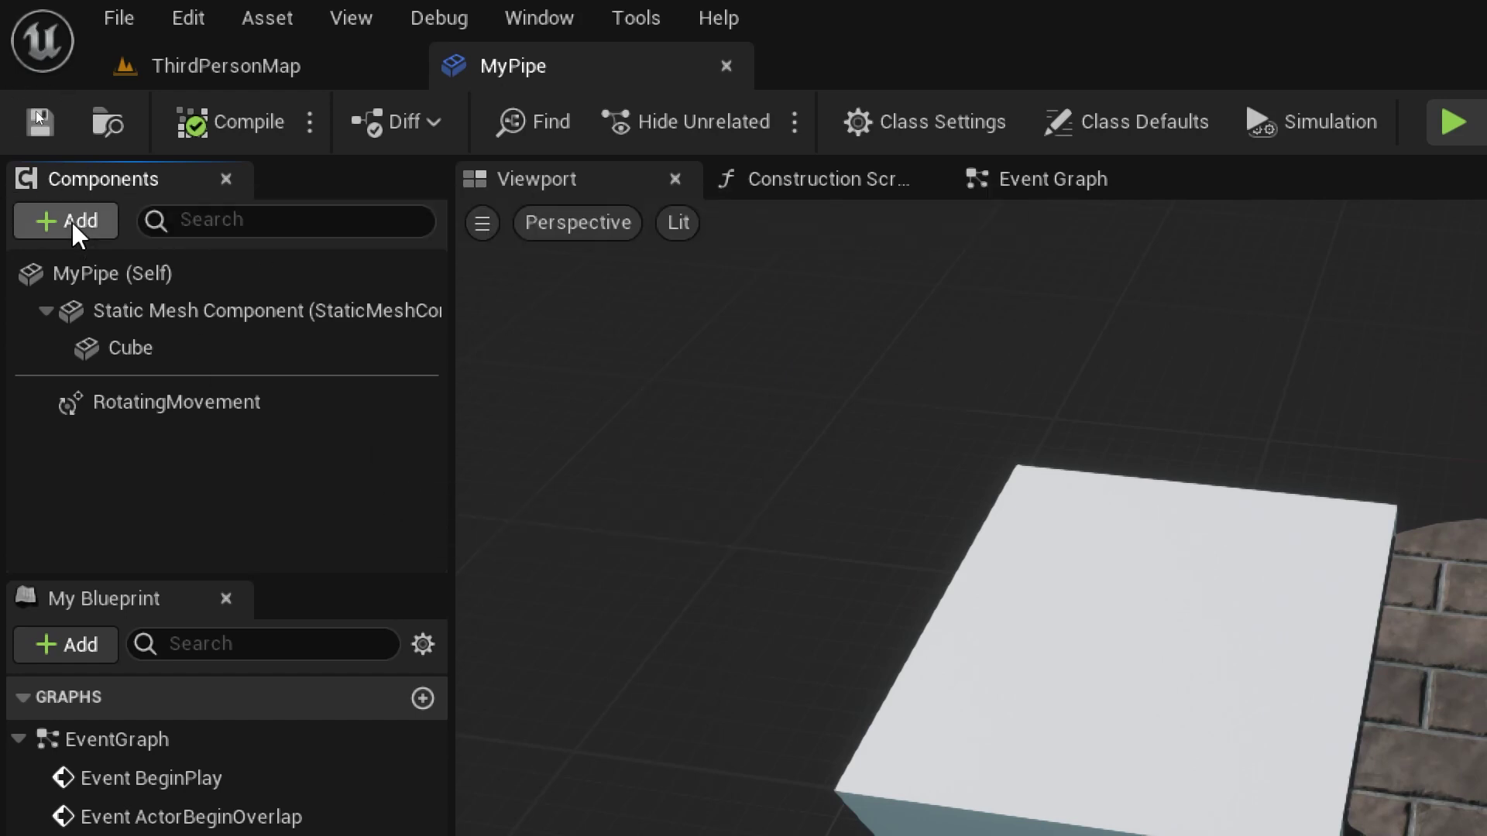
mouse_move(118, 200)
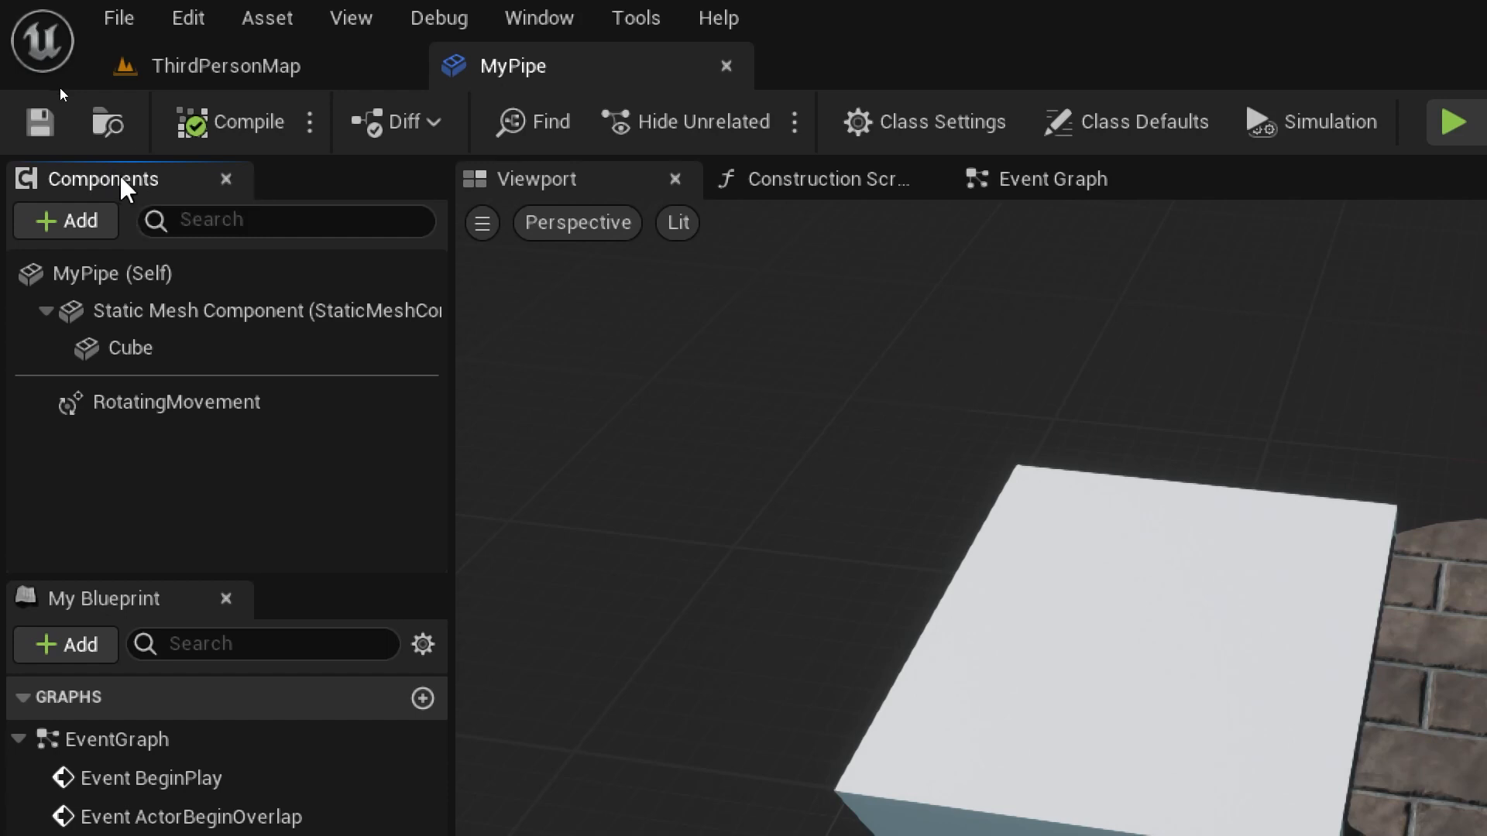
mouse_move(76, 236)
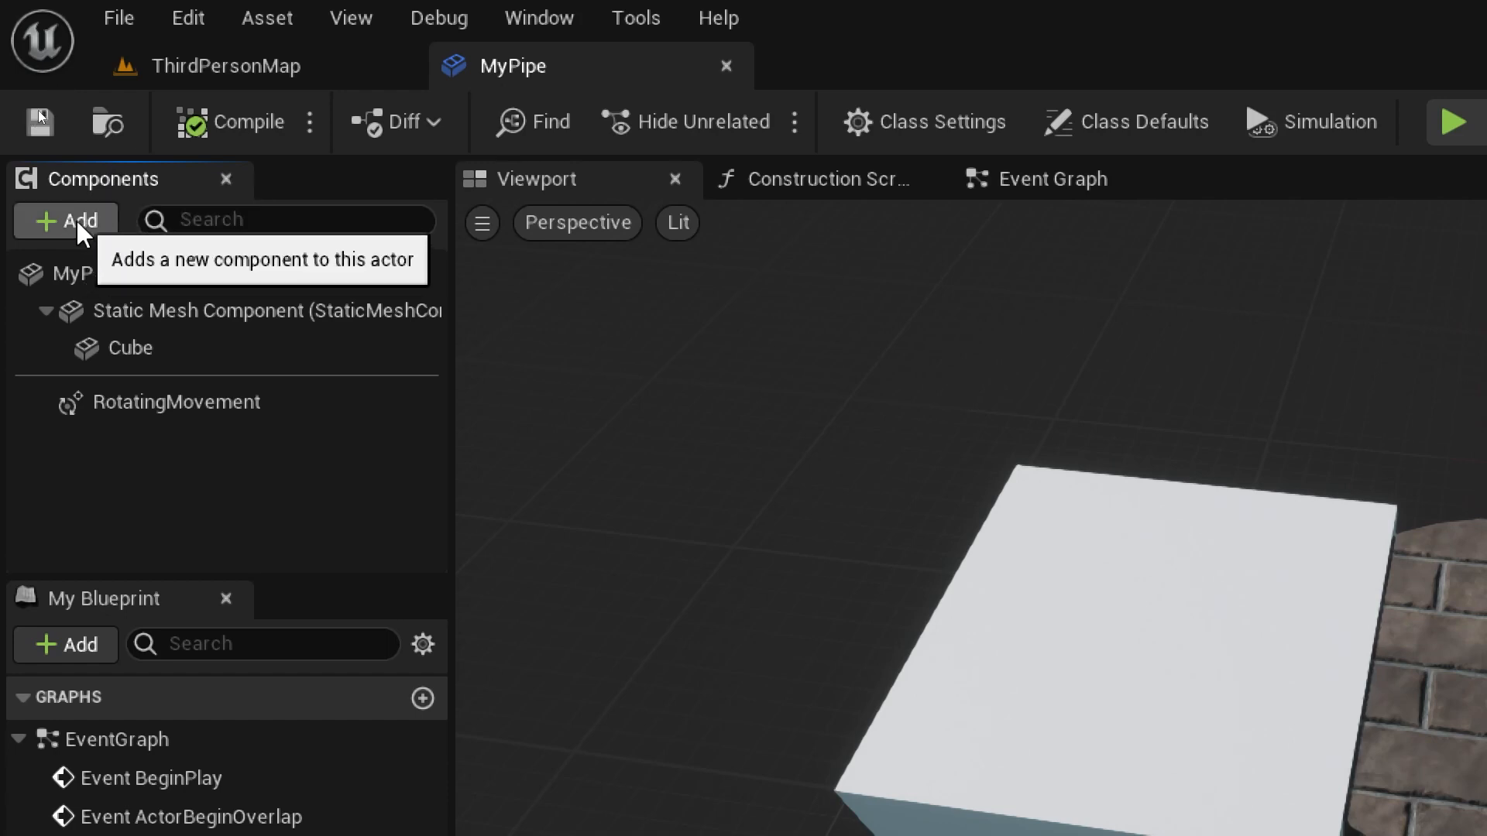
- Browse the Add component list down to the Lights section
left_click(65, 220)
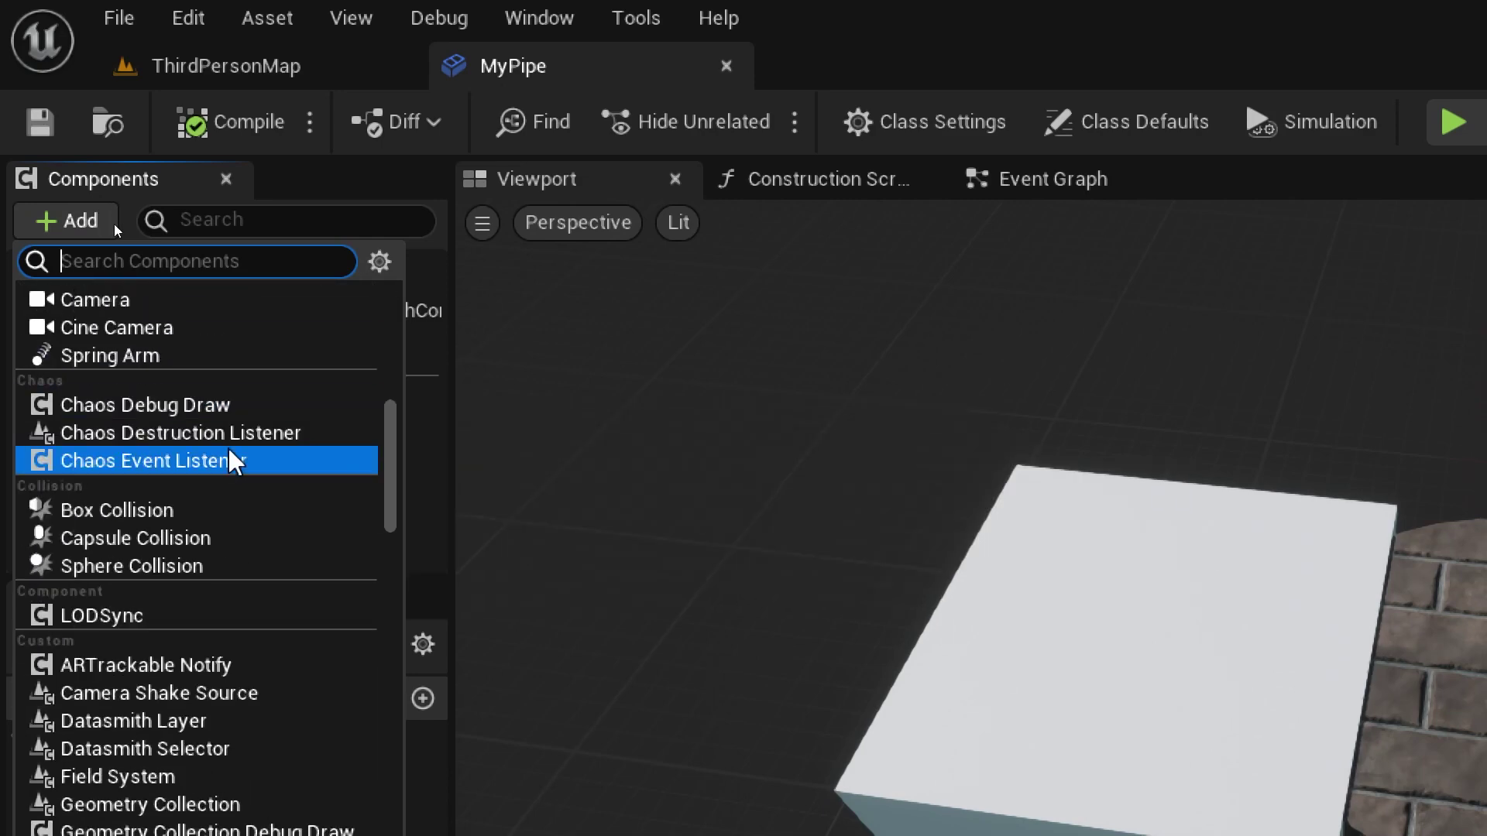
scroll("down", 3)
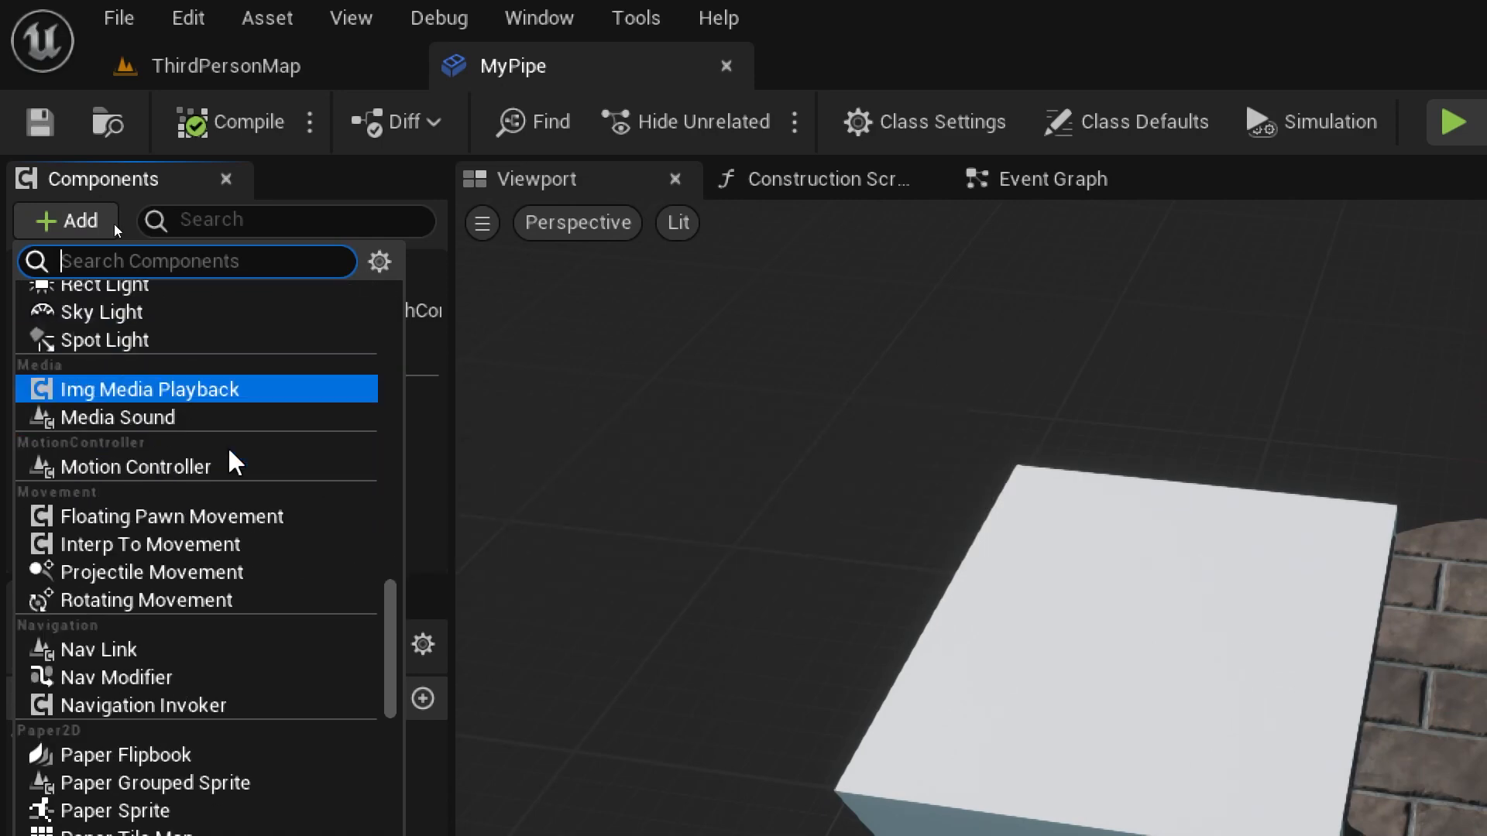
scroll("down", 3)
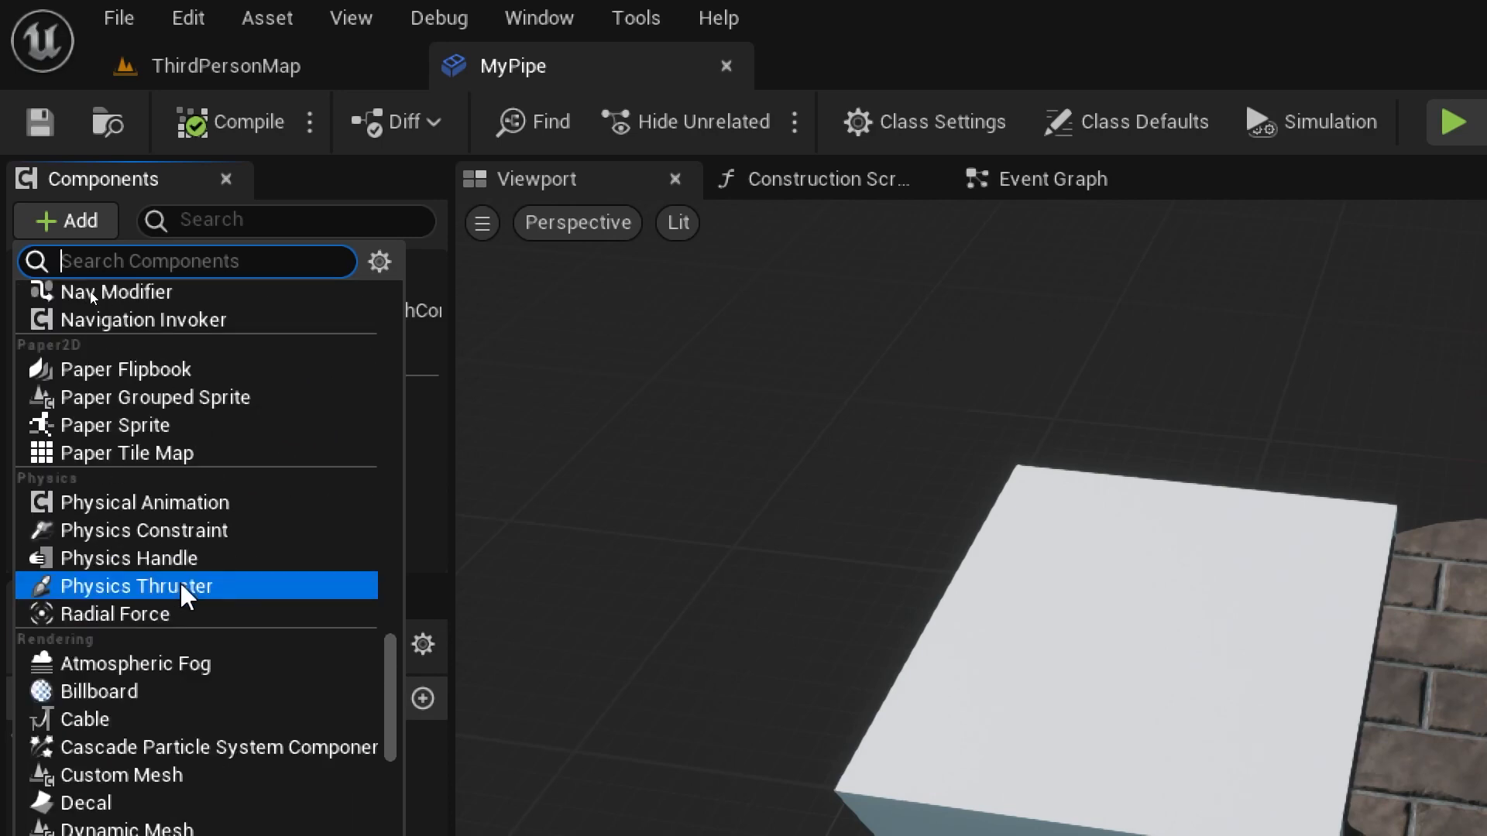
scroll("down", 3)
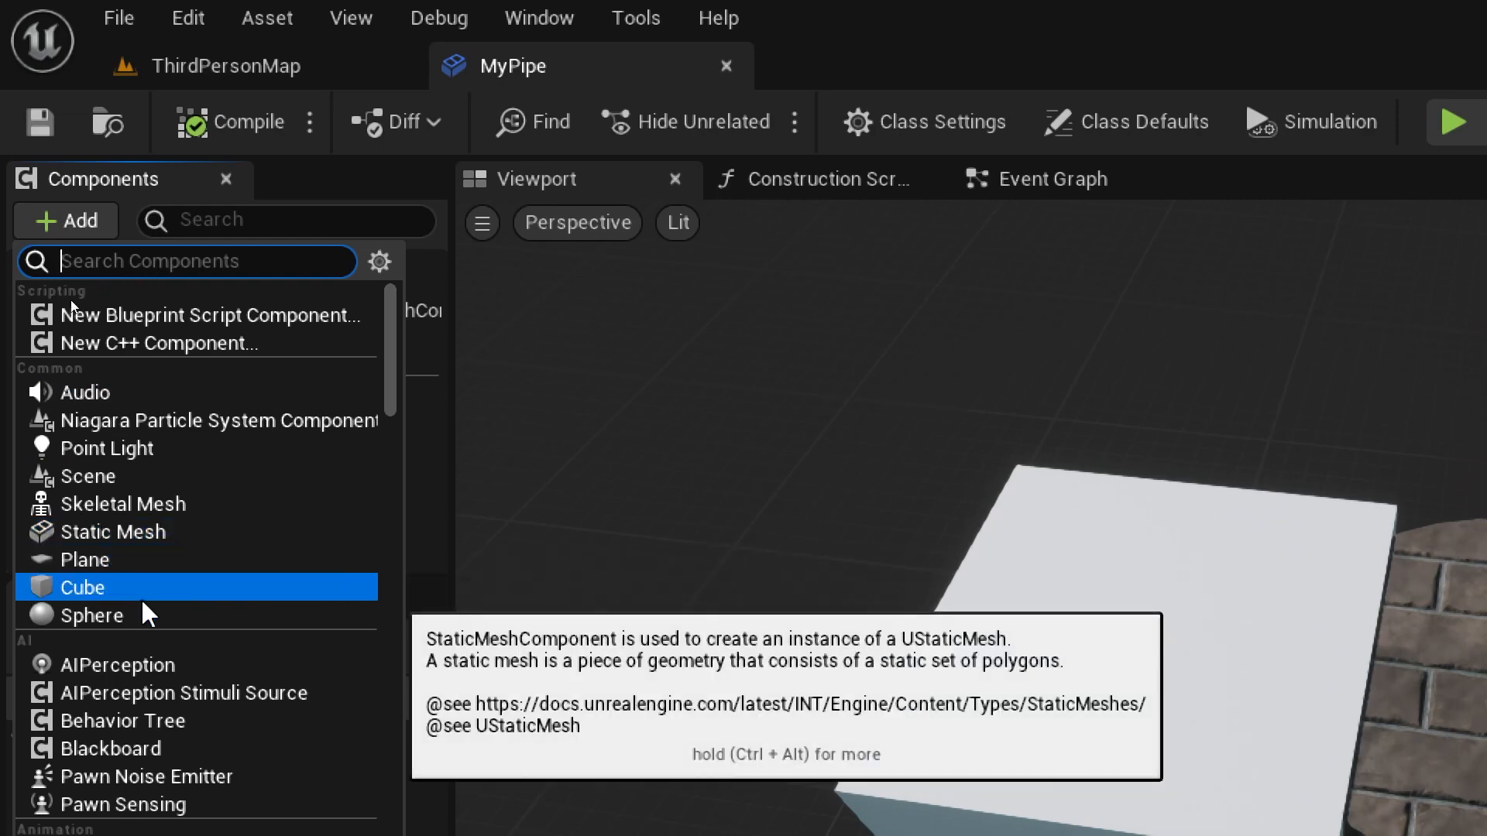
mouse_move(194, 578)
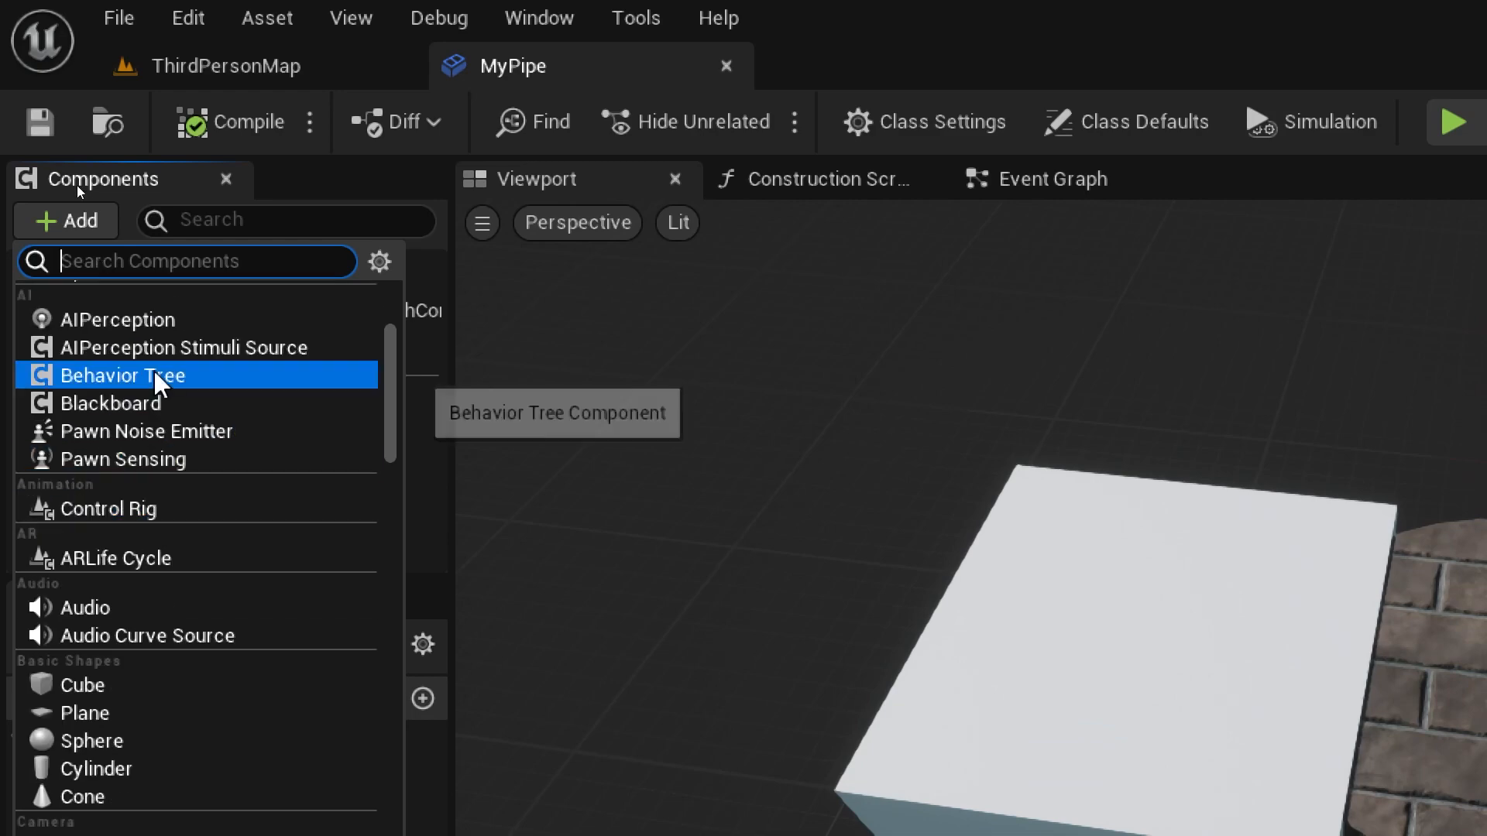
scroll("down", 3)
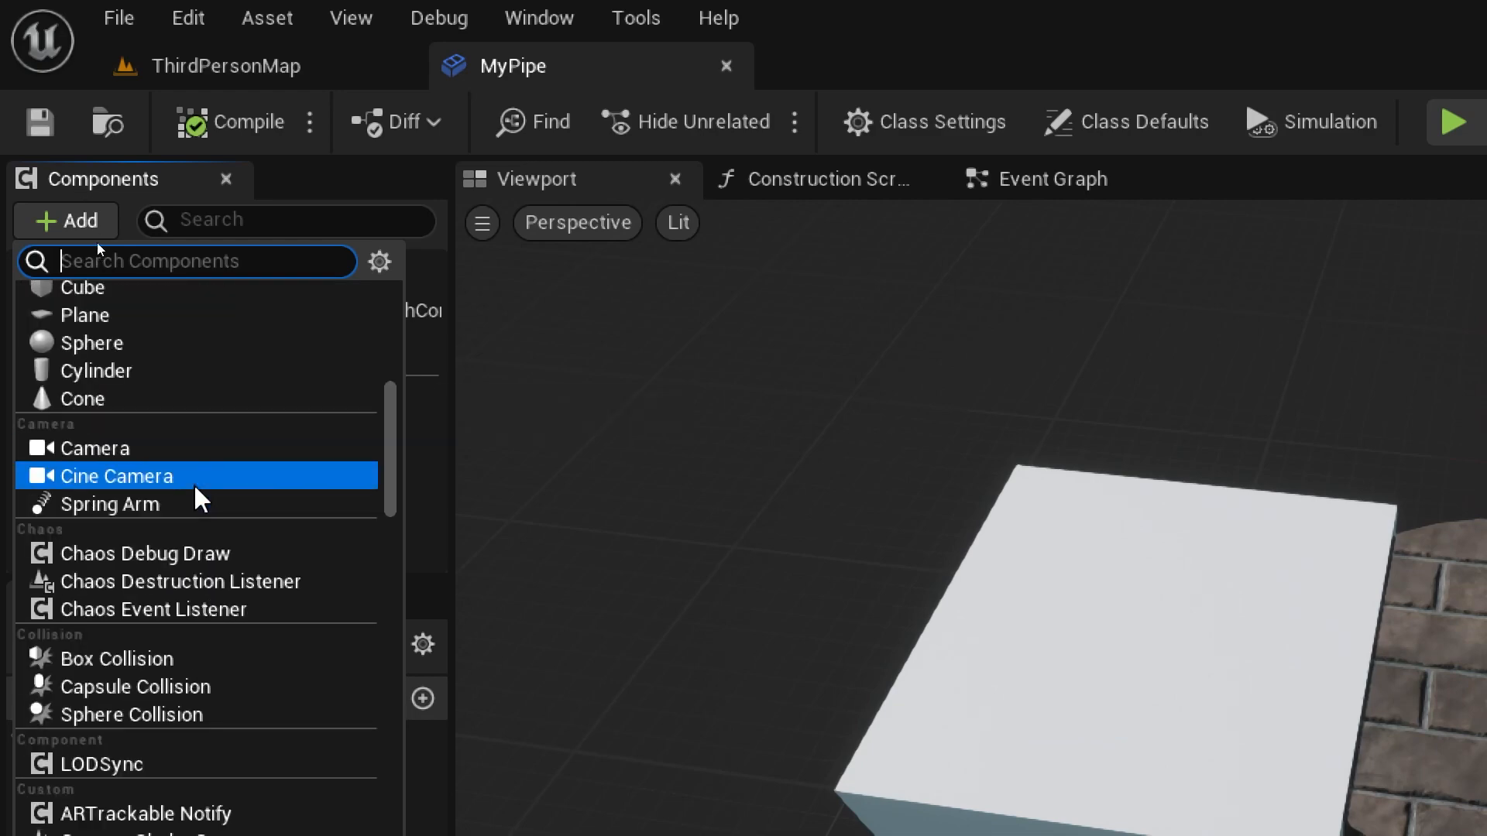
scroll("down", 3)
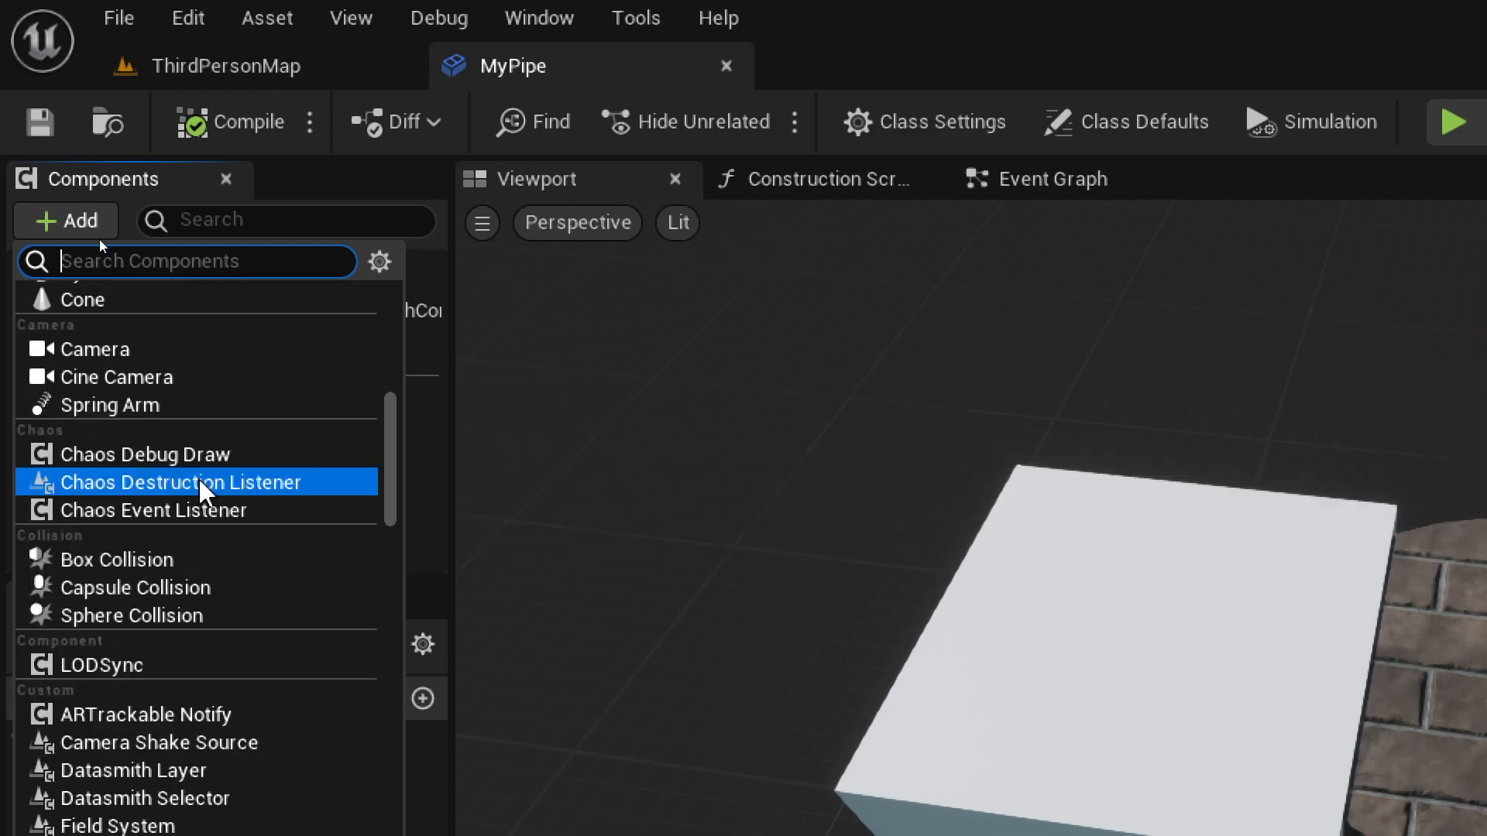
scroll("down", 3)
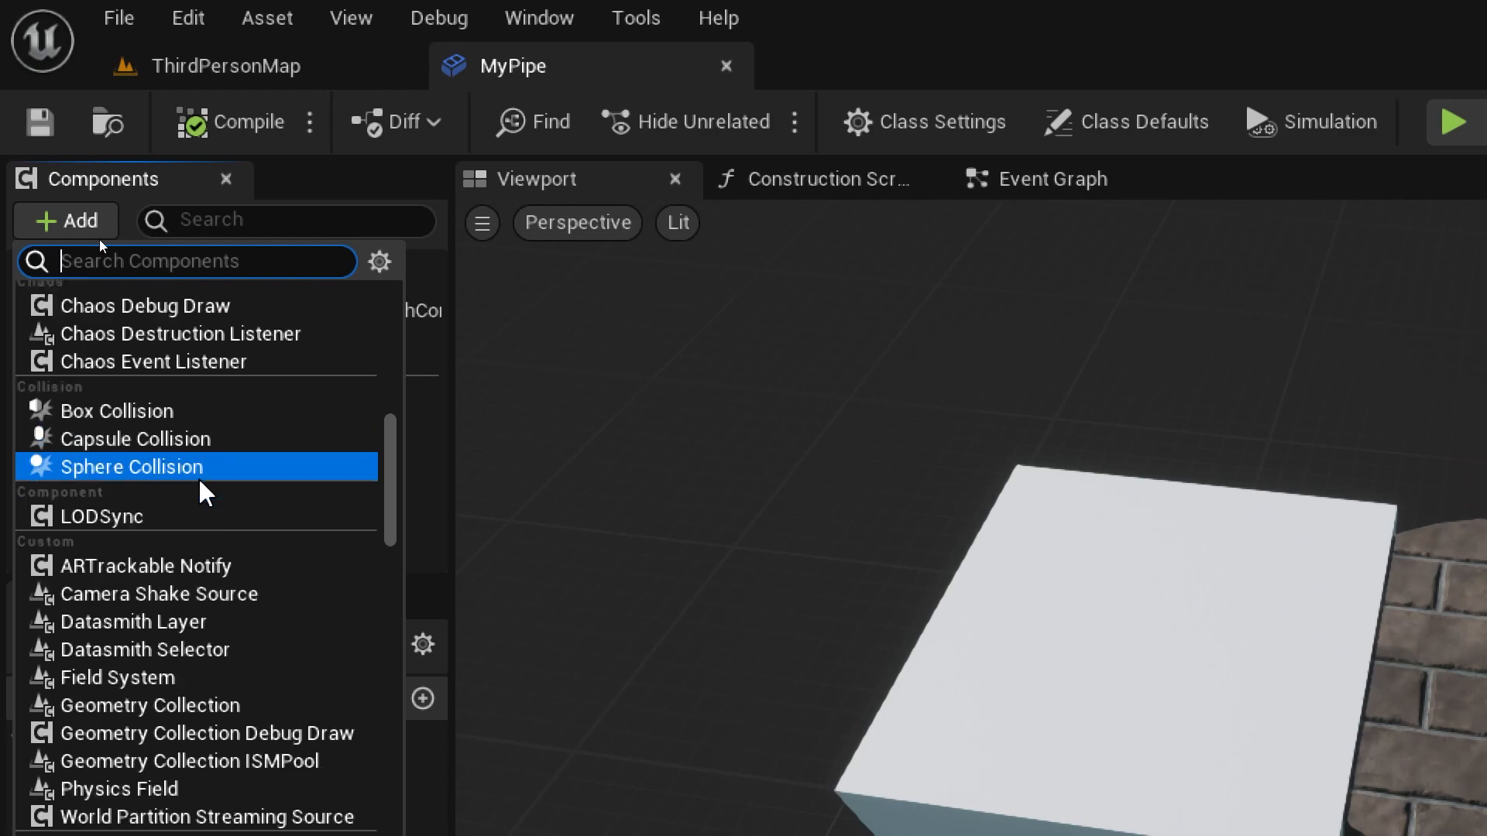
scroll("down", 3)
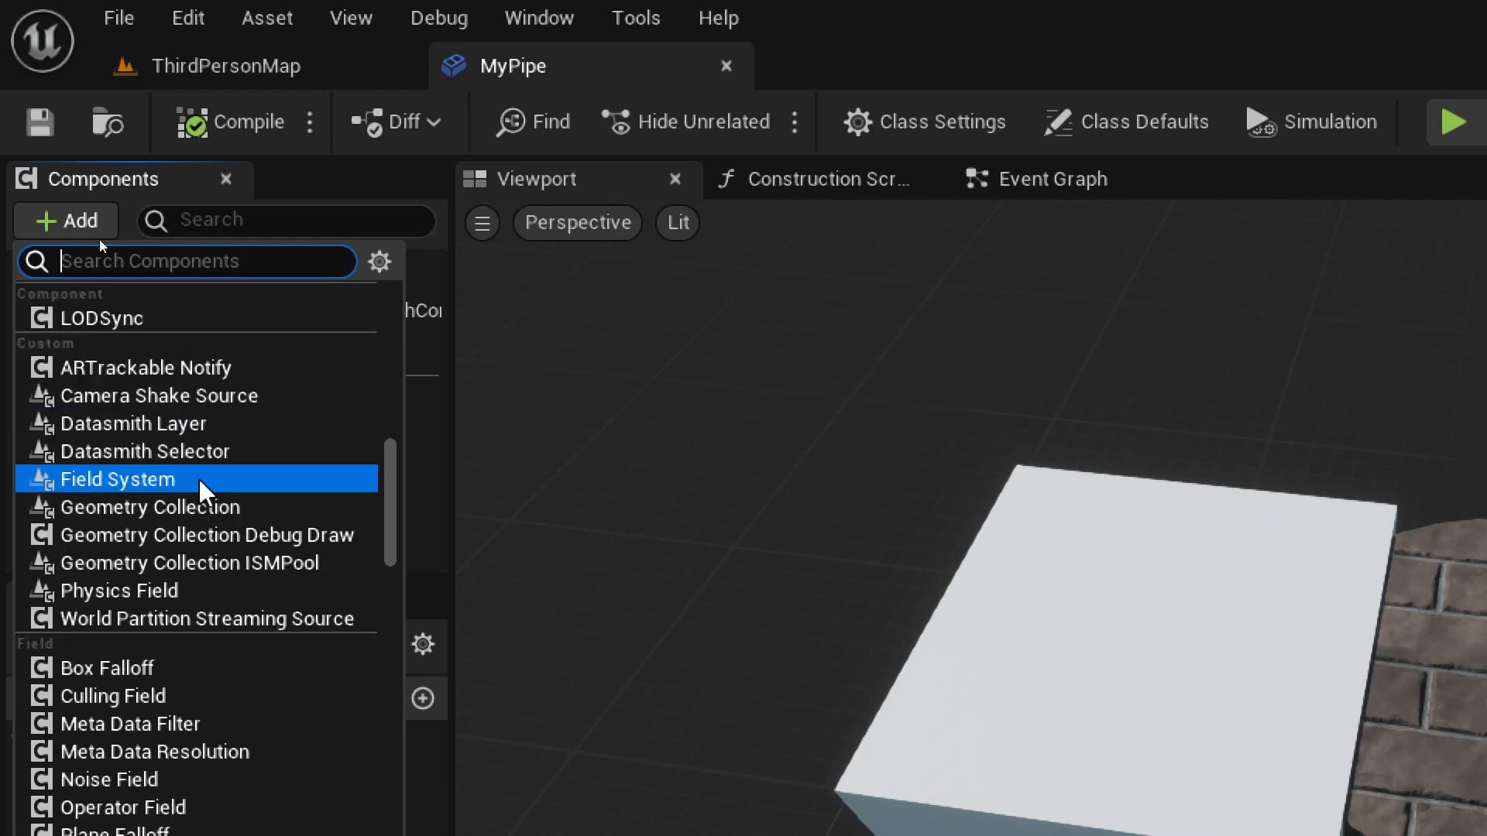
scroll("down", 3)
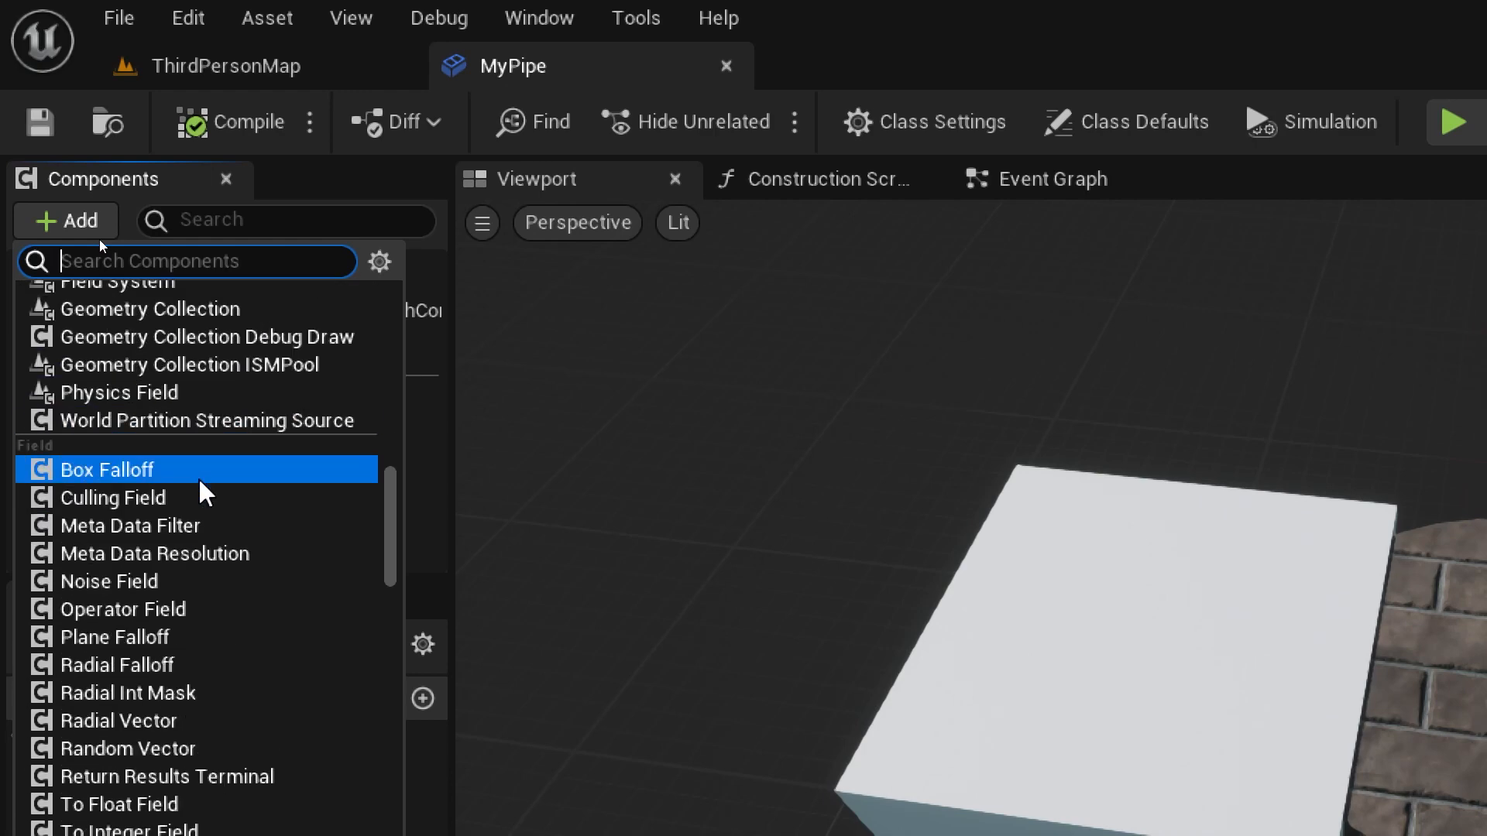
scroll("down", 3)
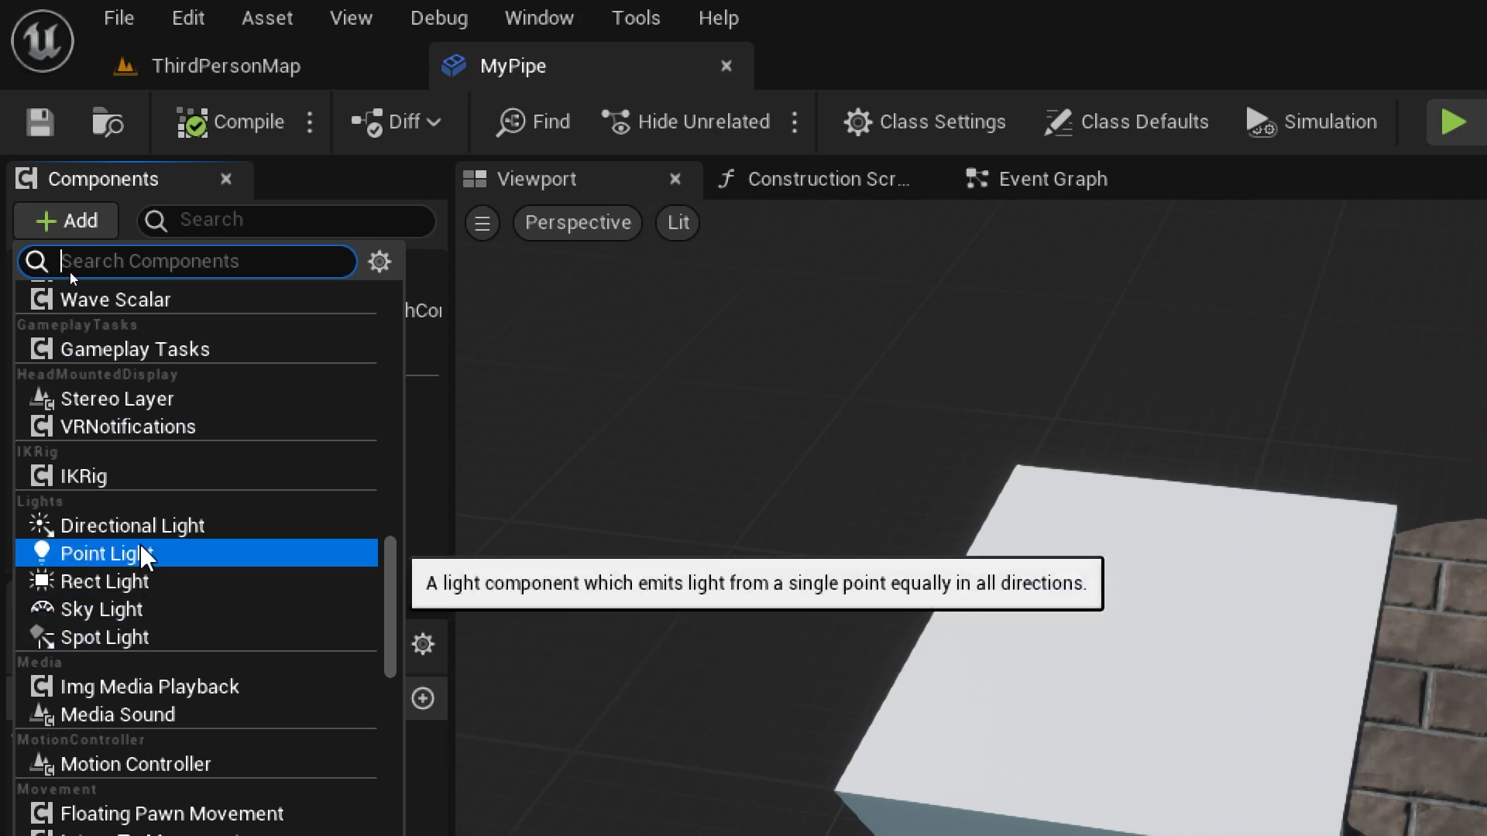
- Add a Point Light component to MyPipe and name it 'Shine'
left_click(101, 551)
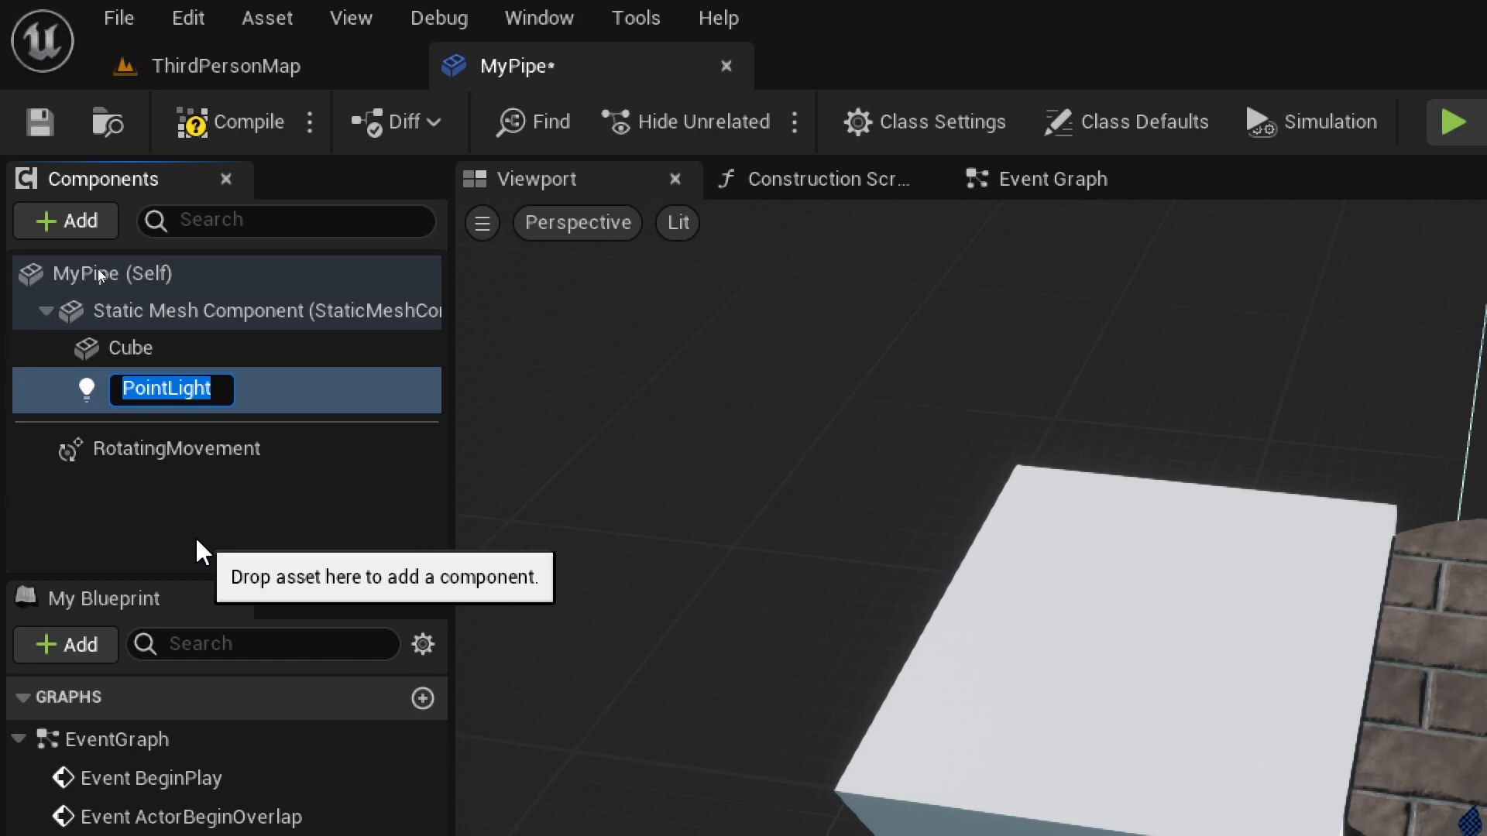
type("Shine")
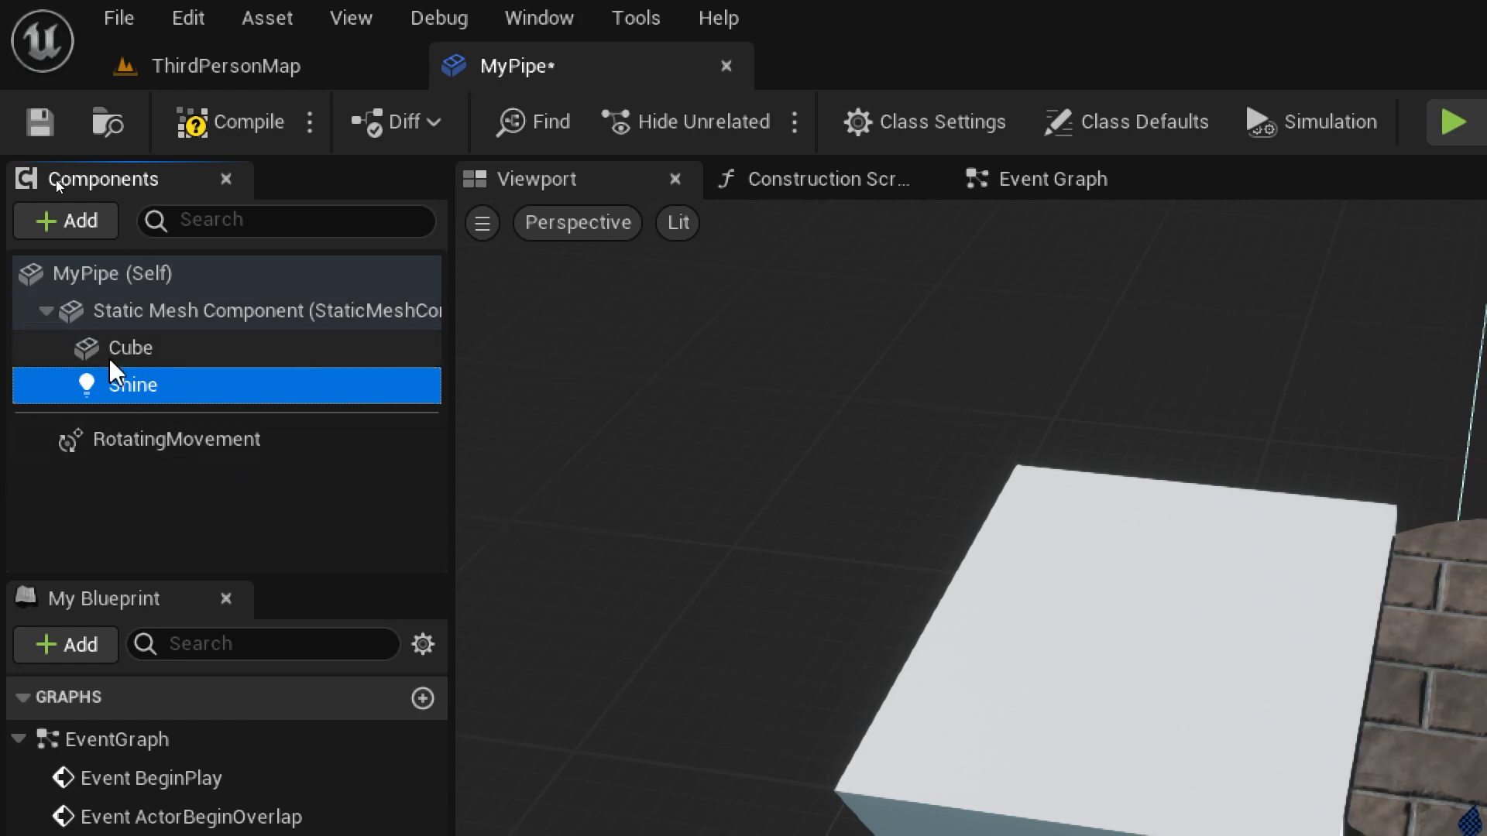
mouse_move(145, 399)
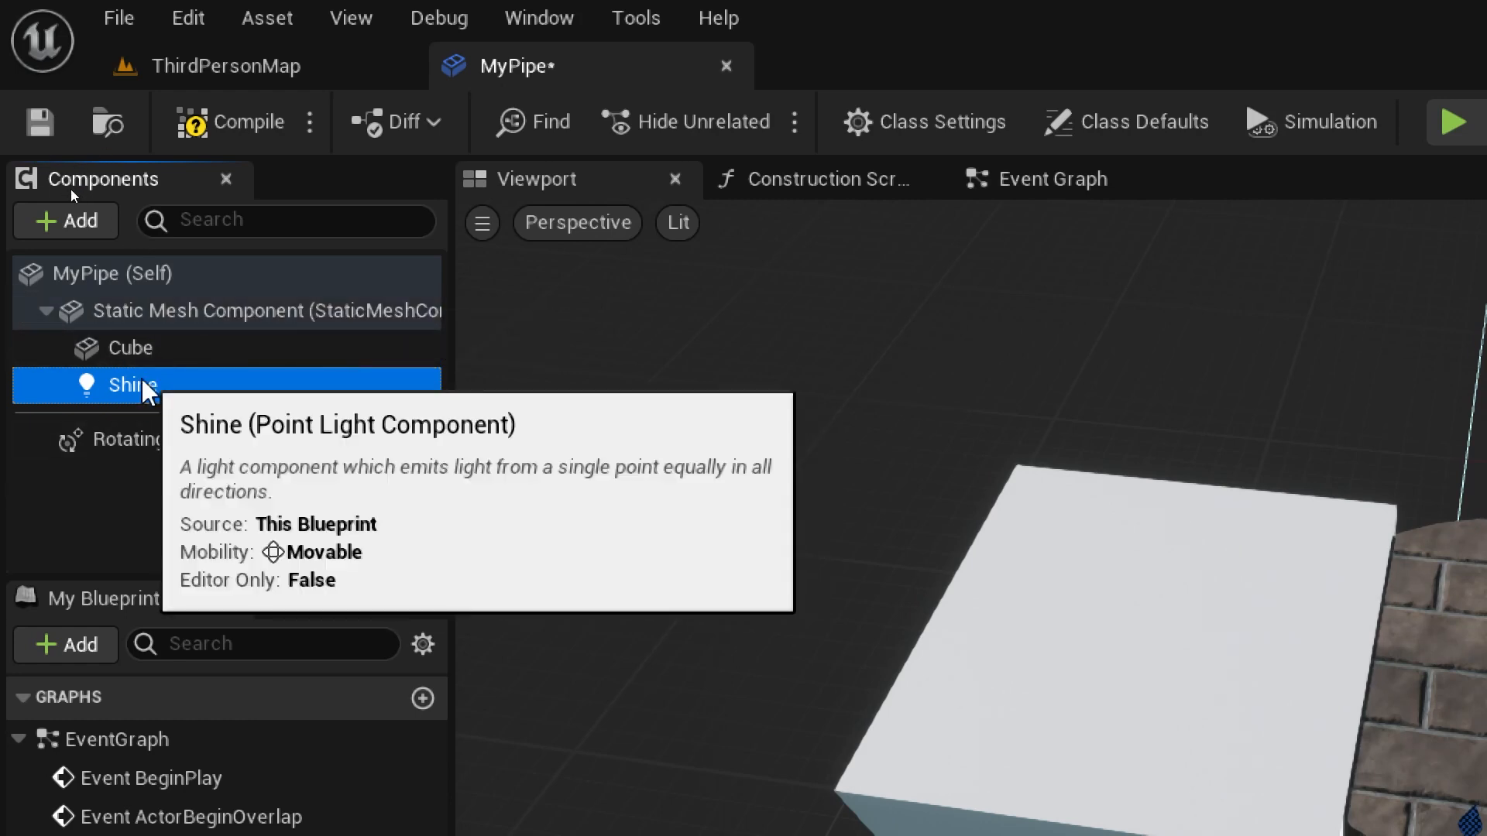
mouse_move(152, 360)
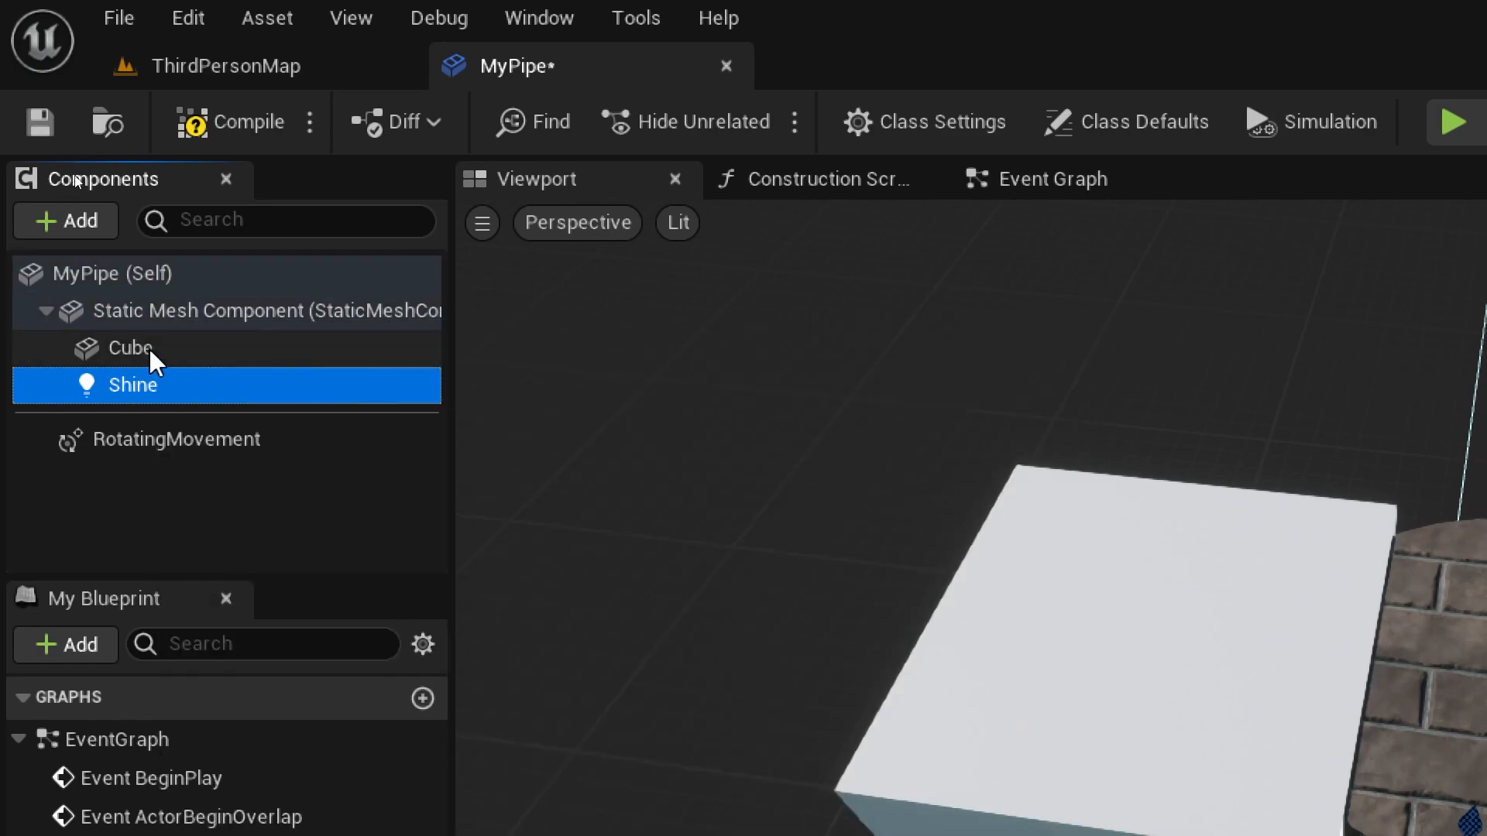
mouse_move(718, 659)
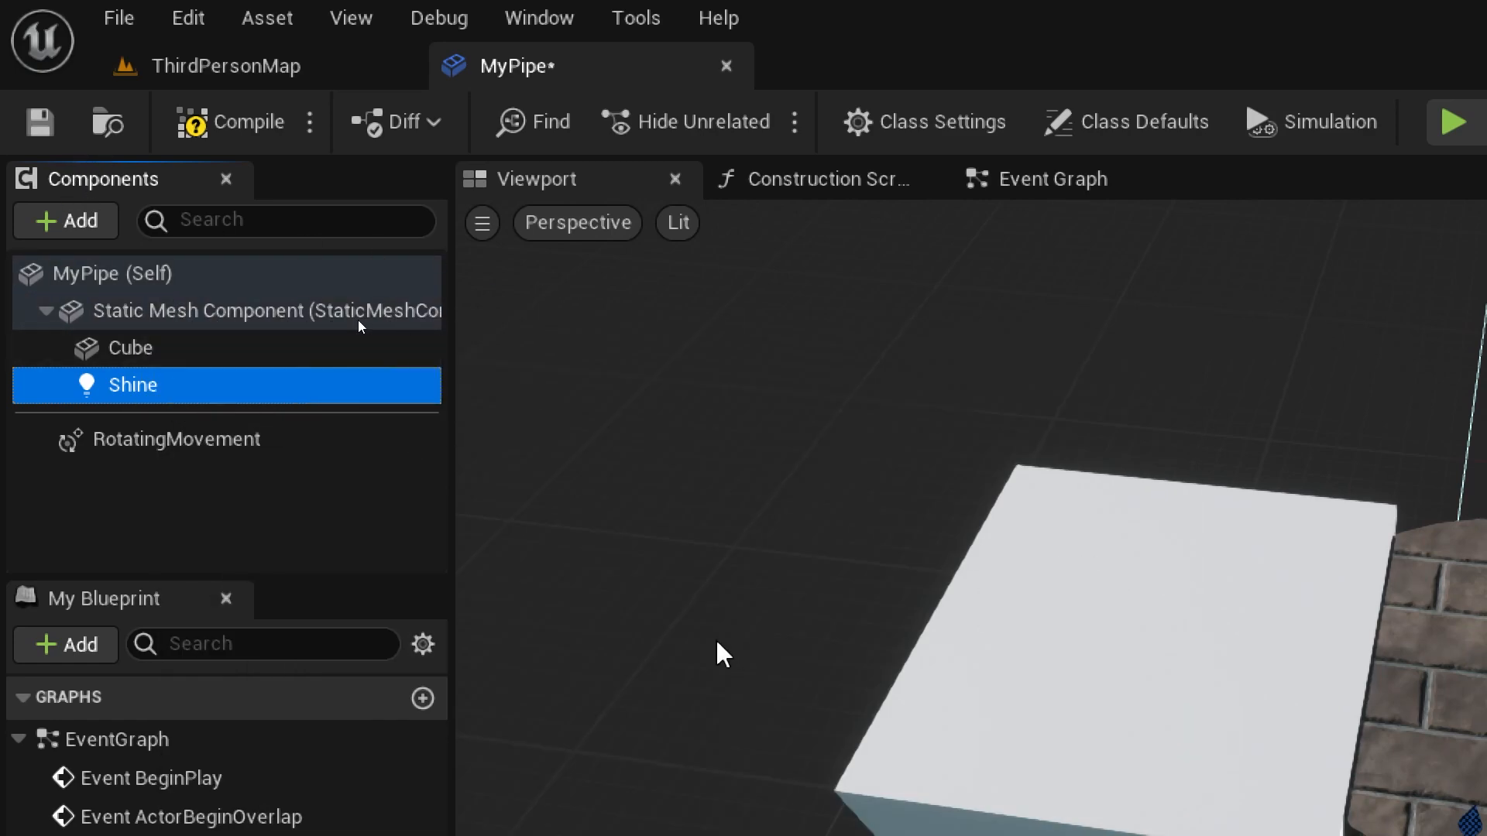
mouse_move(743, 596)
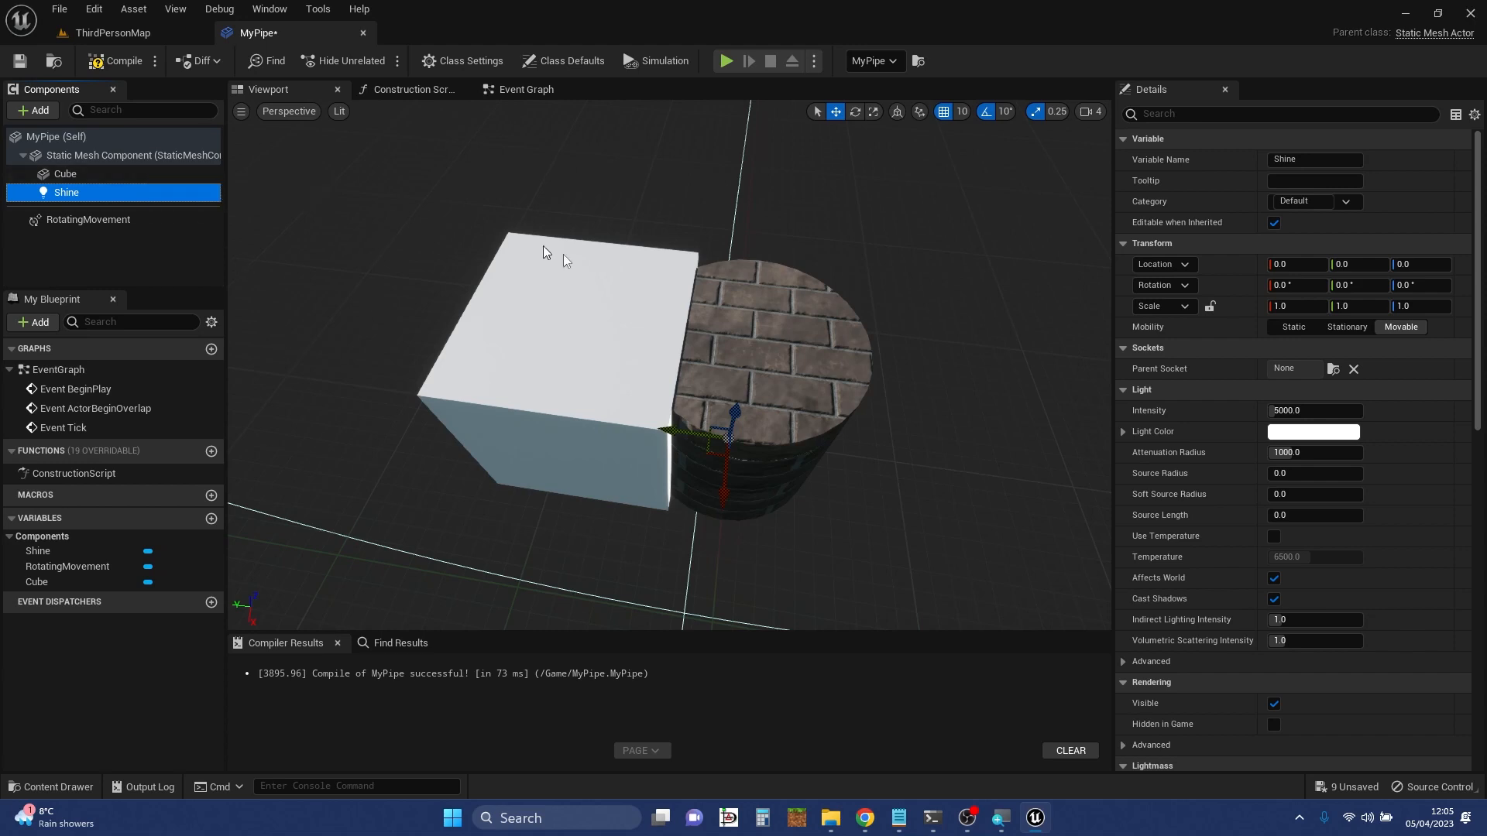
left_click(124, 155)
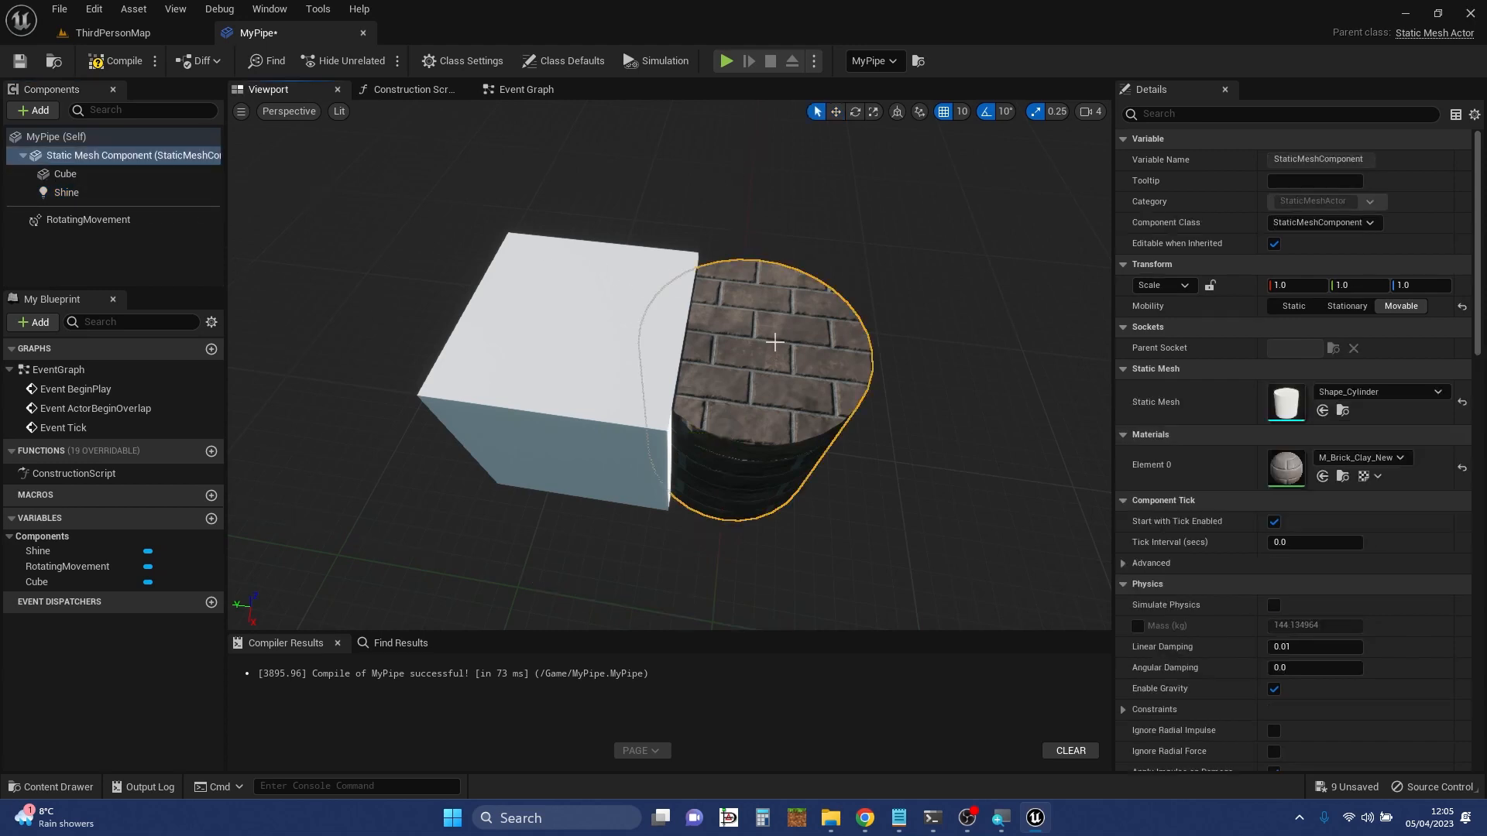
mouse_move(699, 350)
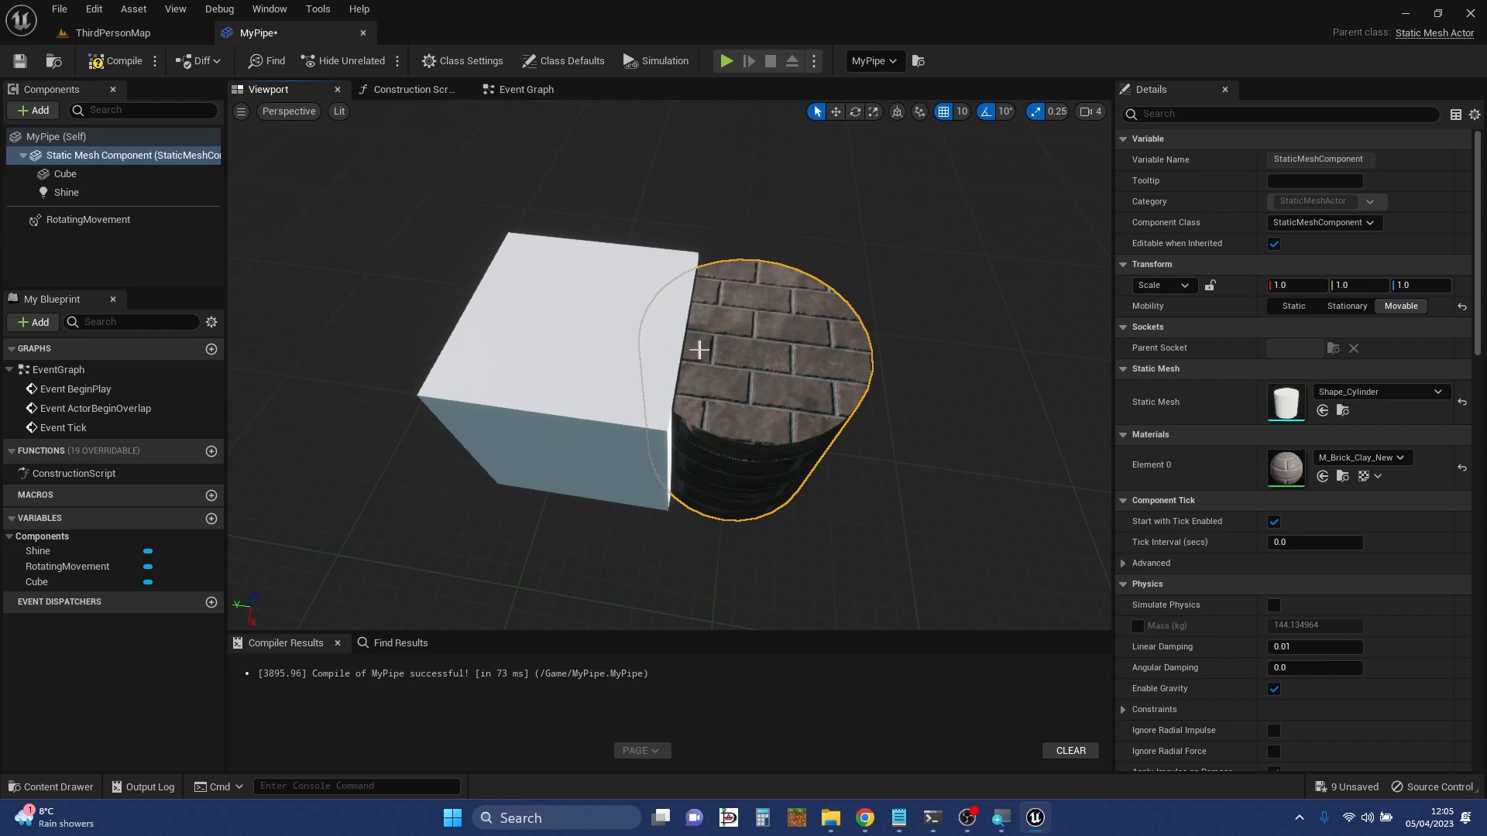
mouse_move(779, 322)
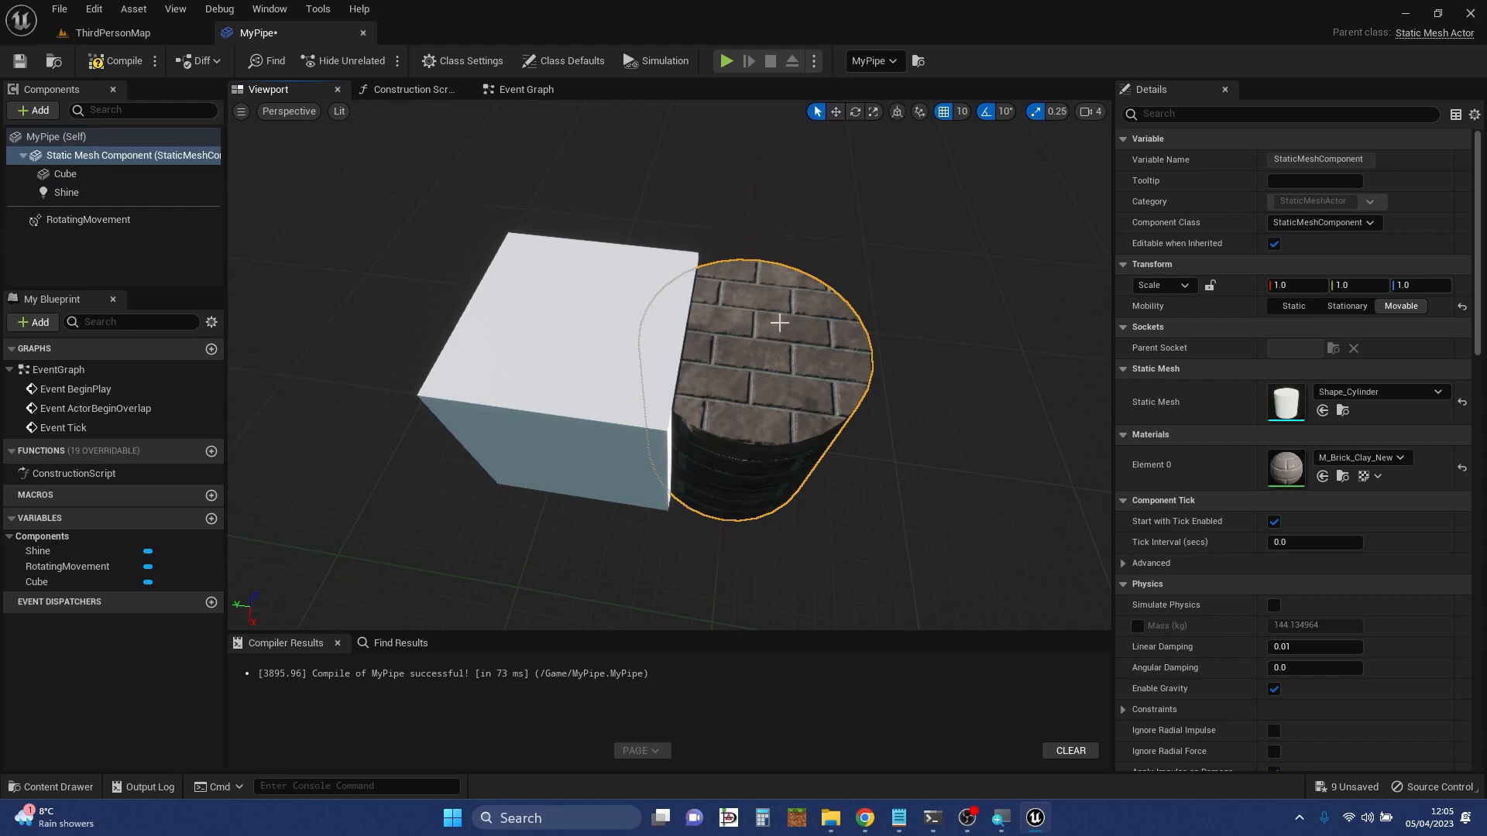
mouse_move(754, 359)
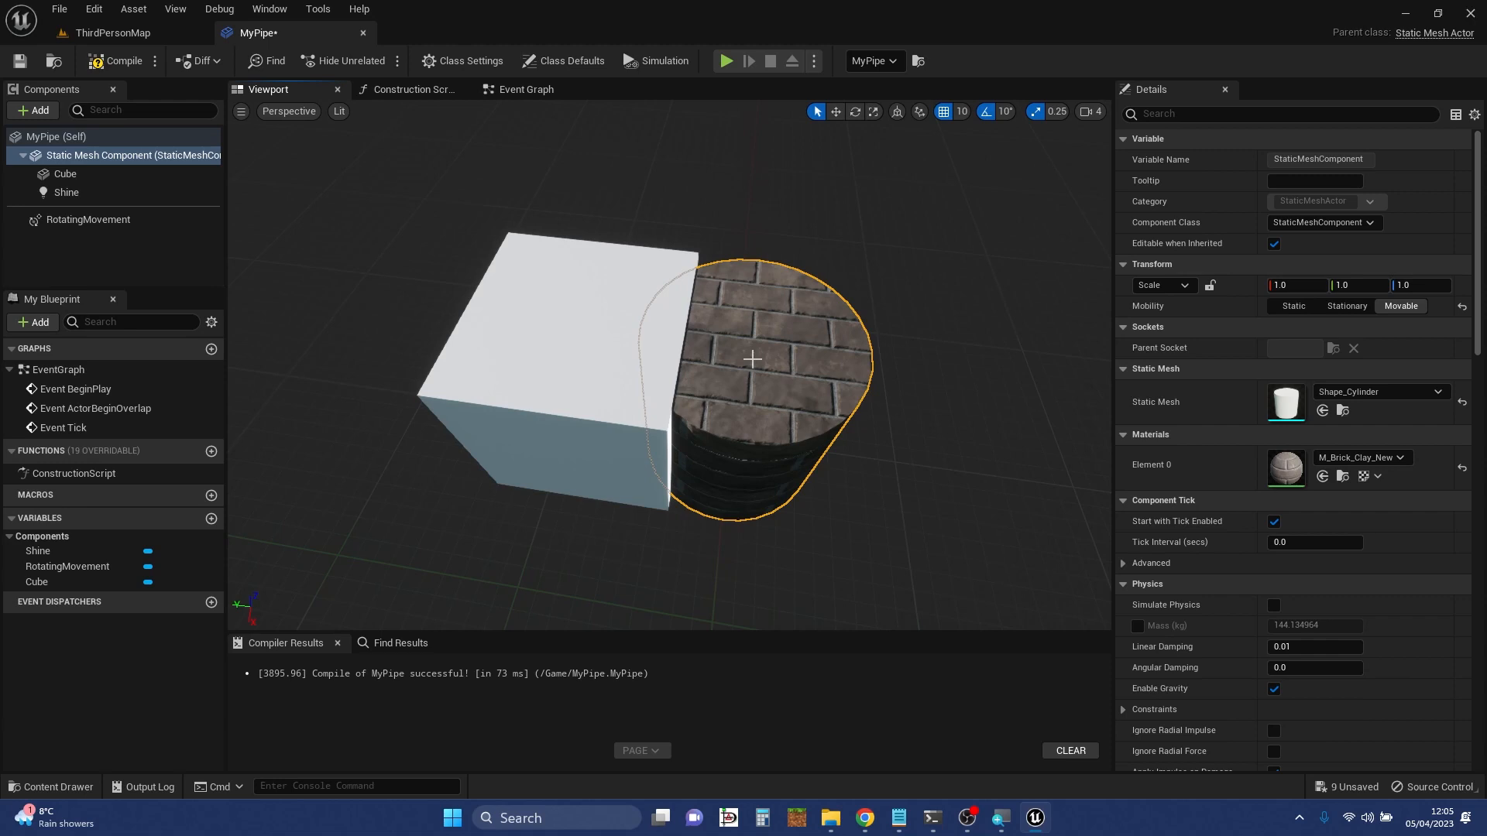
mouse_move(99, 158)
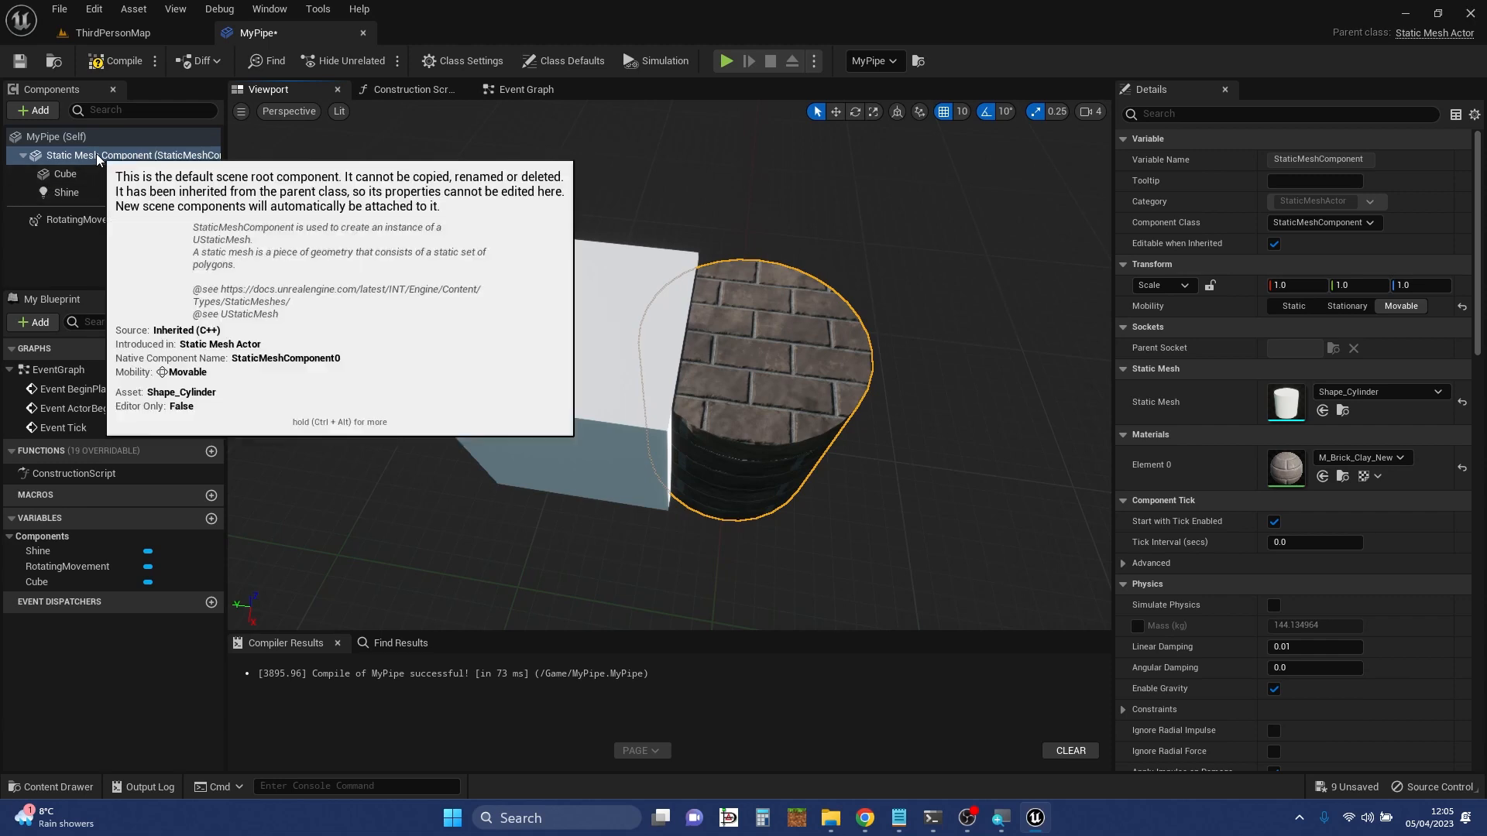
mouse_move(784, 350)
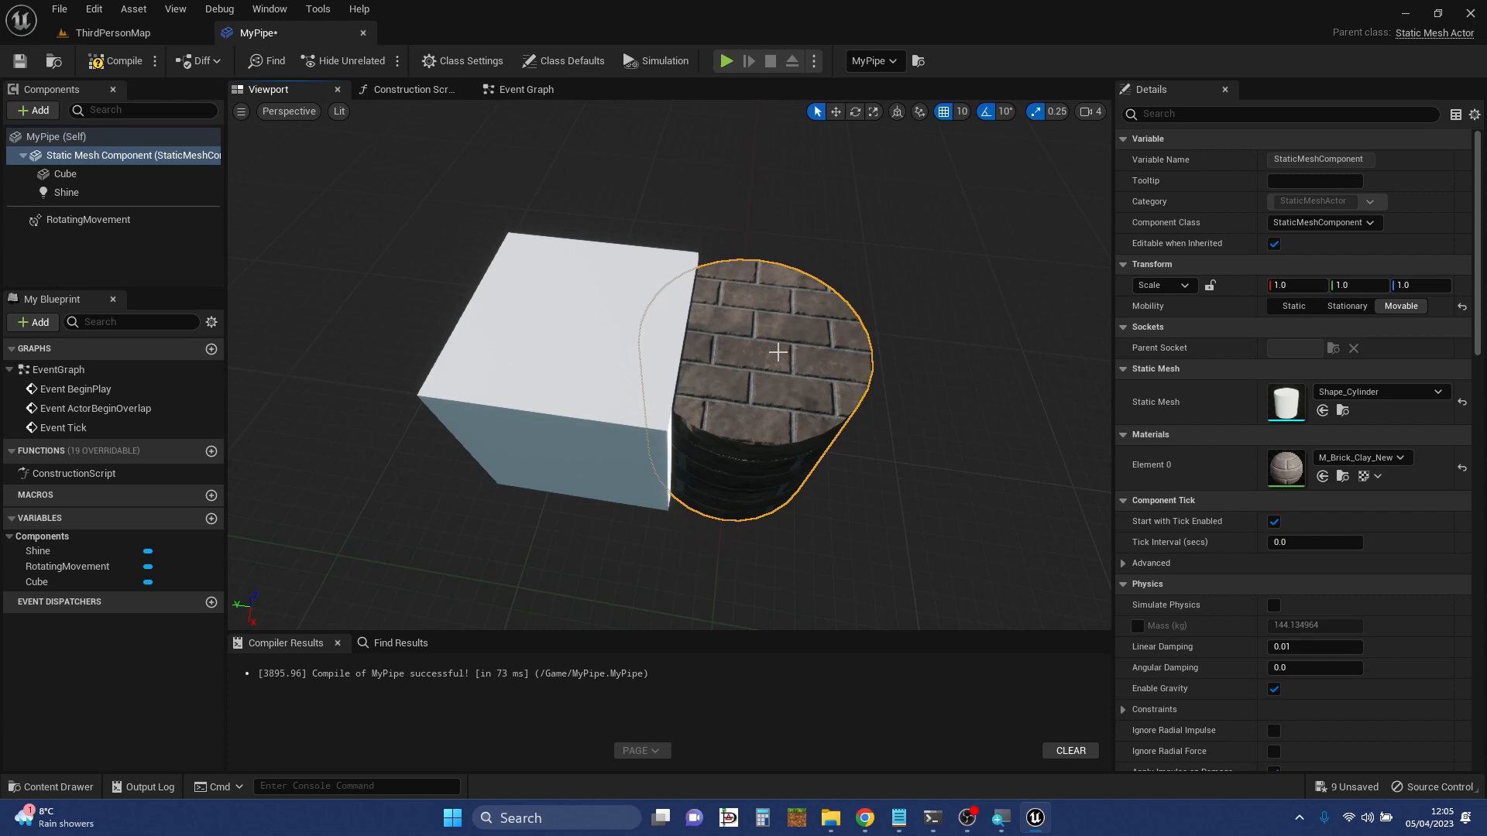
left_click(65, 173)
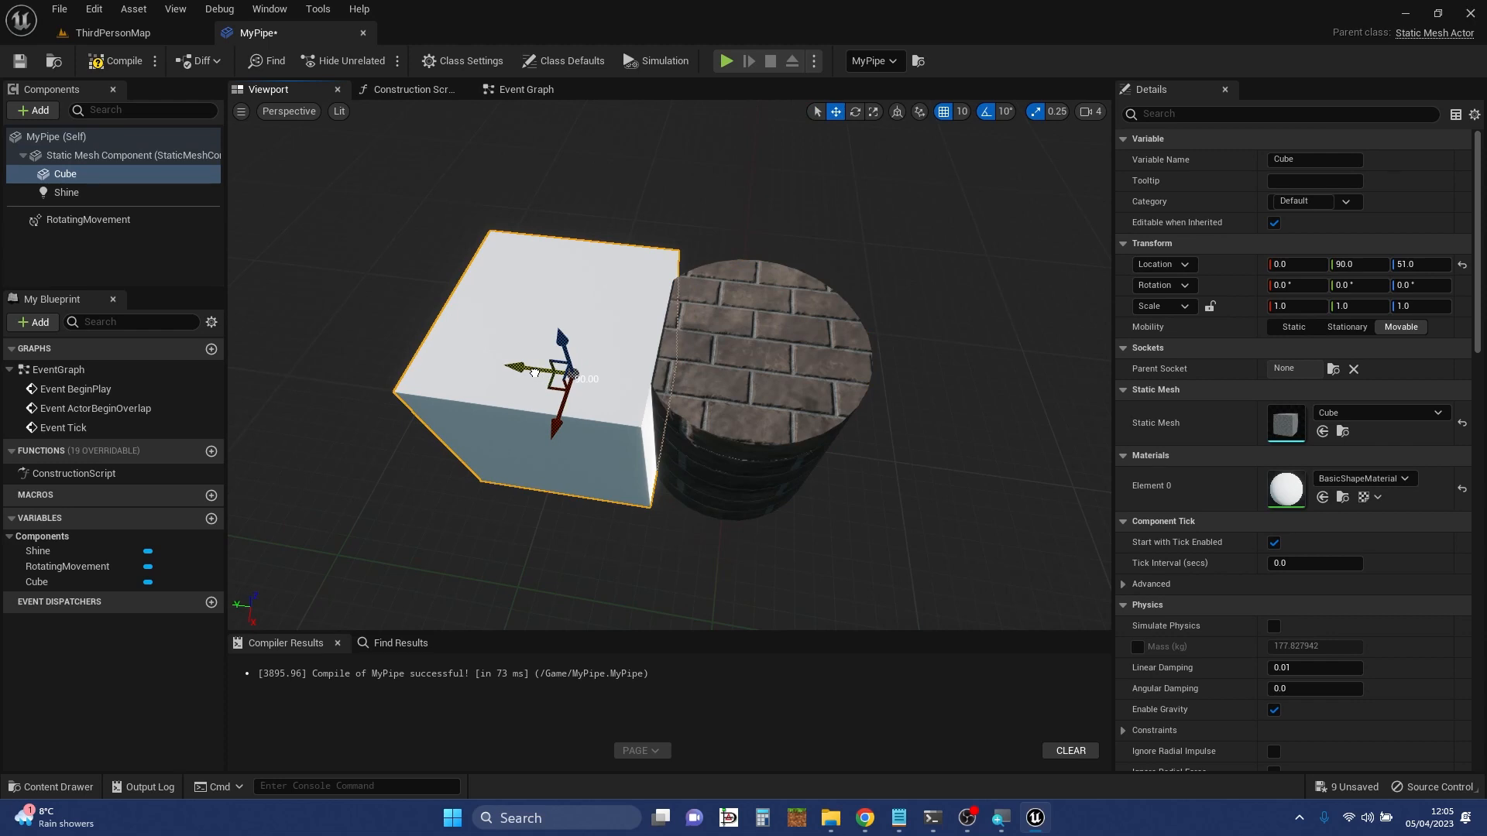
- Nudge the Cube back against the cylinder, select Shine, and play-test the level
left_click_drag(563, 374, 549, 375)
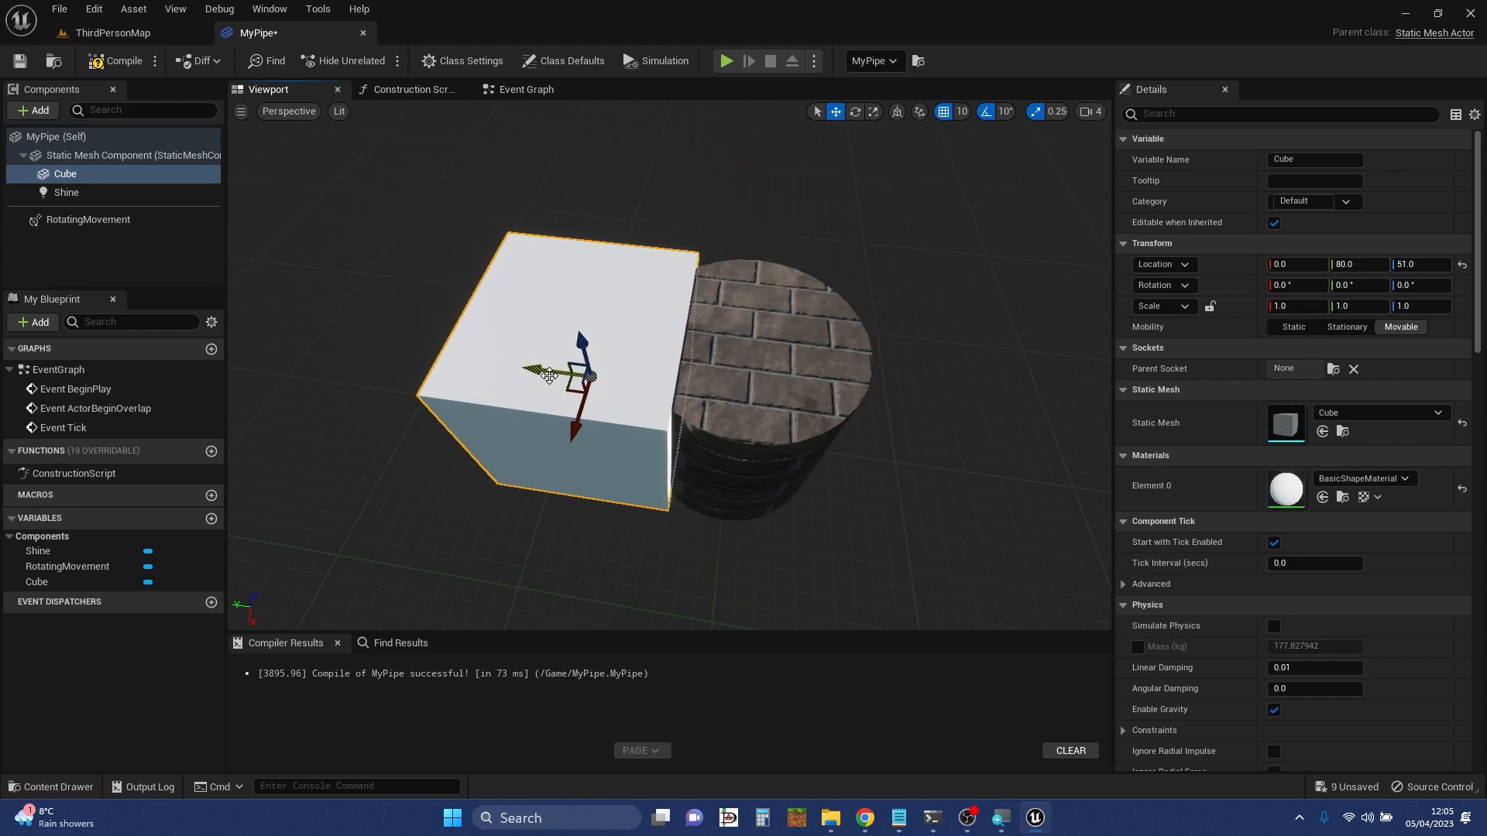
left_click(67, 192)
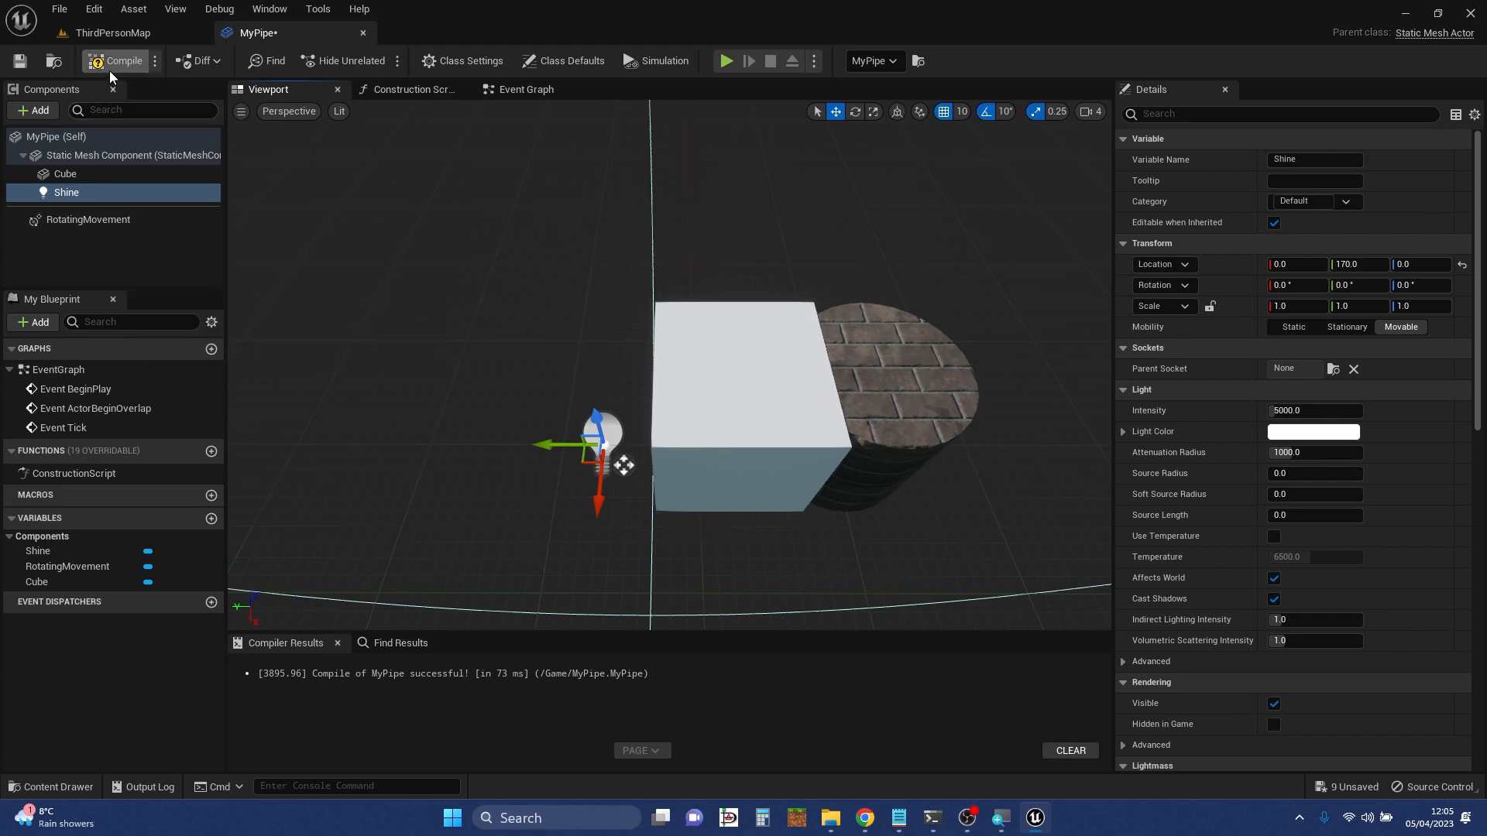
mouse_move(111, 76)
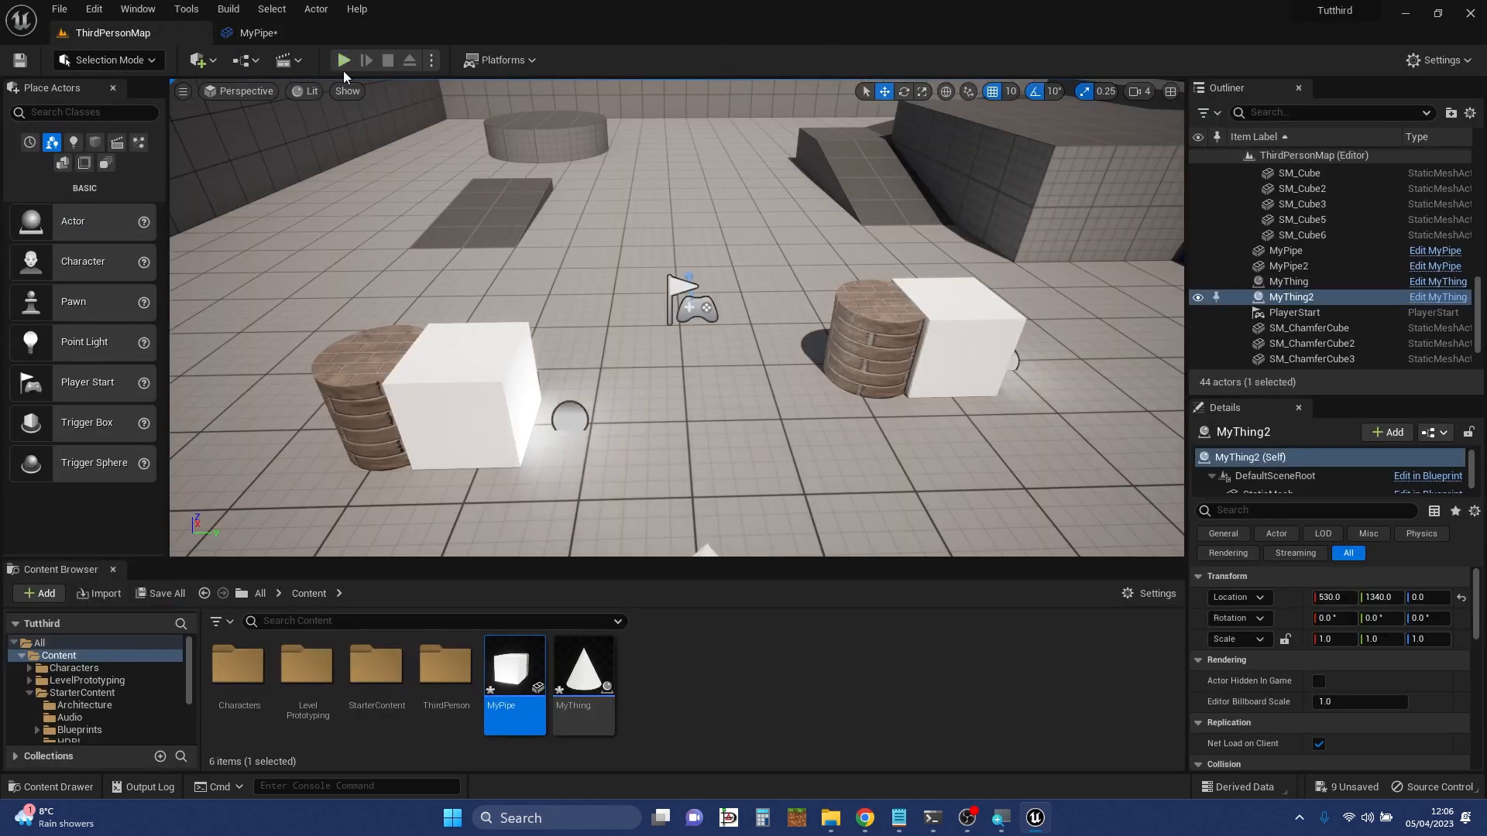
mouse_move(343, 59)
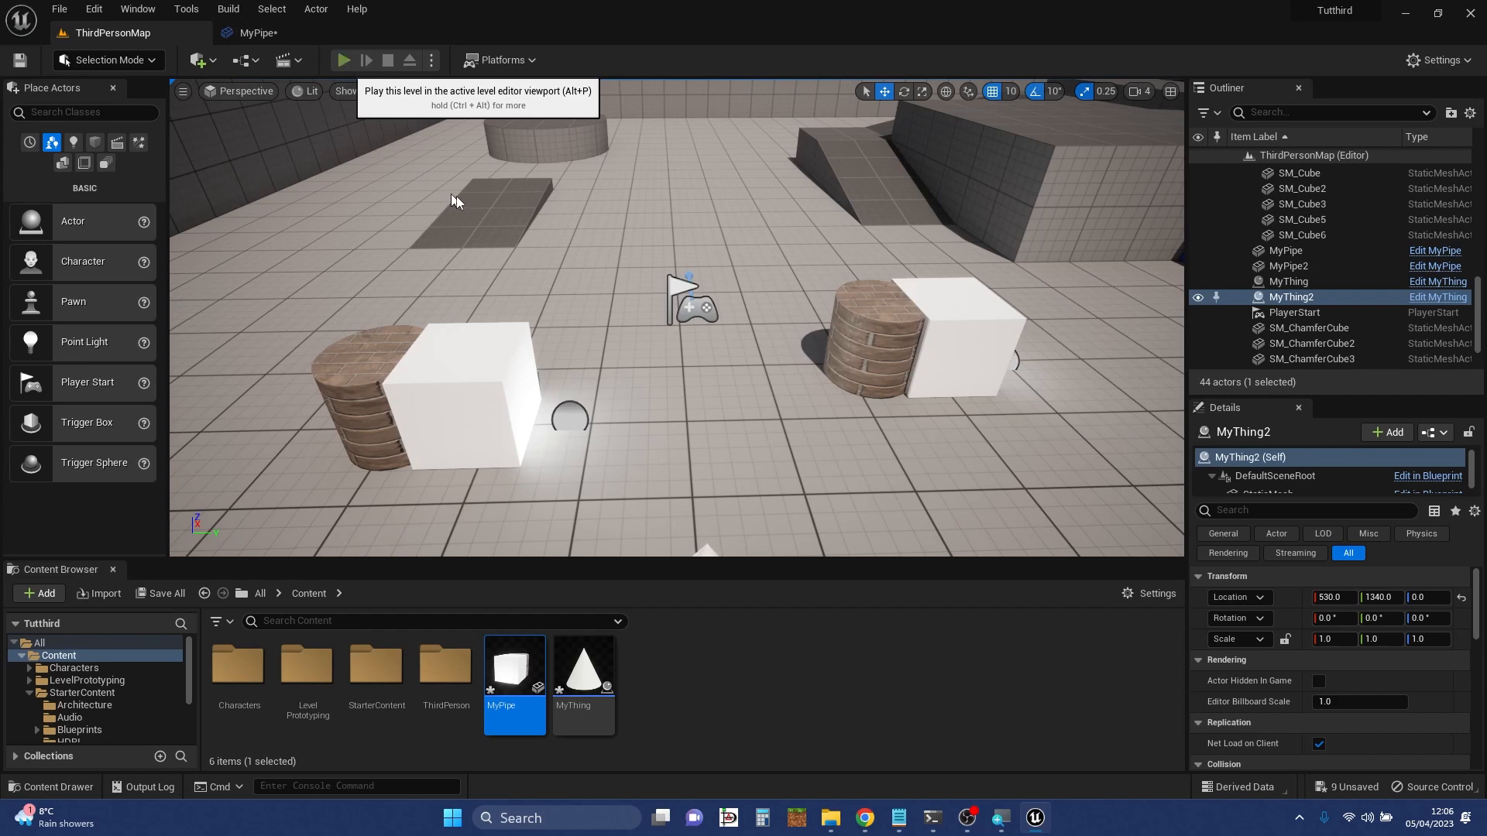
left_click(344, 58)
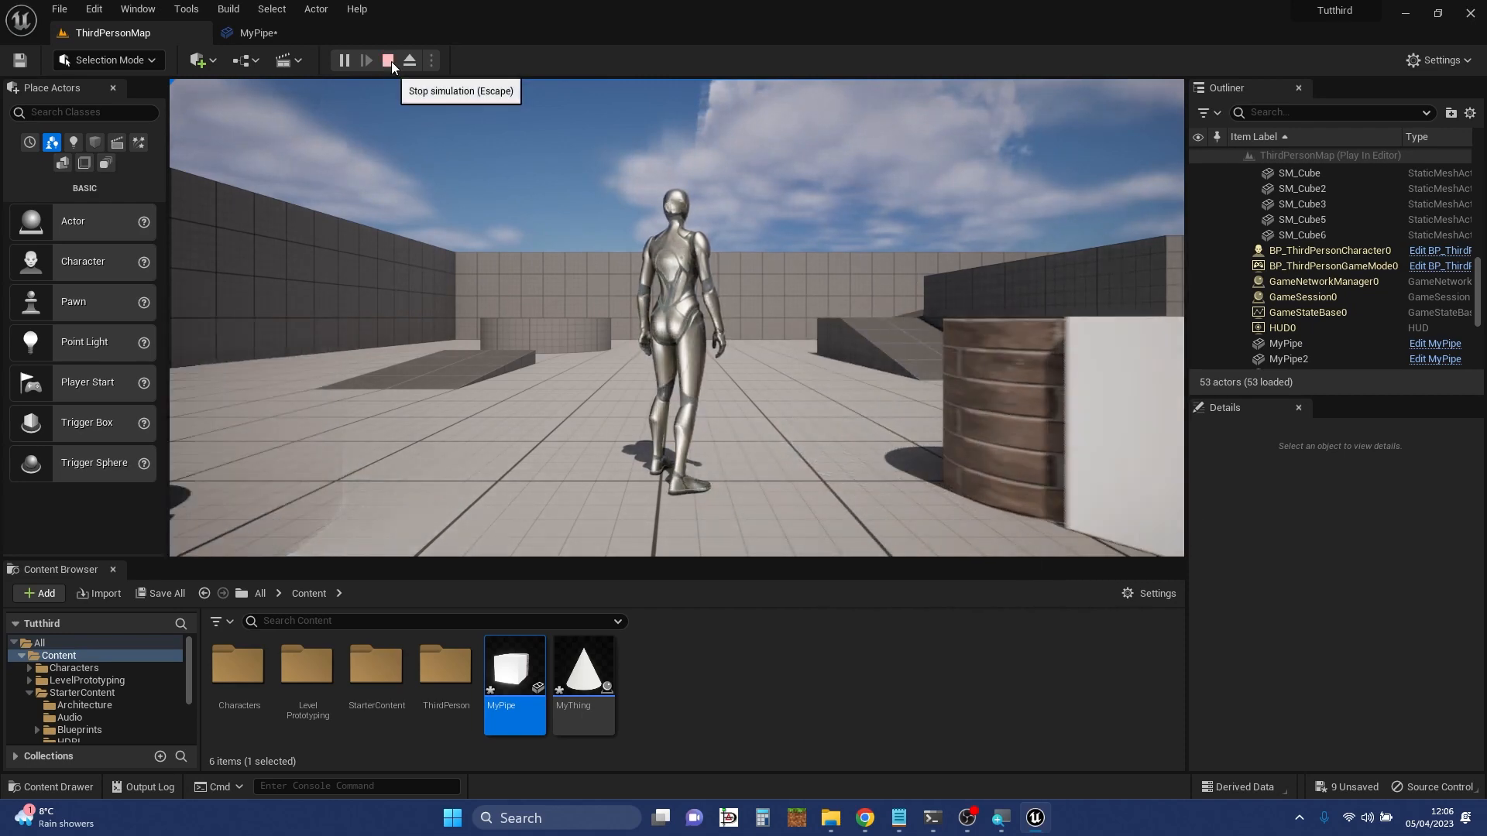
left_click(387, 60)
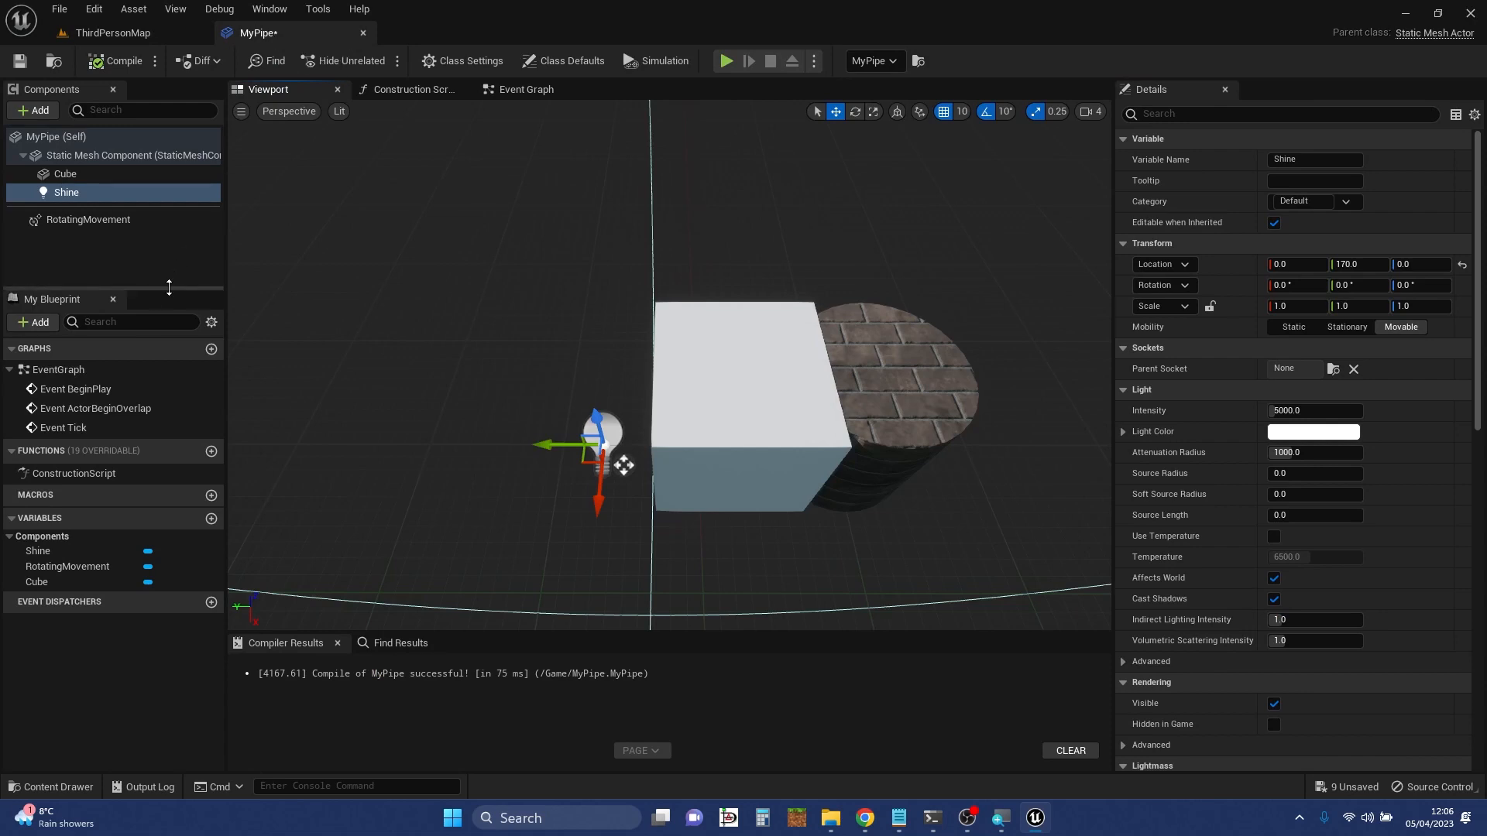
mouse_move(87, 220)
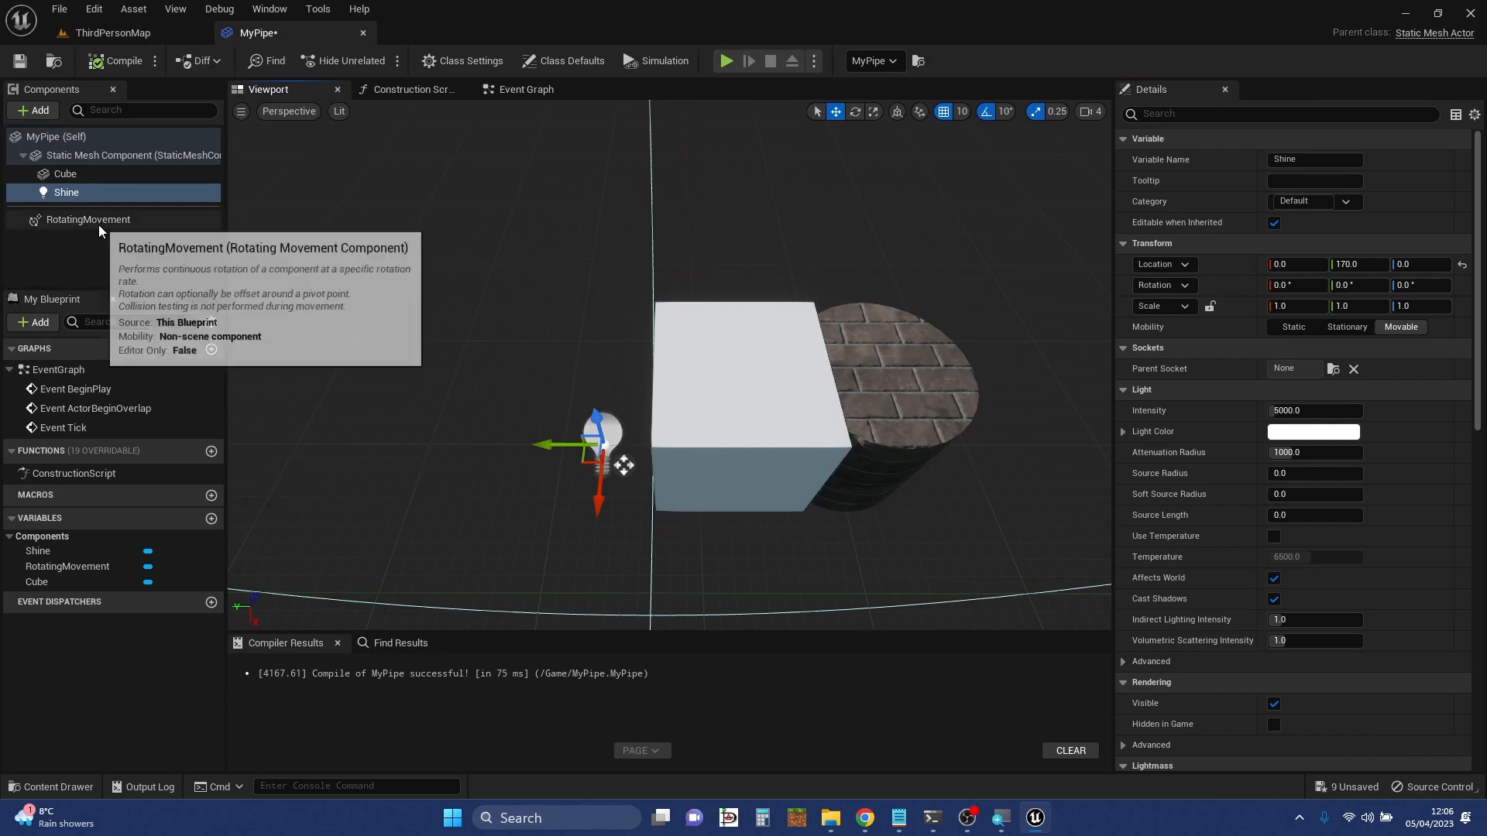
mouse_move(76, 198)
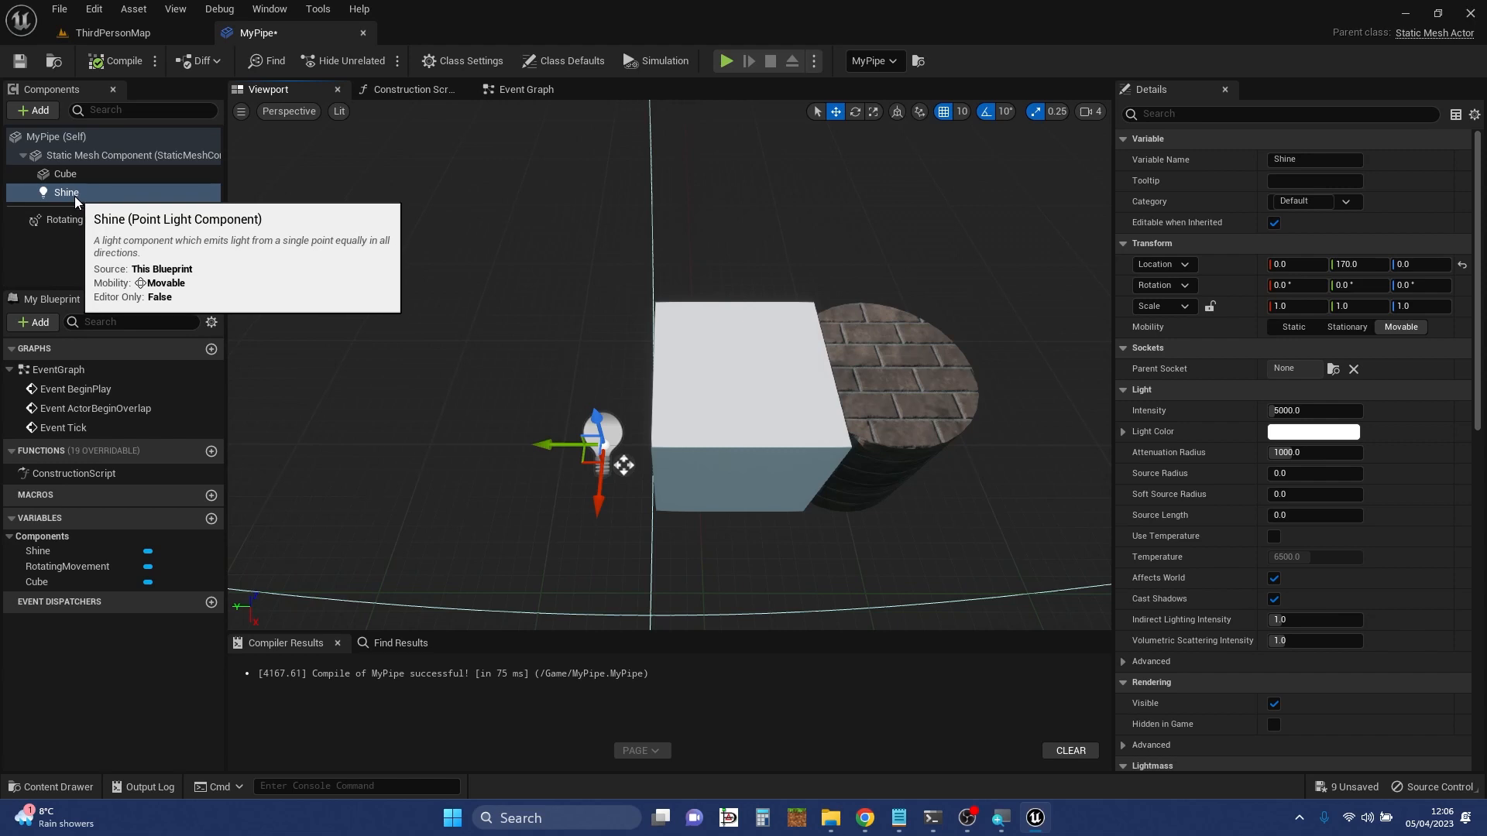
mouse_move(127, 219)
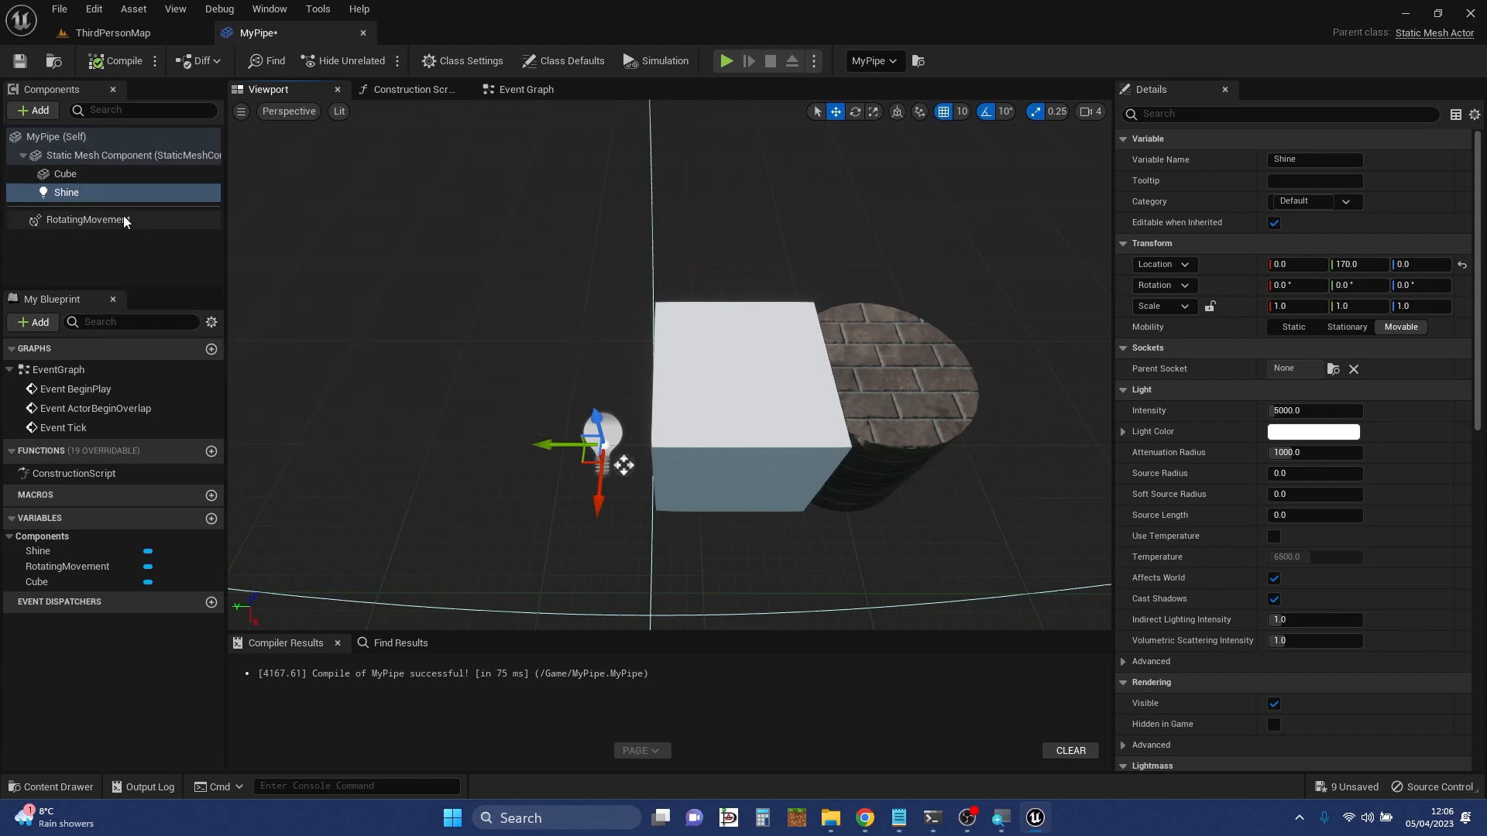
mouse_move(75, 155)
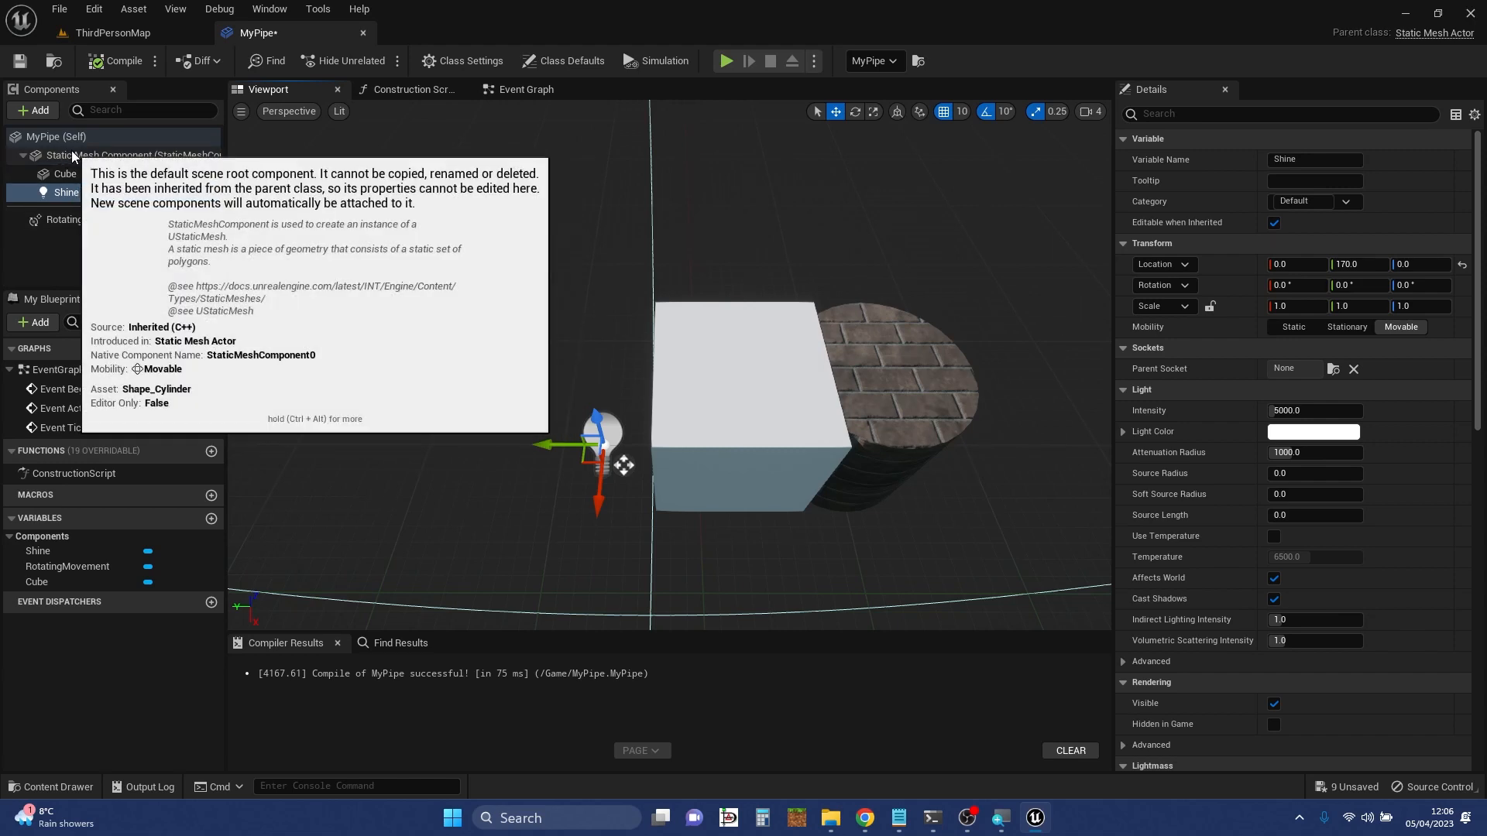
left_click(65, 174)
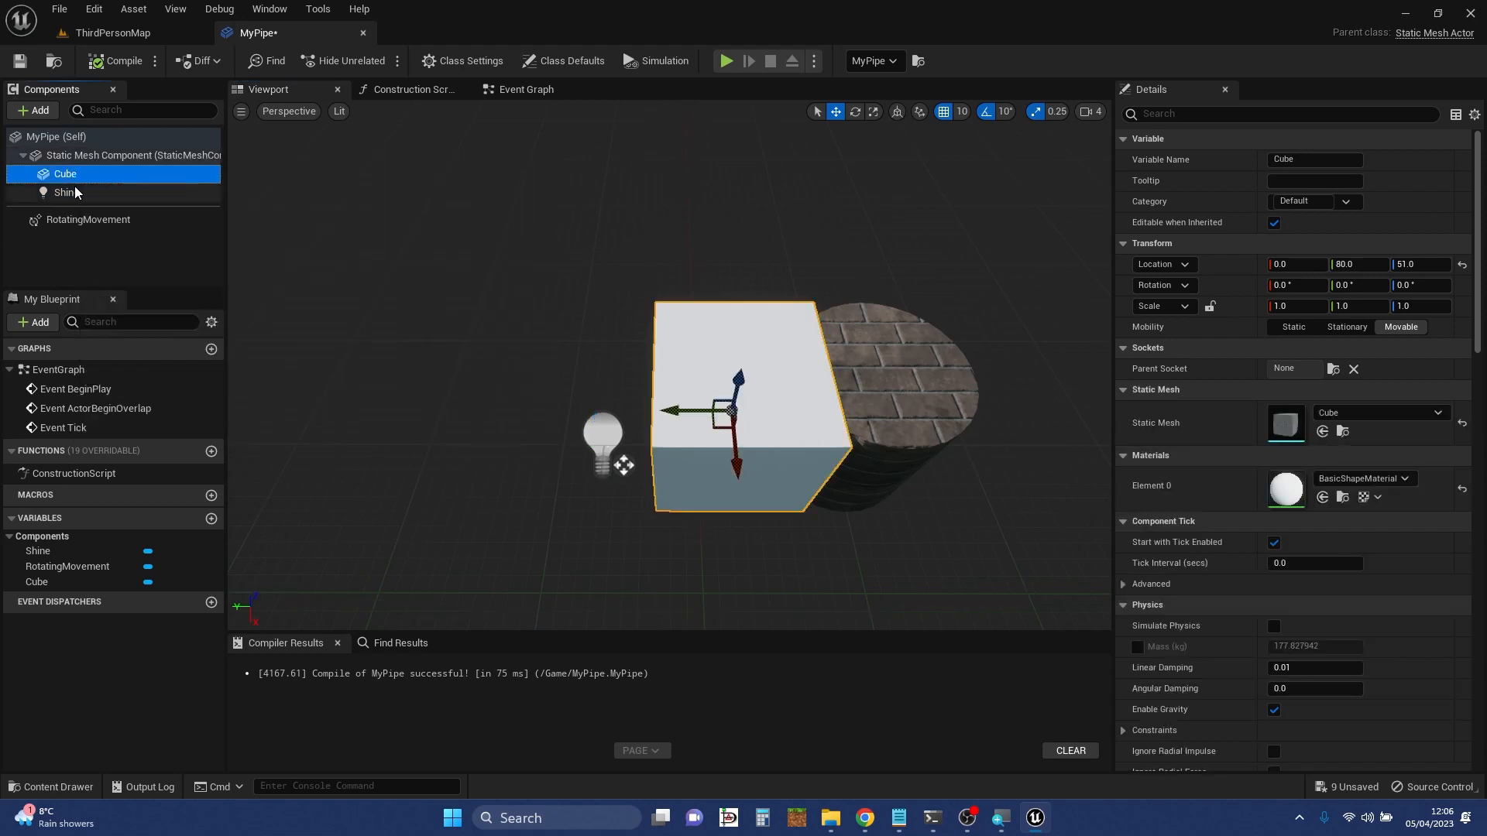
- Select Shine and the Cube in turn, tilting the Cube to check whether the light follows
left_click(65, 192)
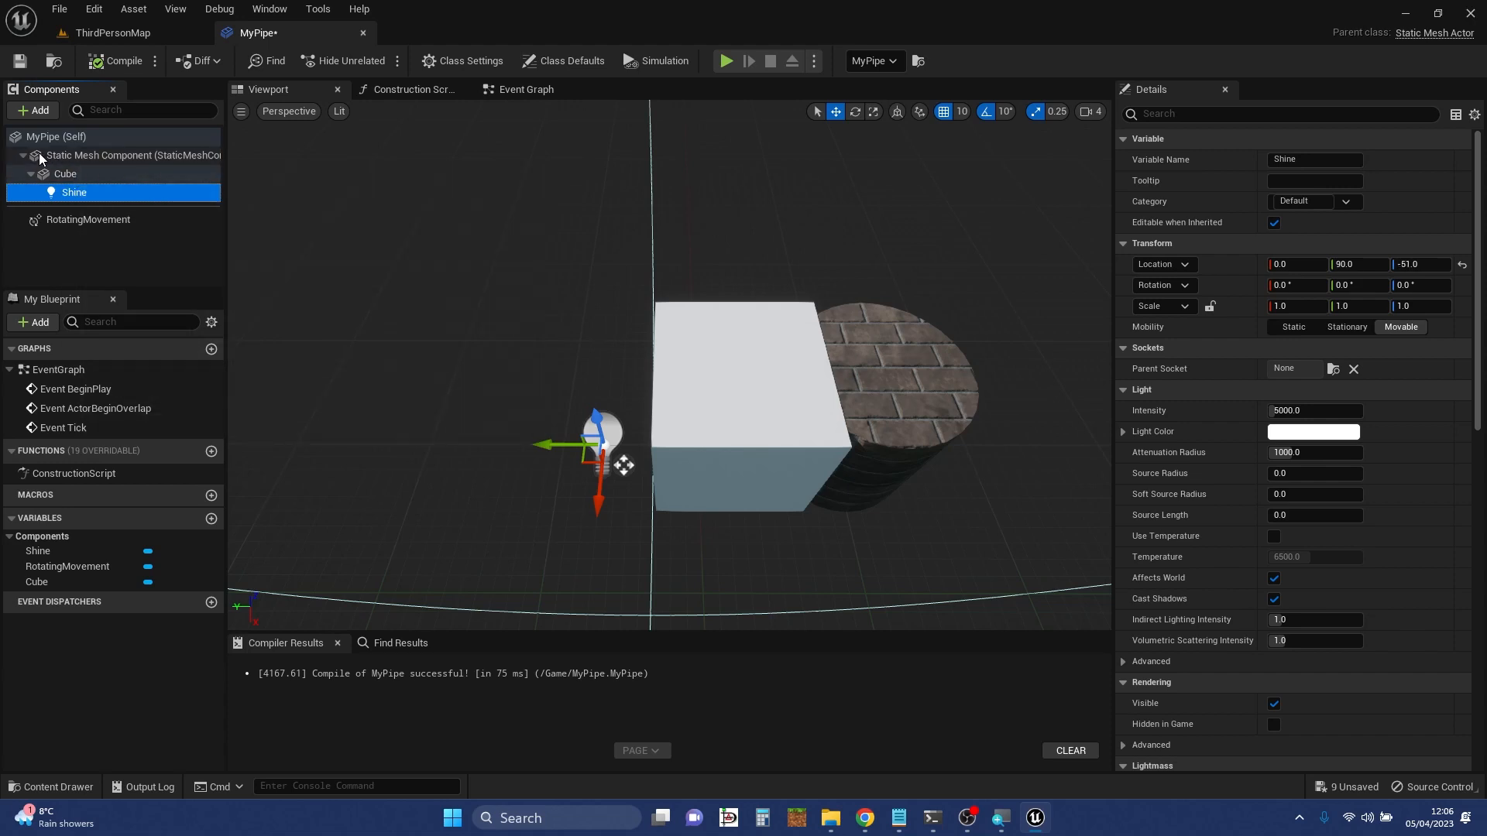
mouse_move(741, 395)
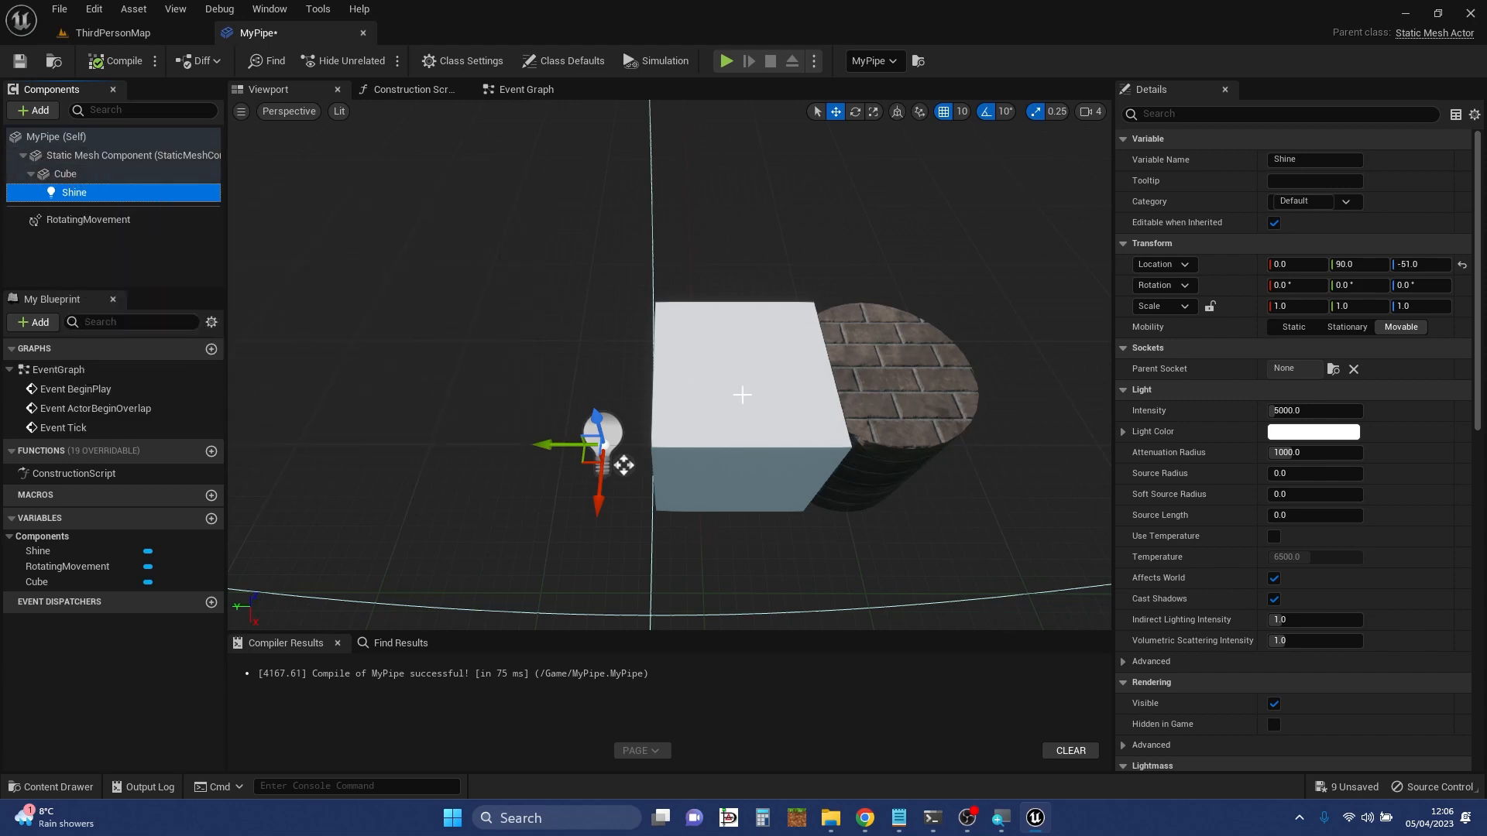
left_click(65, 173)
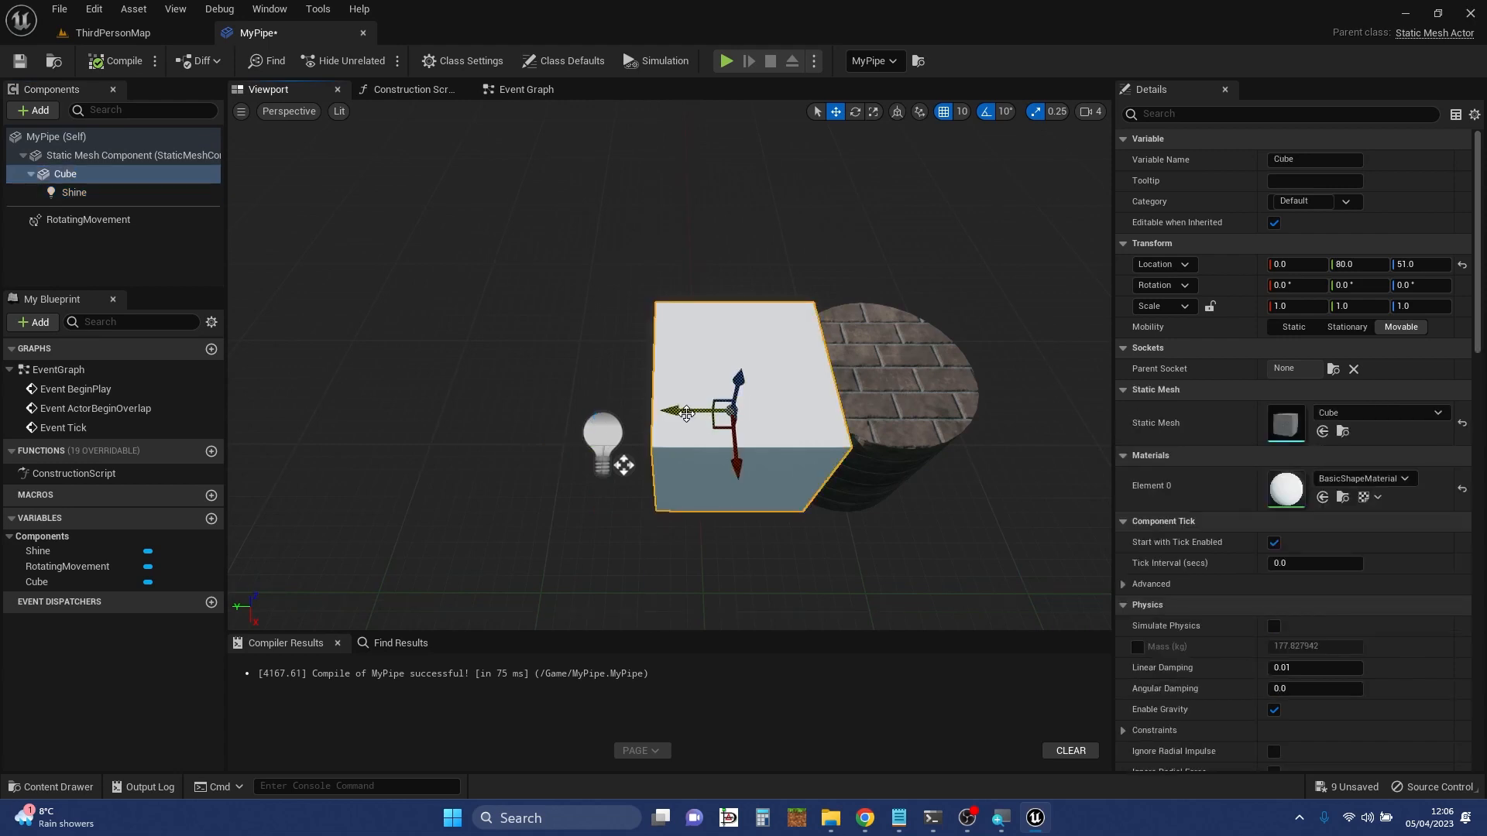
left_click_drag(685, 412, 755, 411)
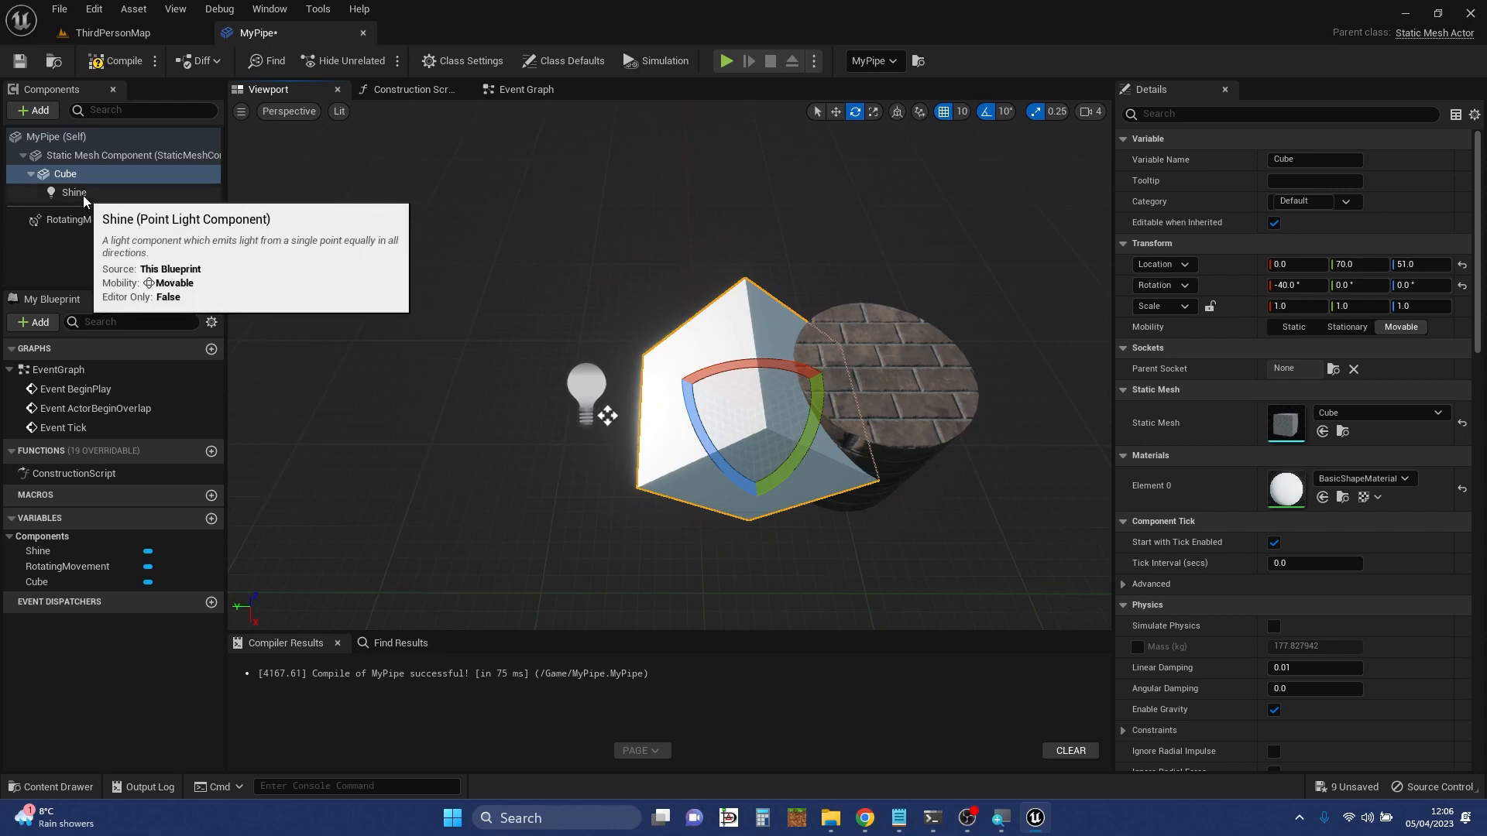
left_click(75, 192)
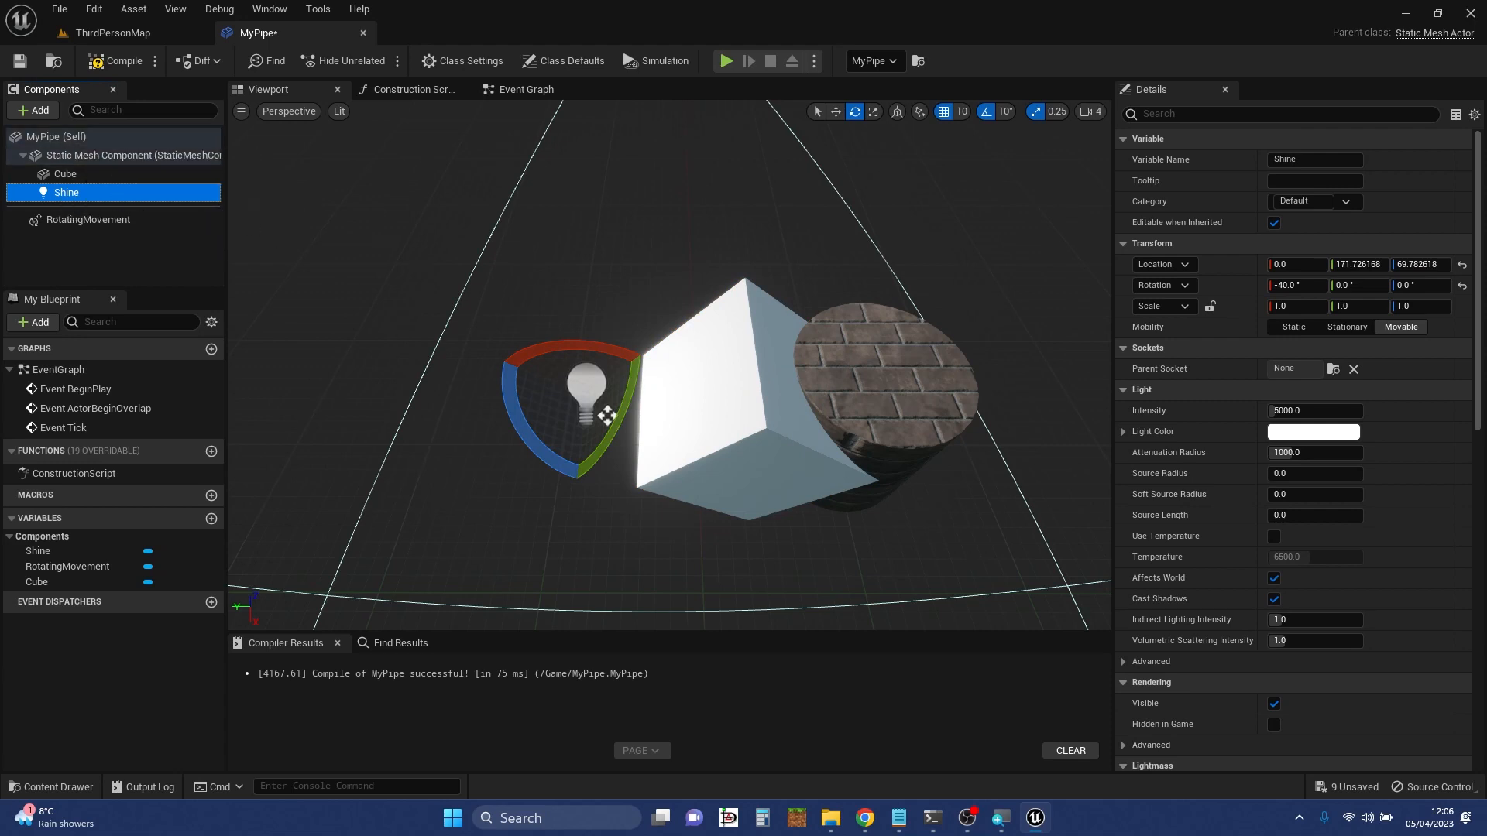
left_click(65, 173)
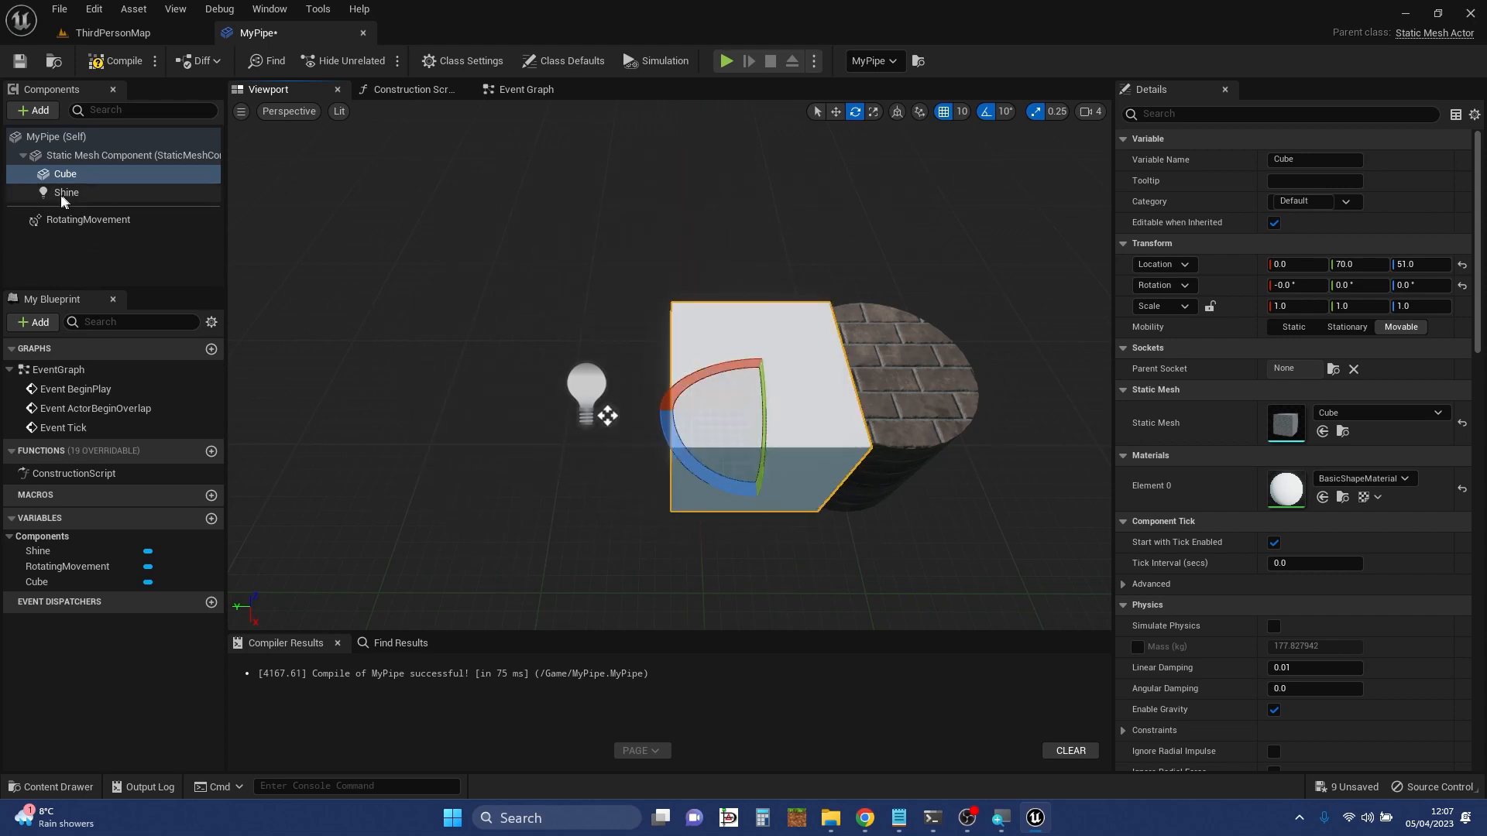
- Parent the Shine light under the Cube in the Components panel
left_click_drag(65, 192, 65, 173)
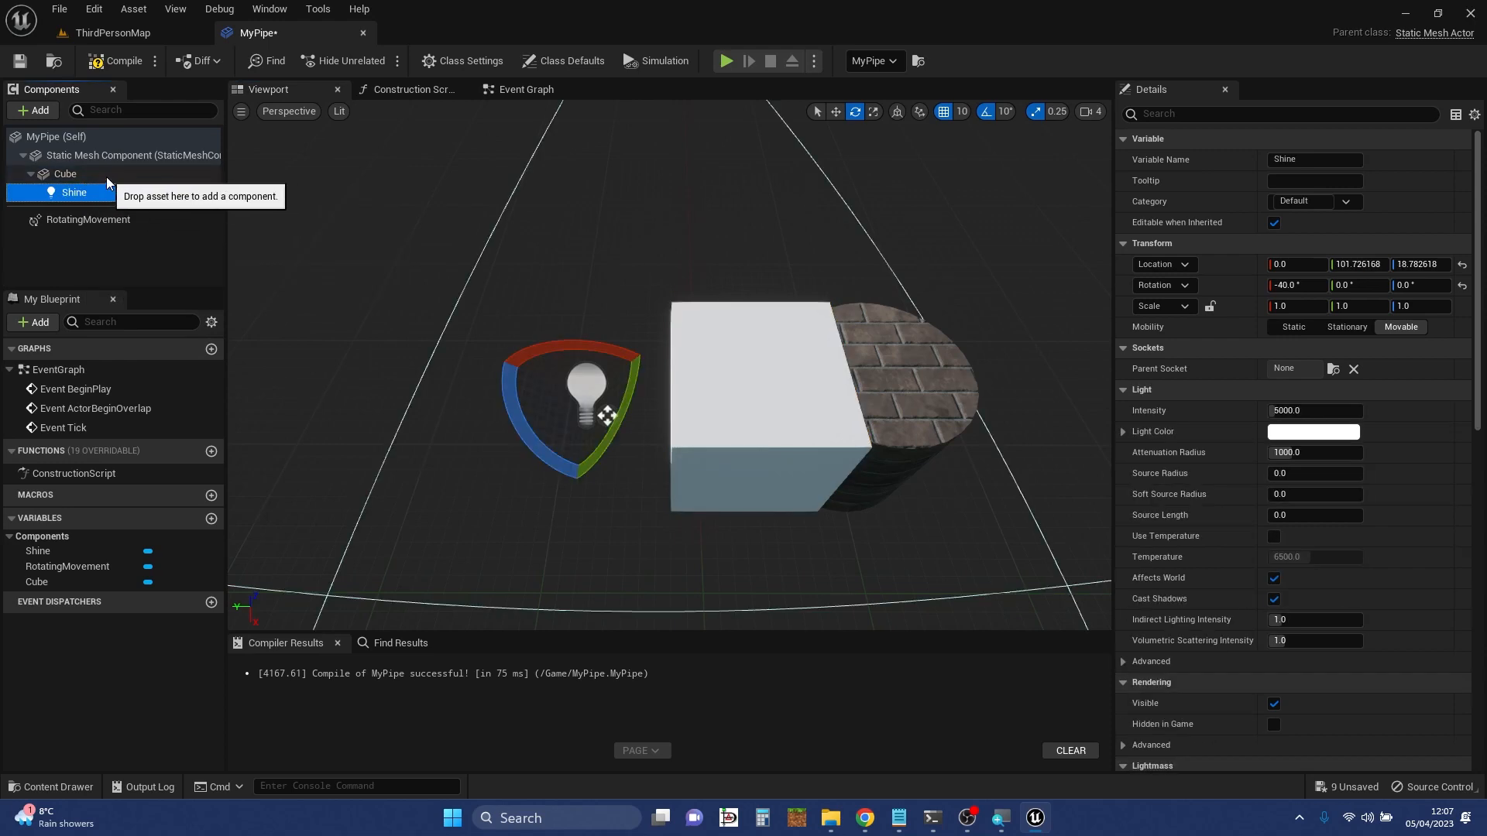
left_click(65, 174)
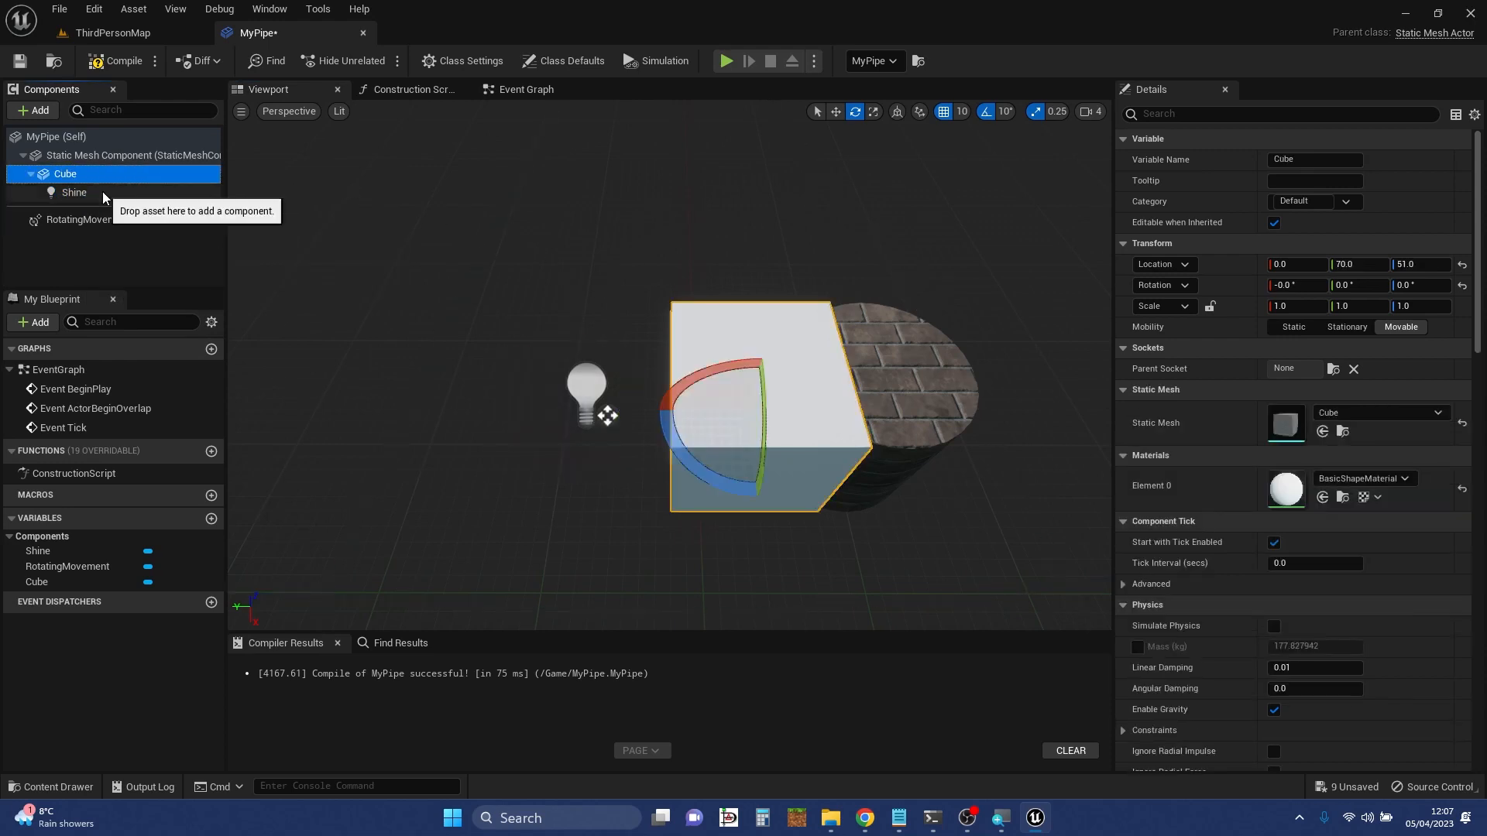
left_click(74, 192)
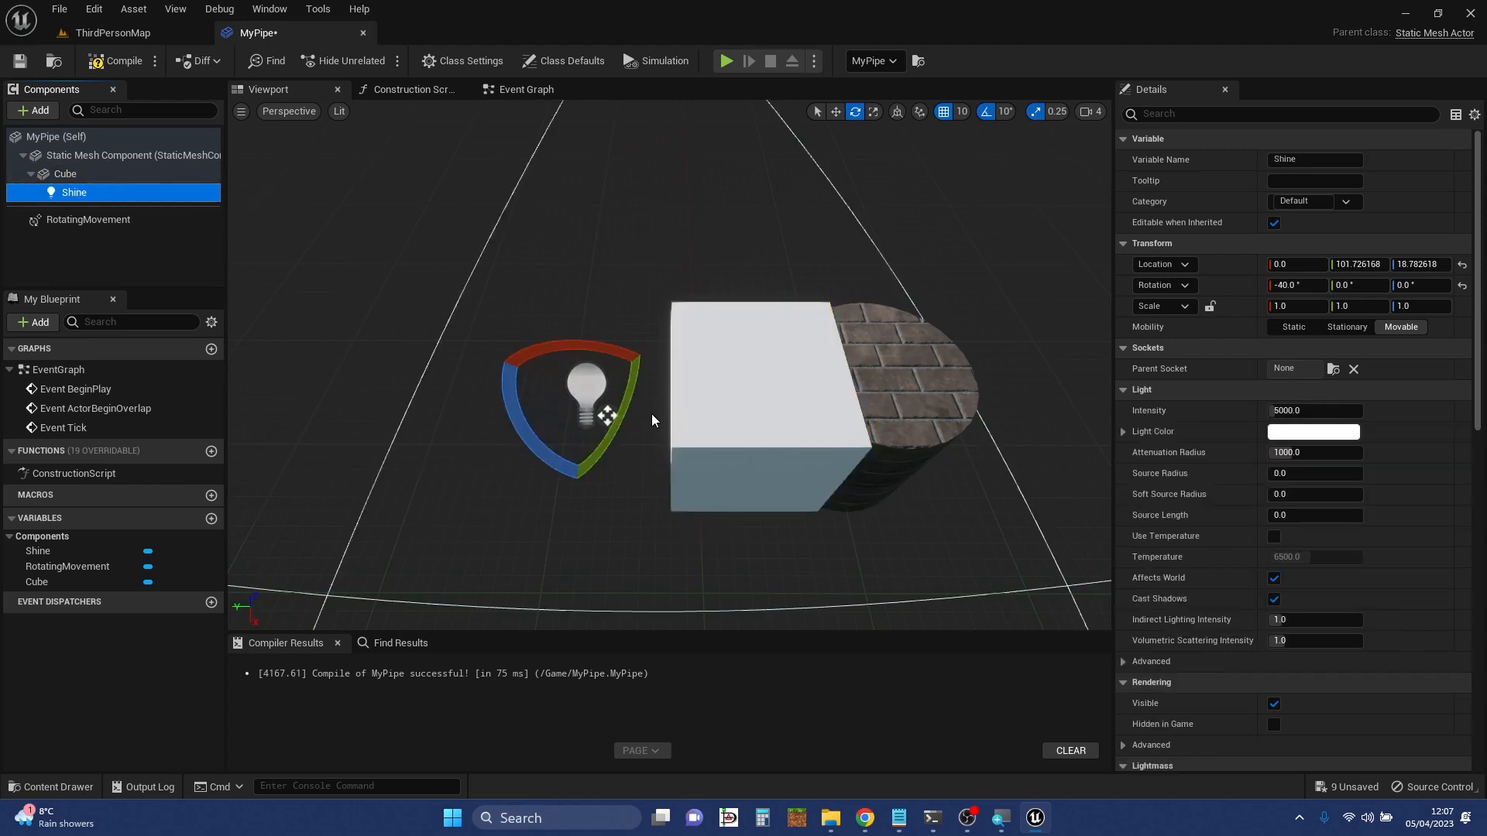
mouse_move(632, 441)
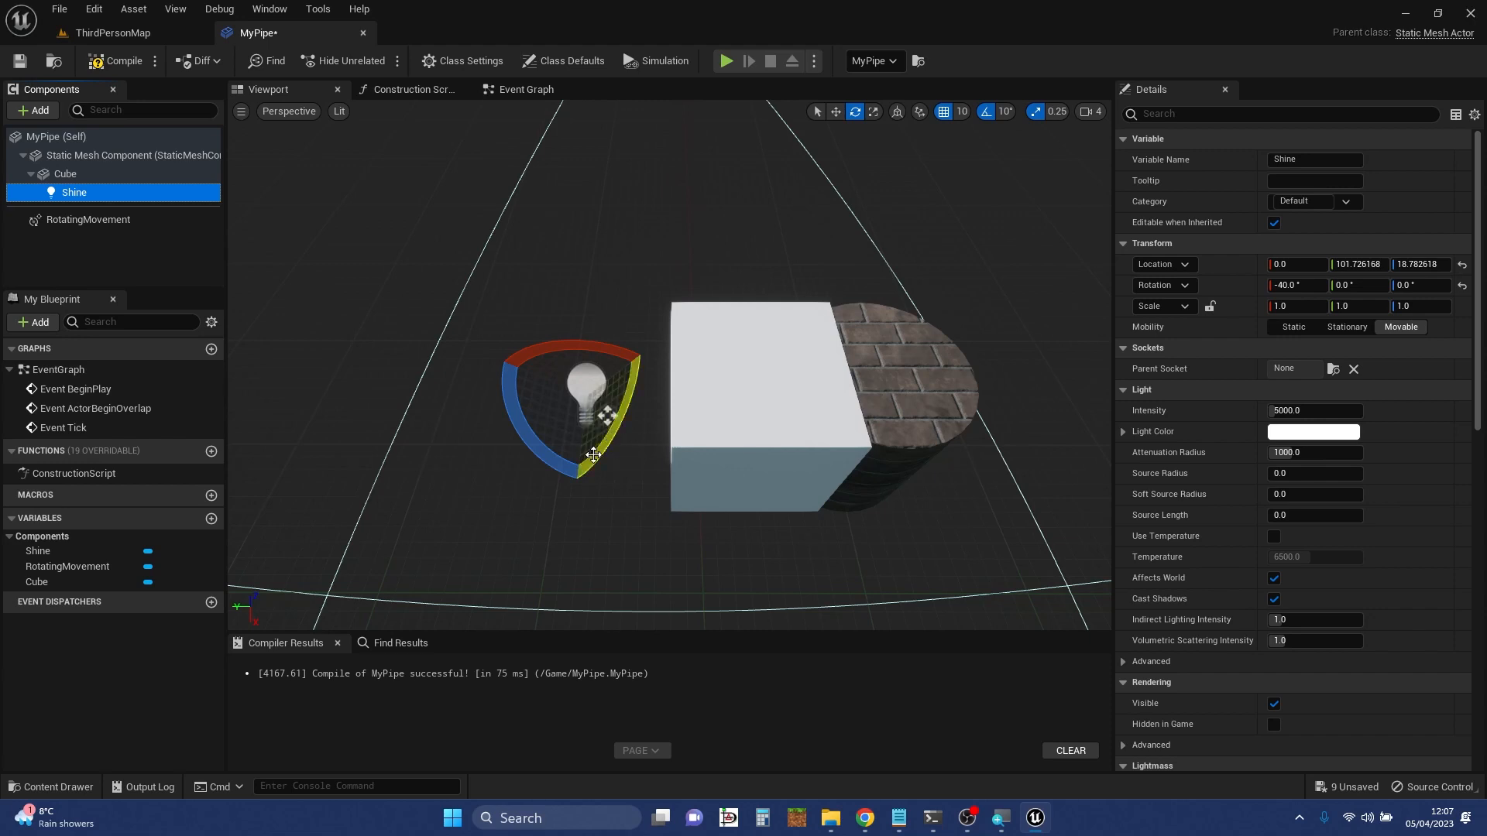
- Move the Shine light up near the cube's top corner with the translate gizmo
left_click(835, 112)
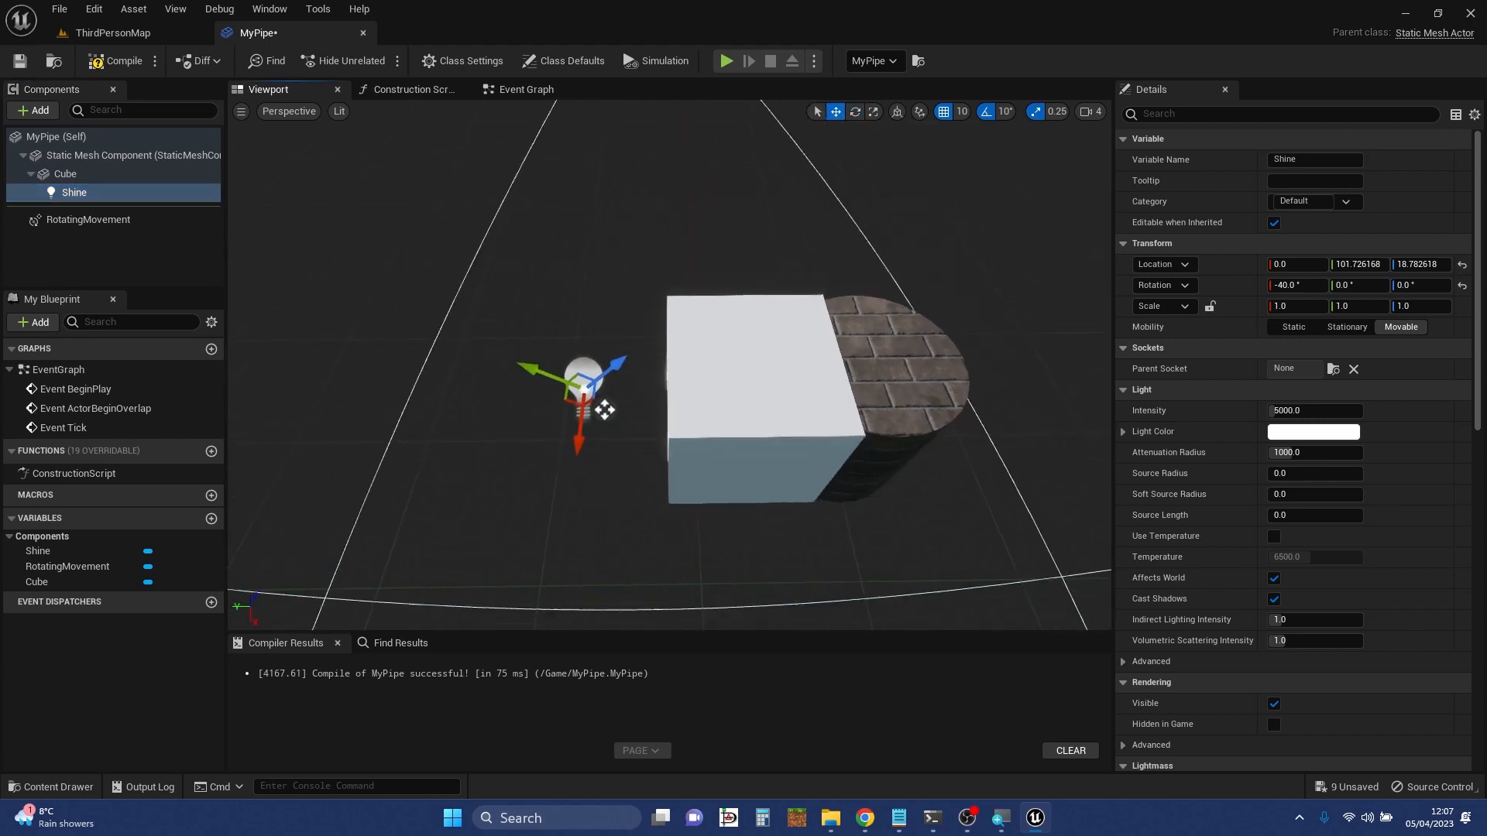
left_click_drag(616, 361, 603, 376)
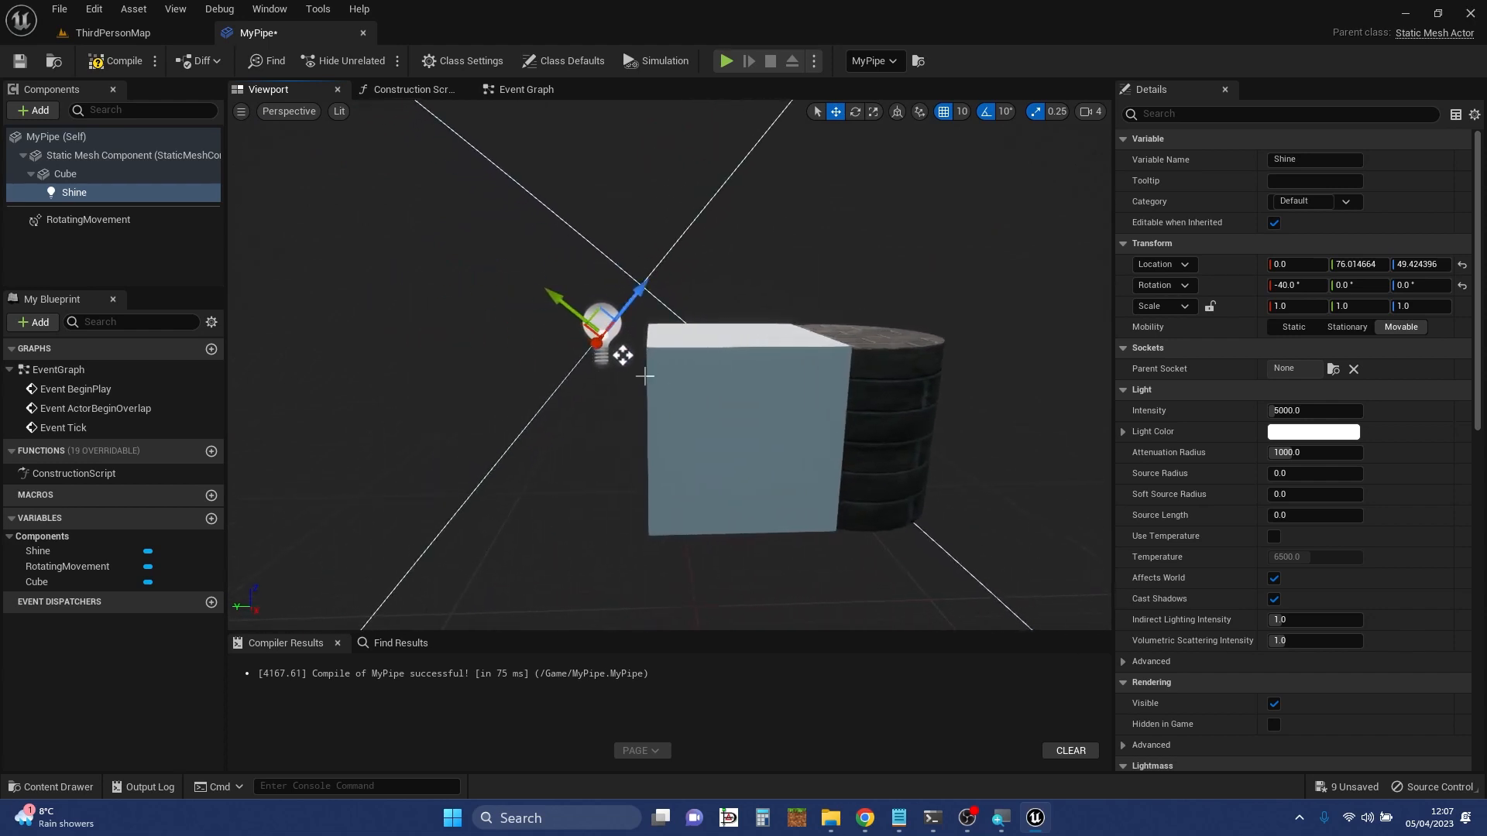
mouse_move(101, 174)
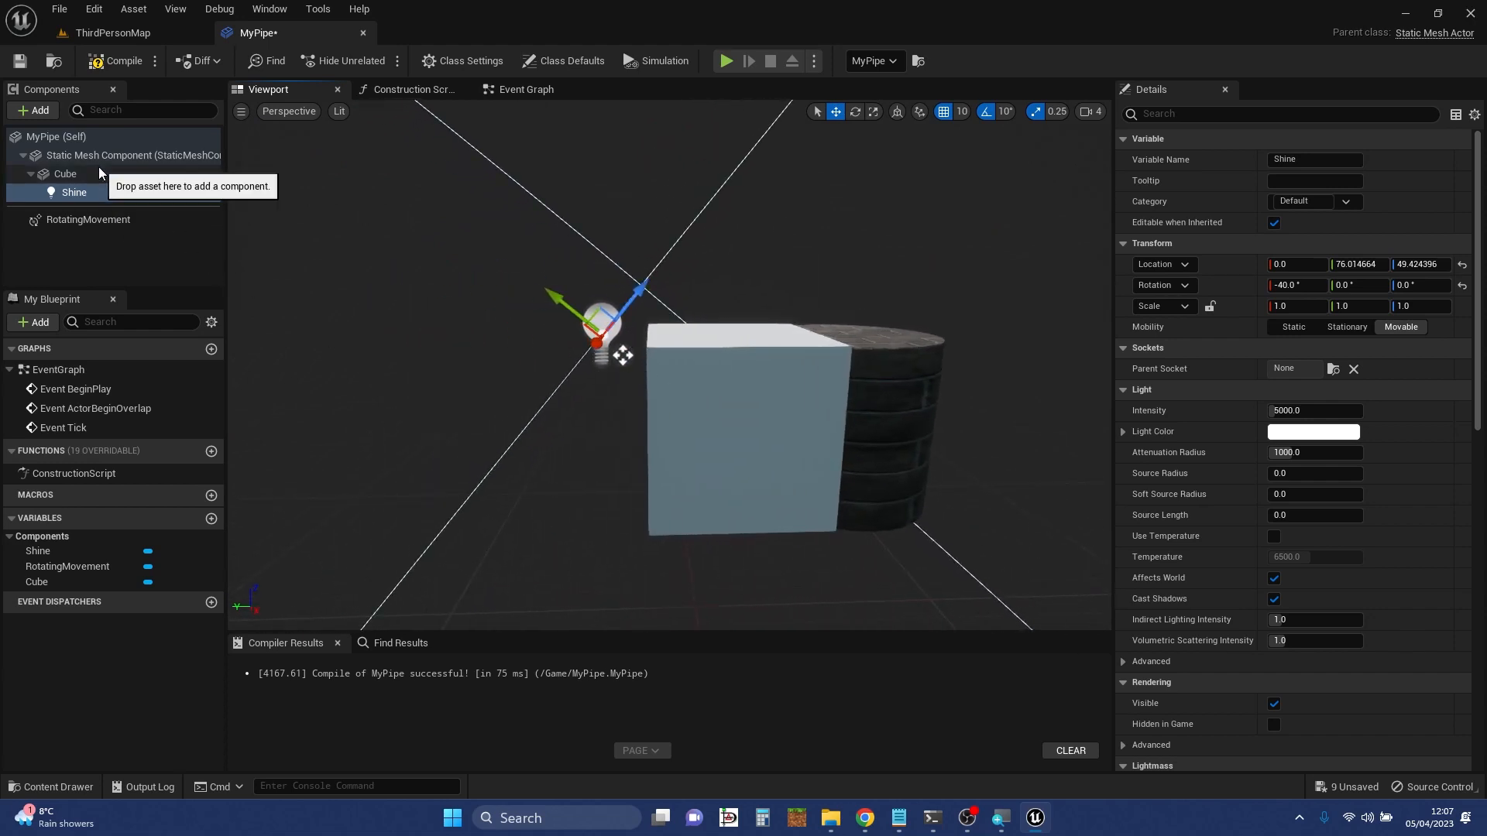
left_click(65, 174)
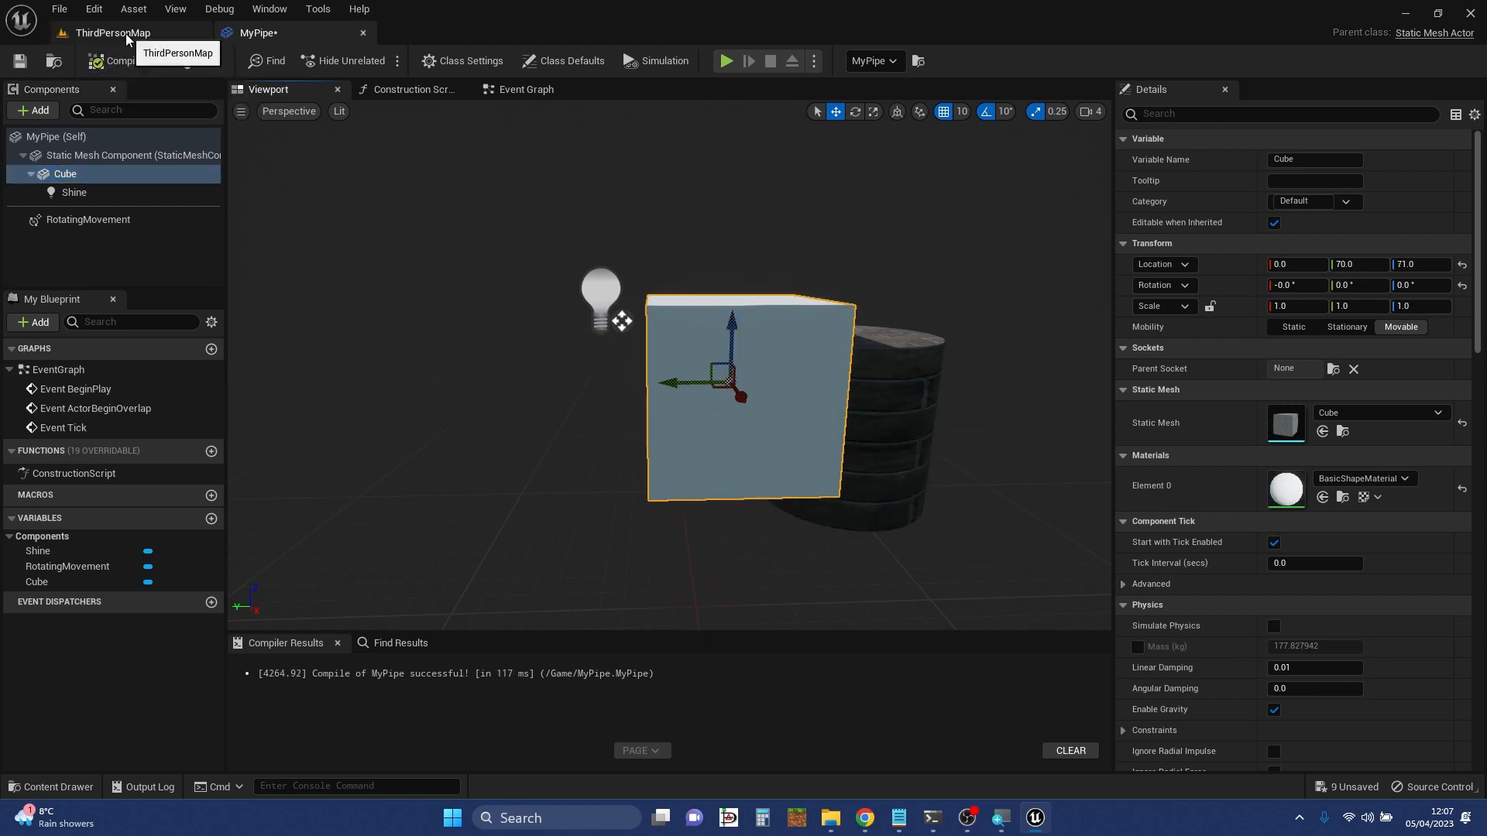
left_click(111, 33)
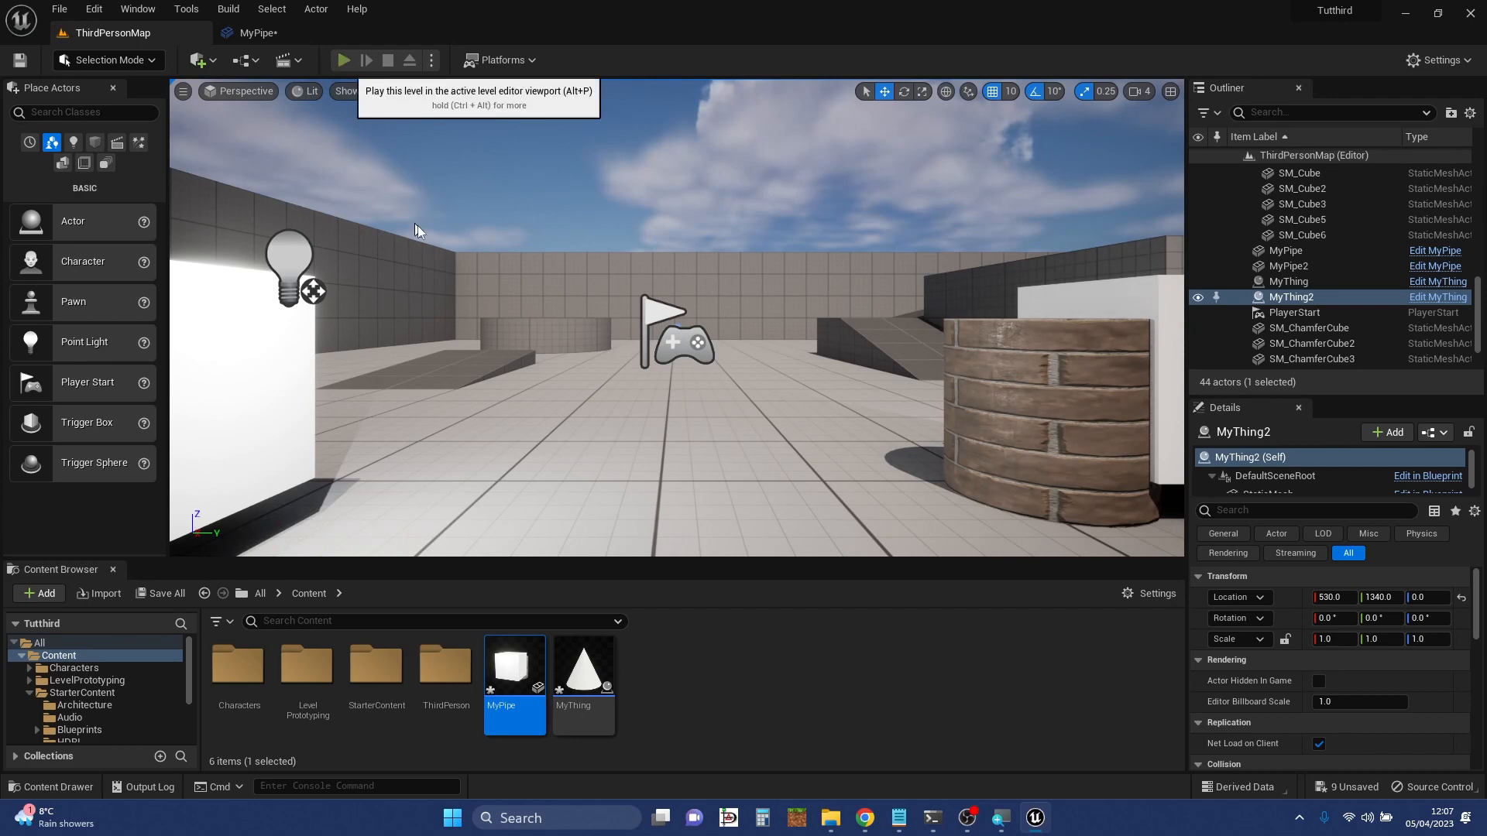
left_click(342, 60)
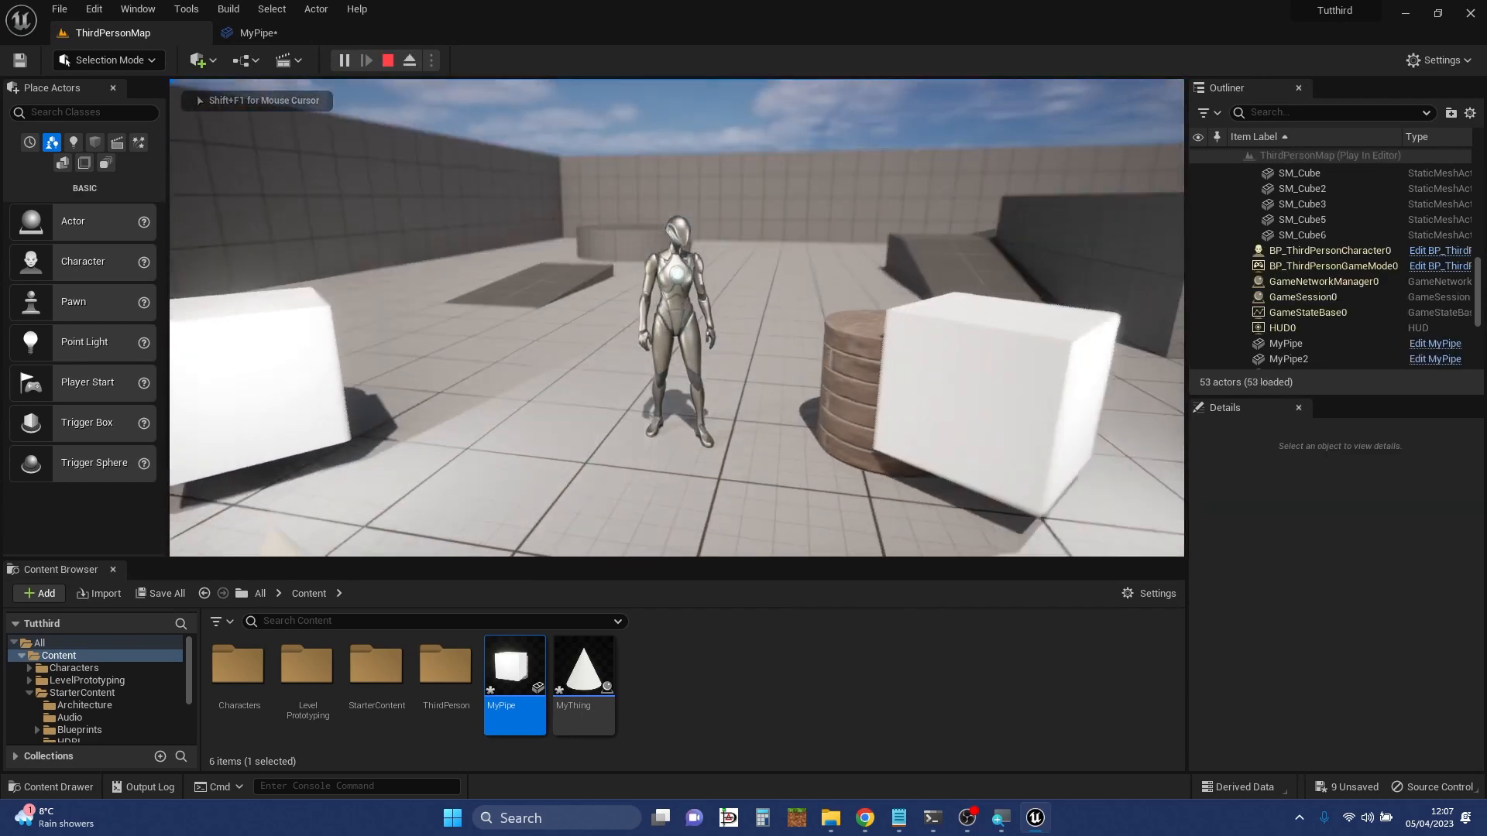
left_click(387, 61)
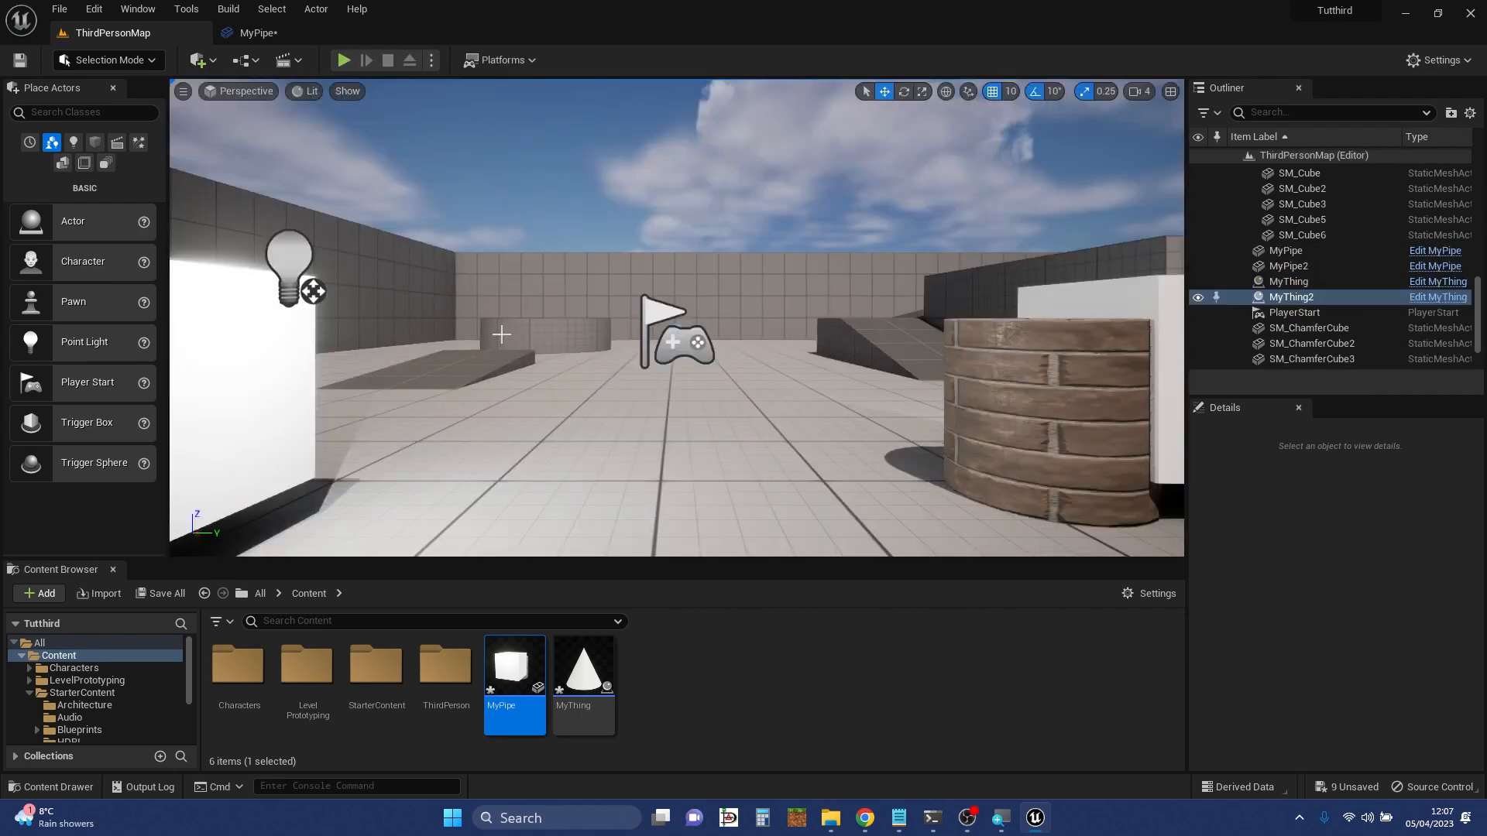
double_click(514, 667)
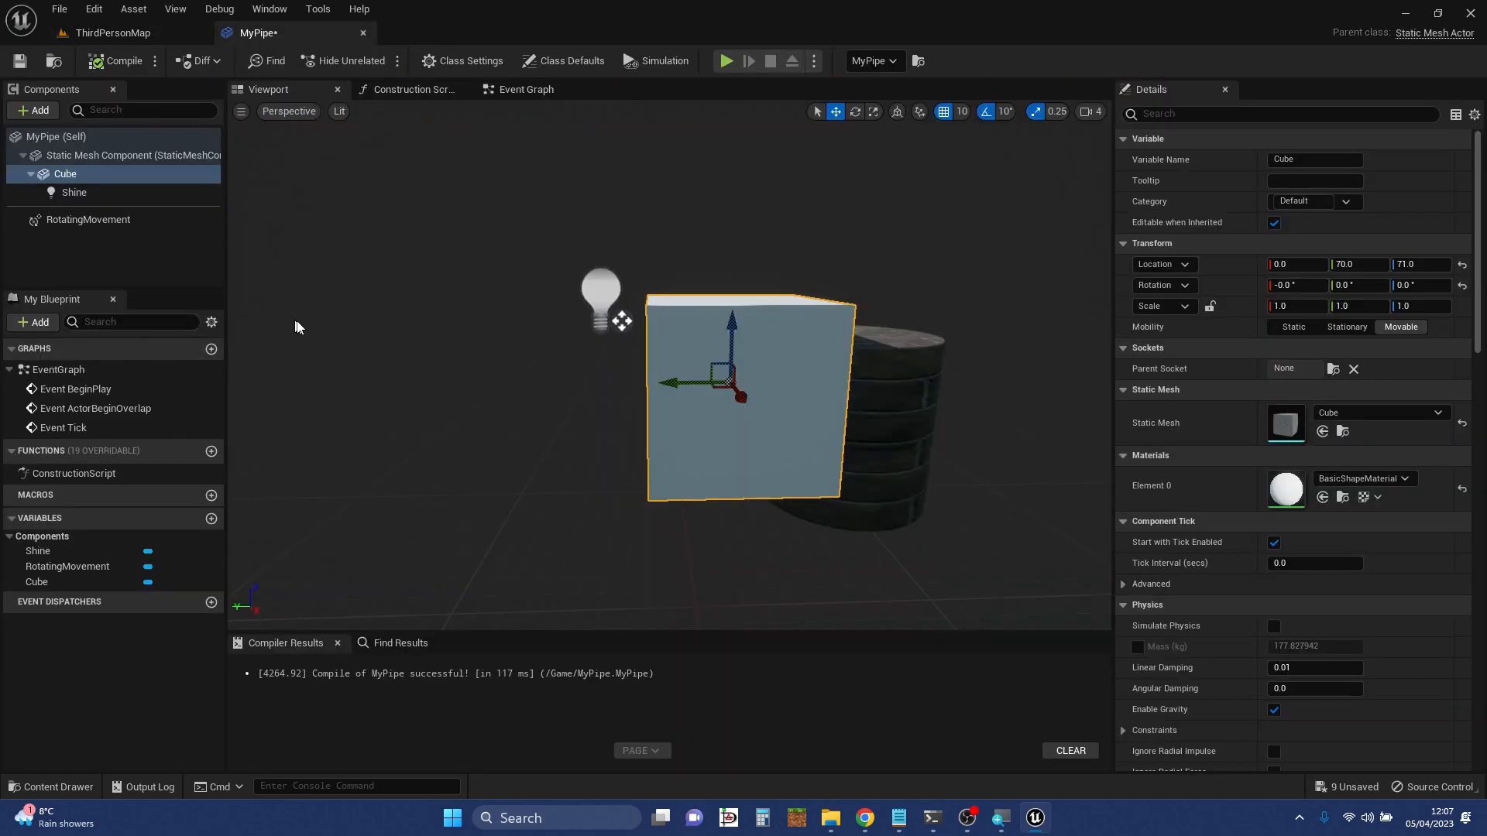
mouse_move(338, 359)
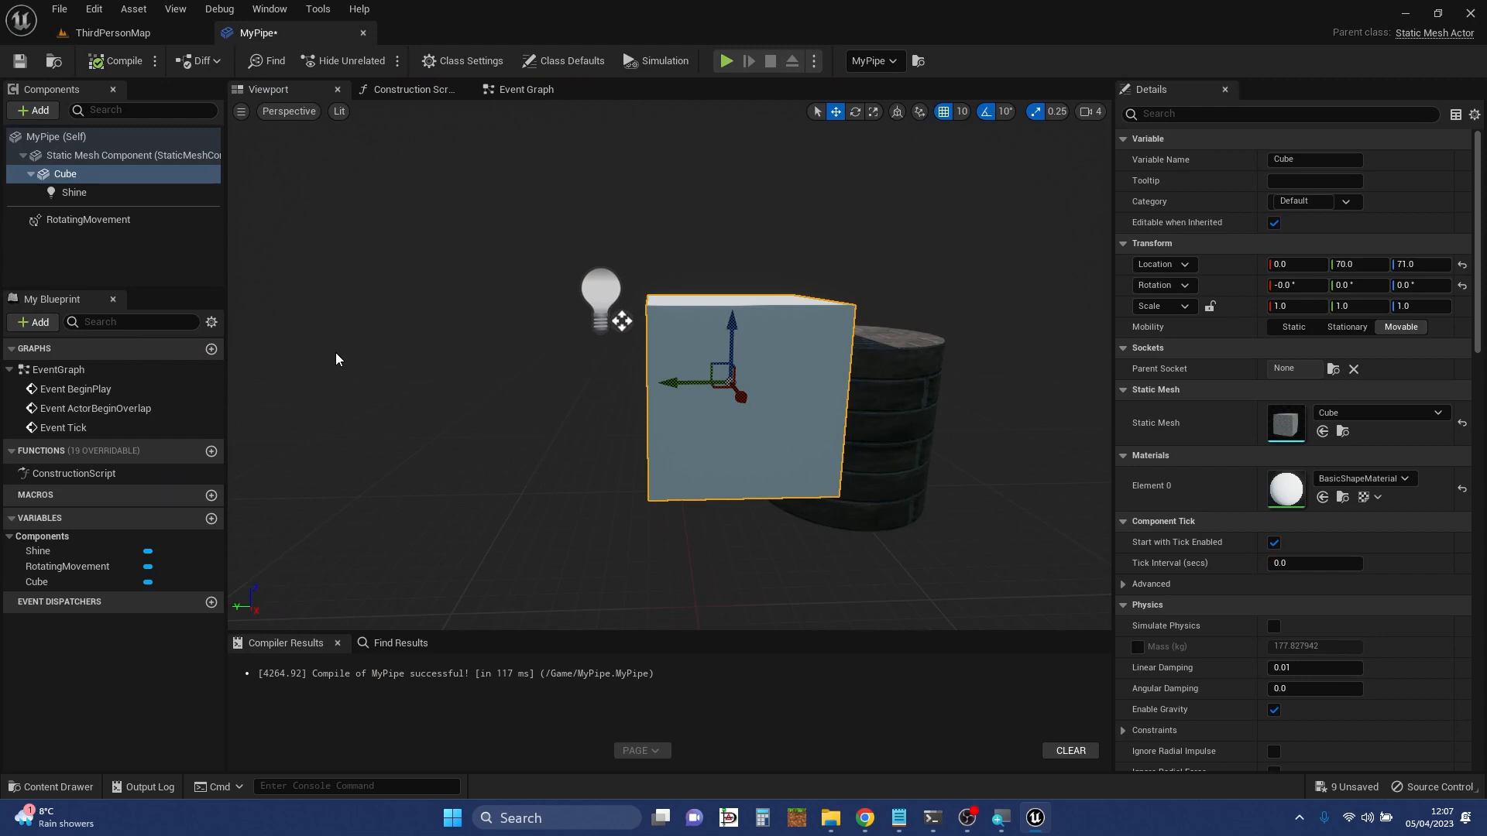
mouse_move(34, 112)
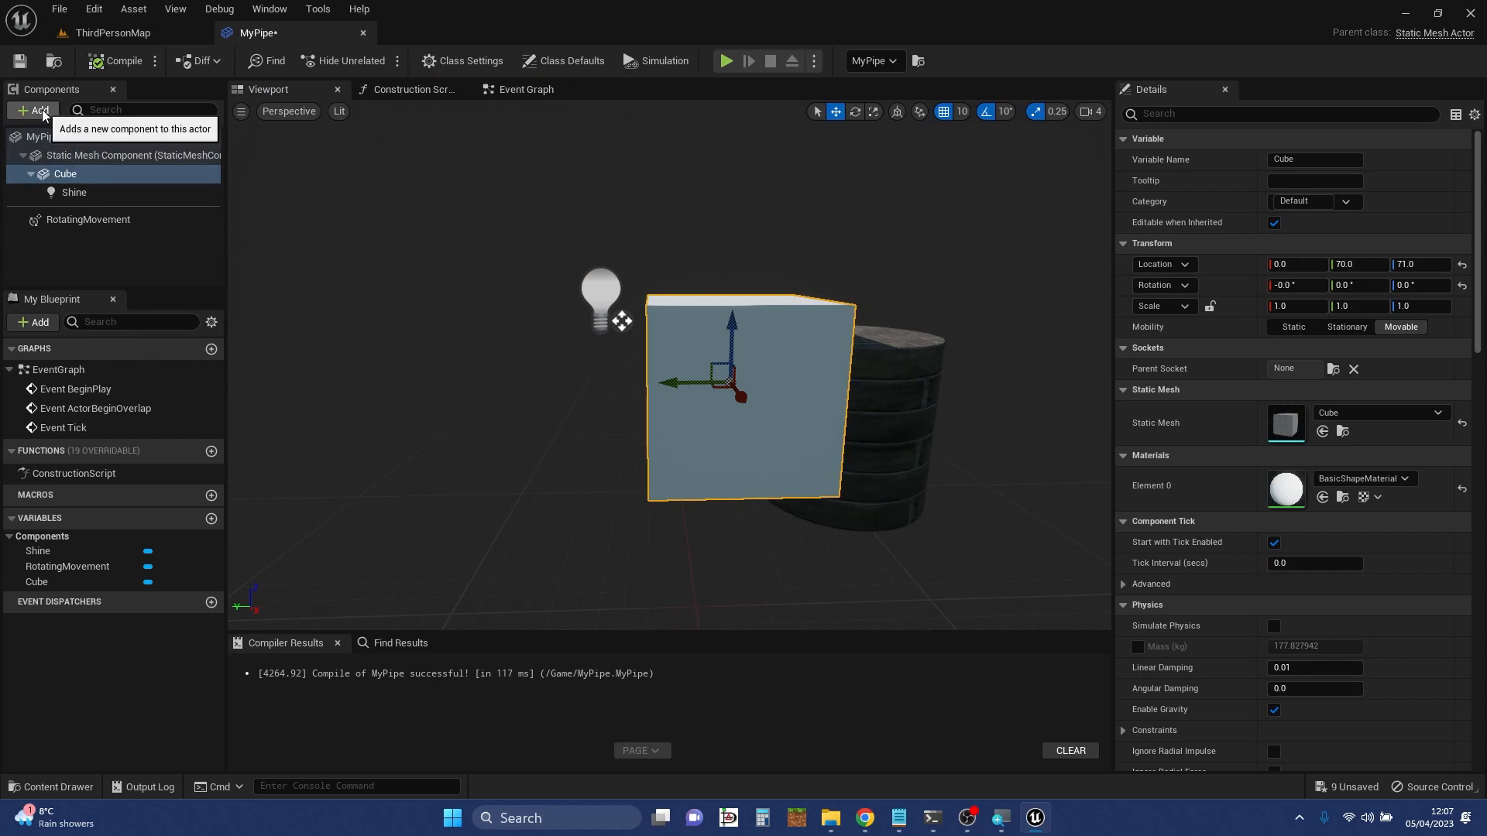
left_click(31, 110)
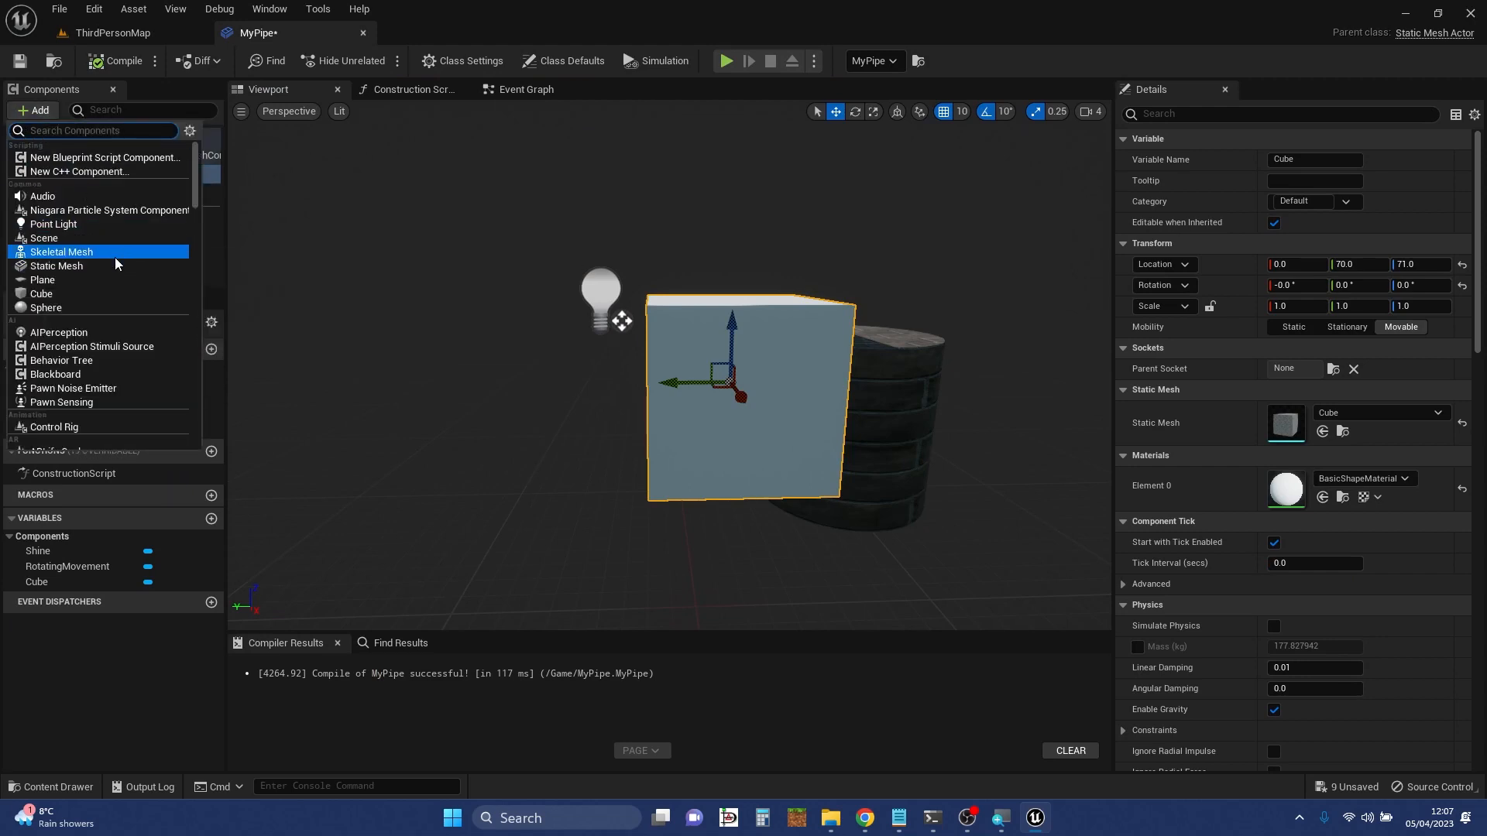
mouse_move(99, 211)
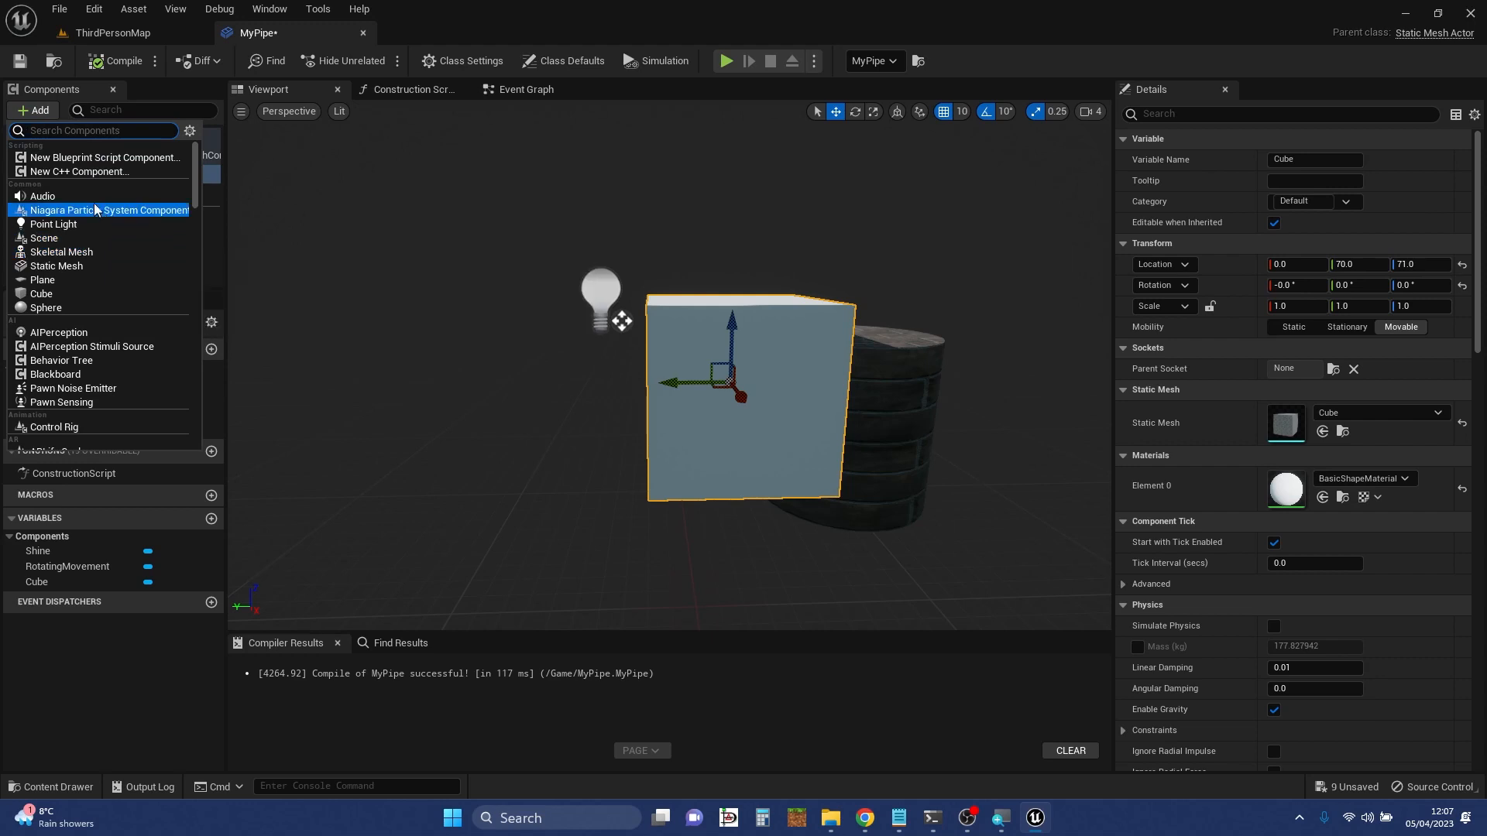
mouse_move(43, 197)
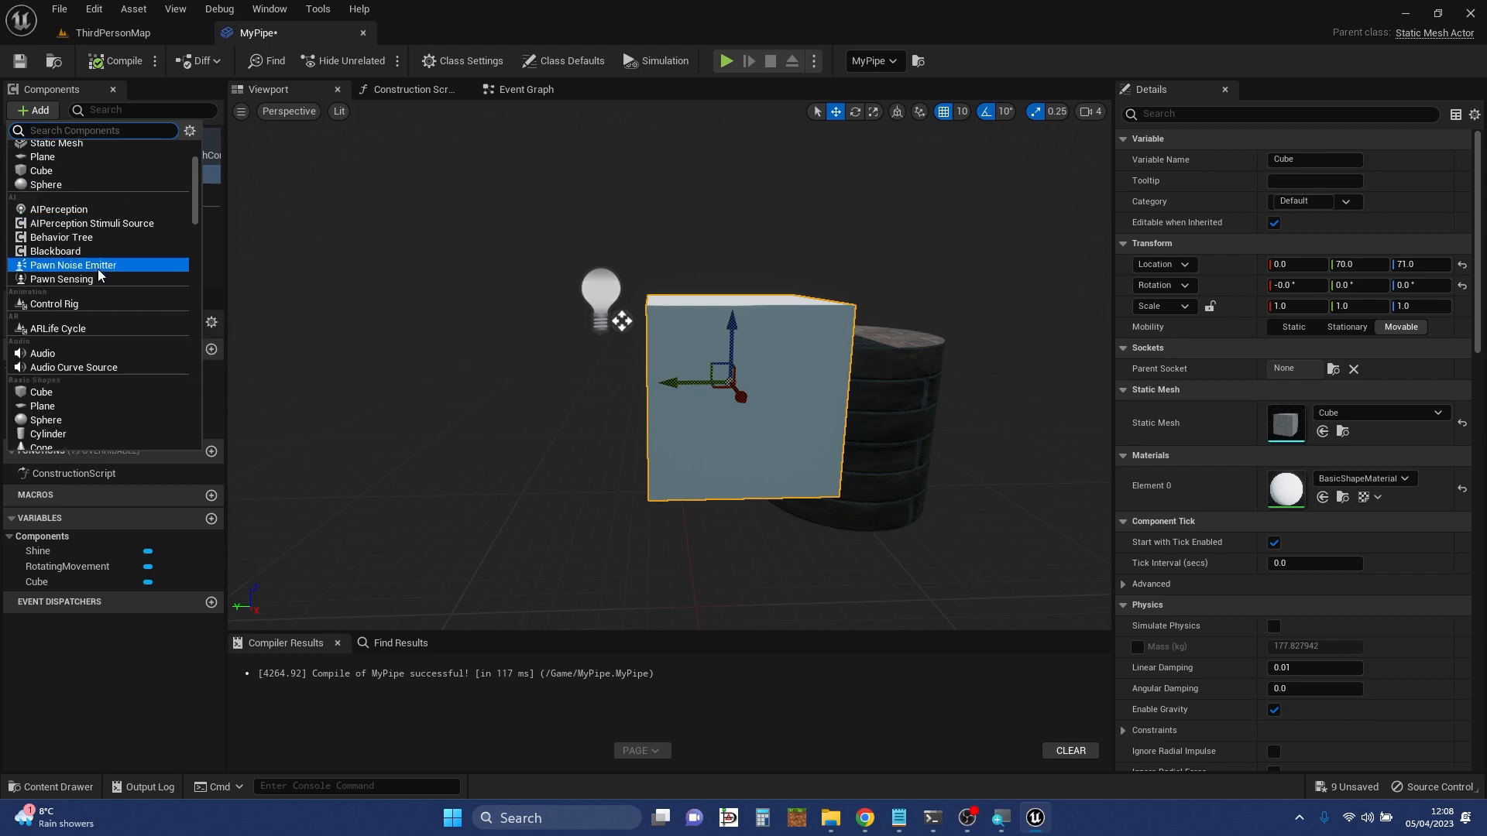
scroll("down", 3)
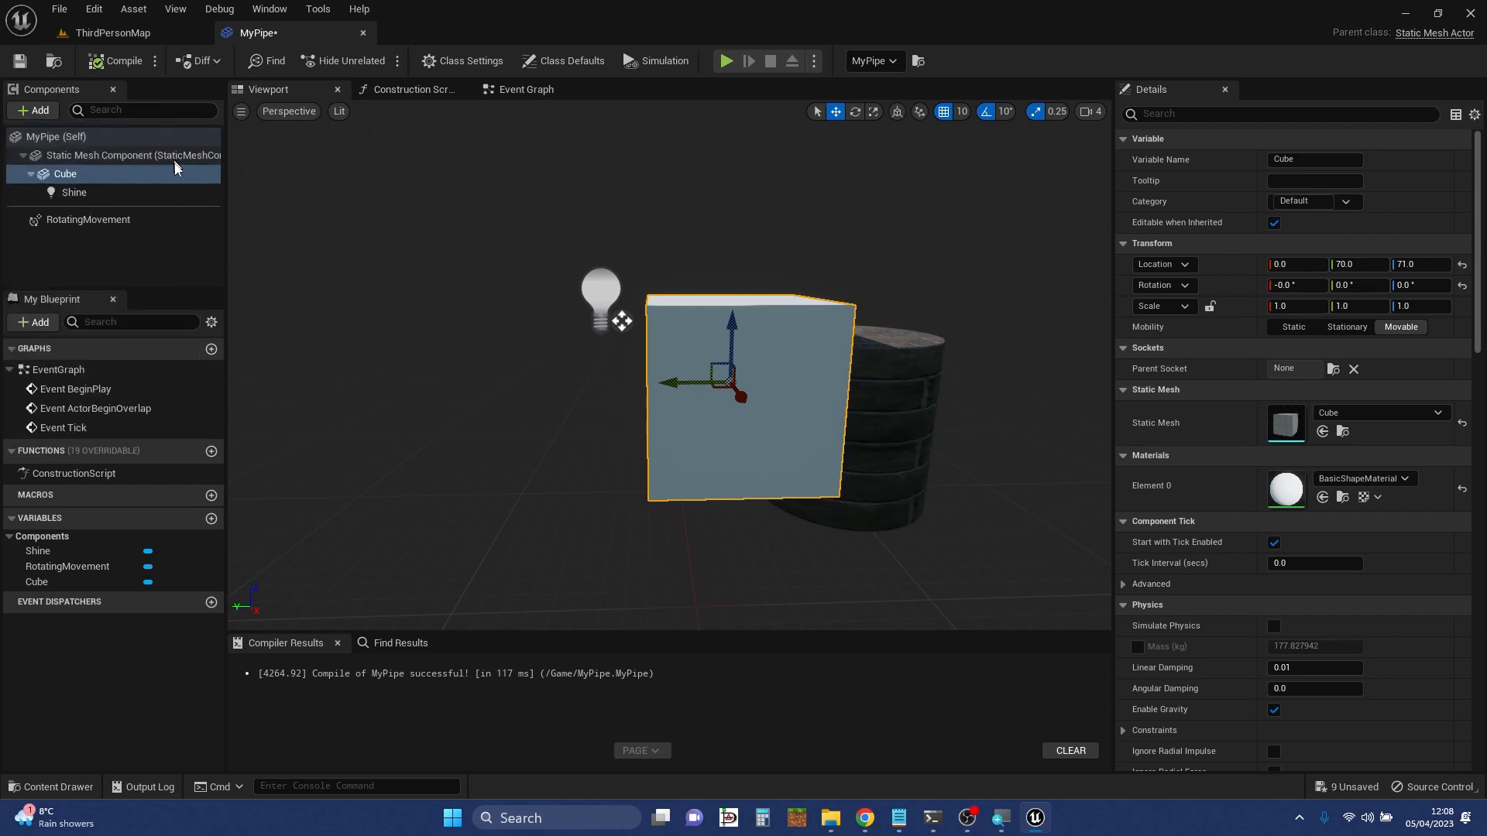
- Delete the Shine light component and recompile MyPipe
left_click(74, 192)
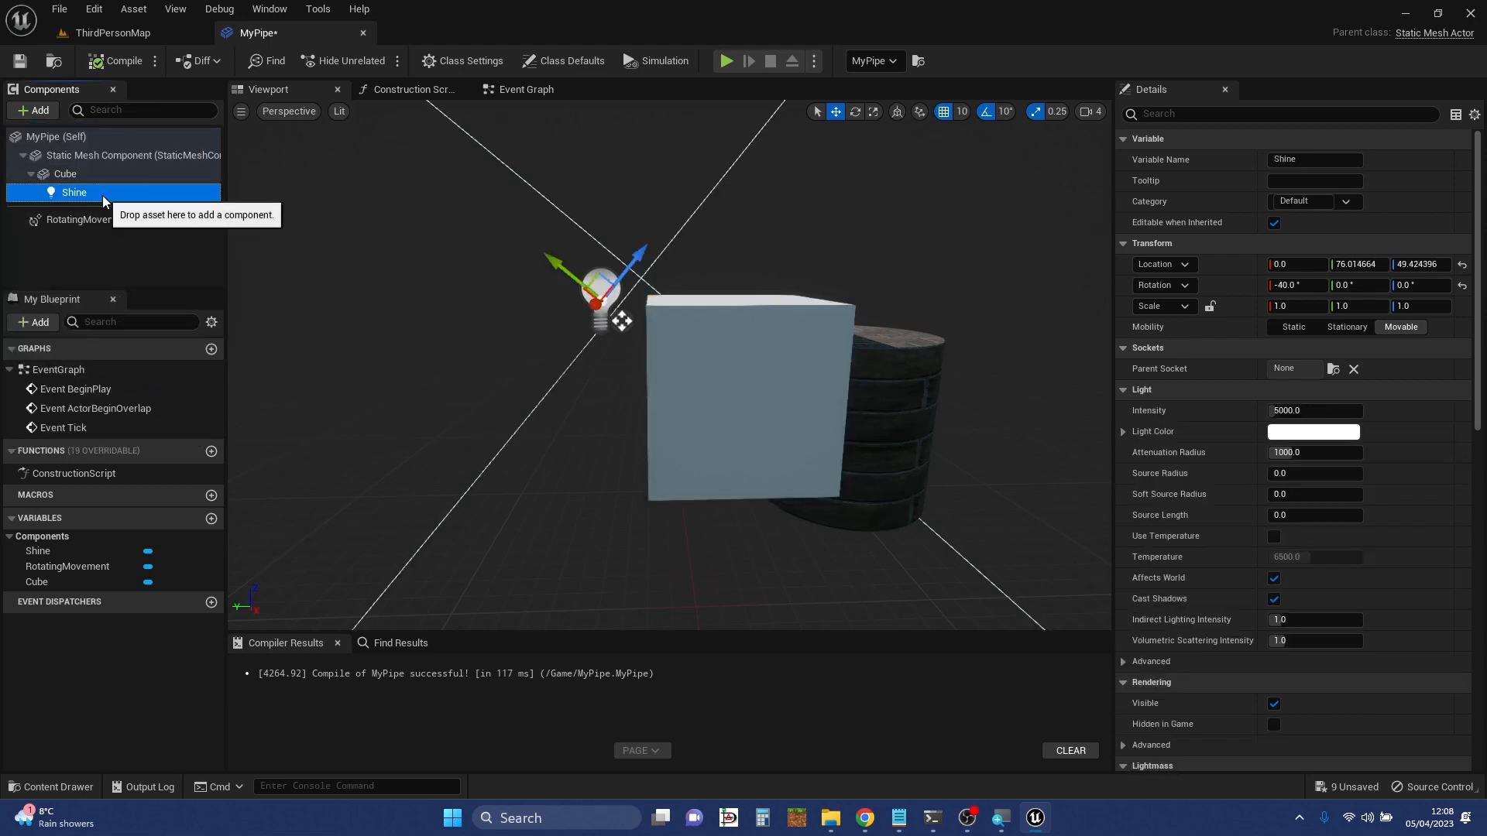
right_click(75, 192)
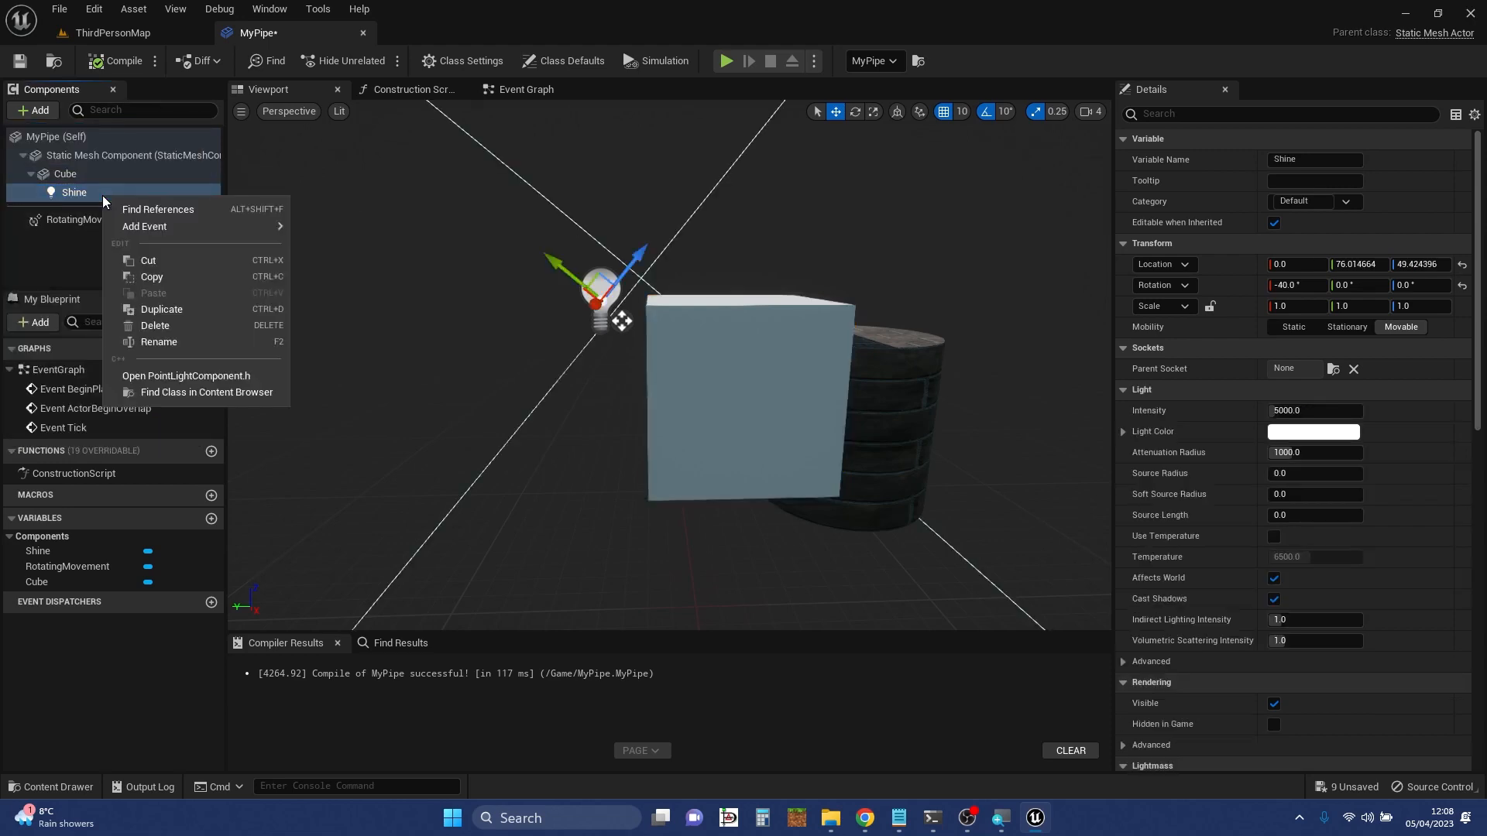
left_click(155, 325)
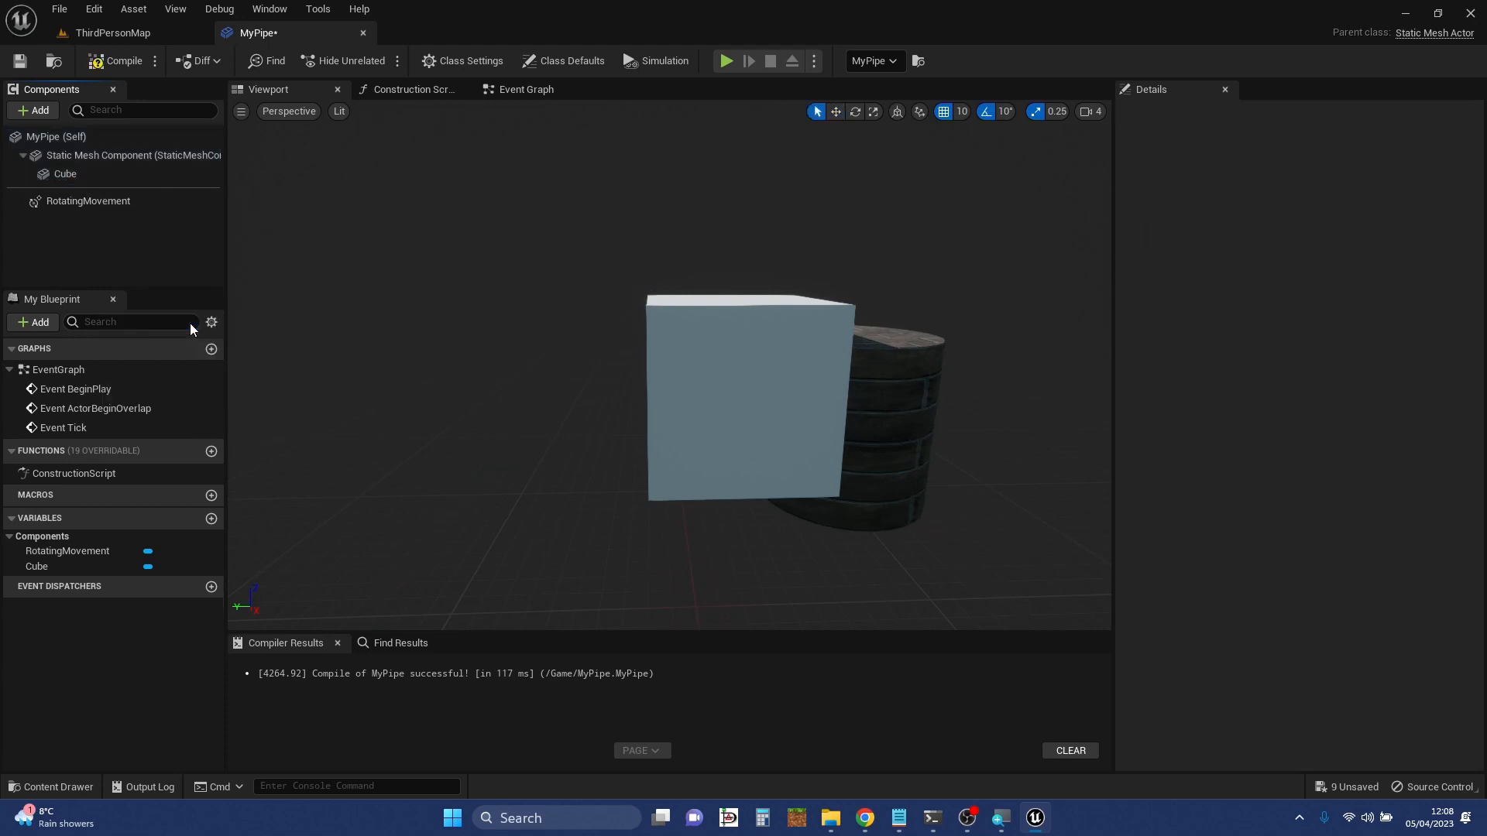
mouse_move(121, 71)
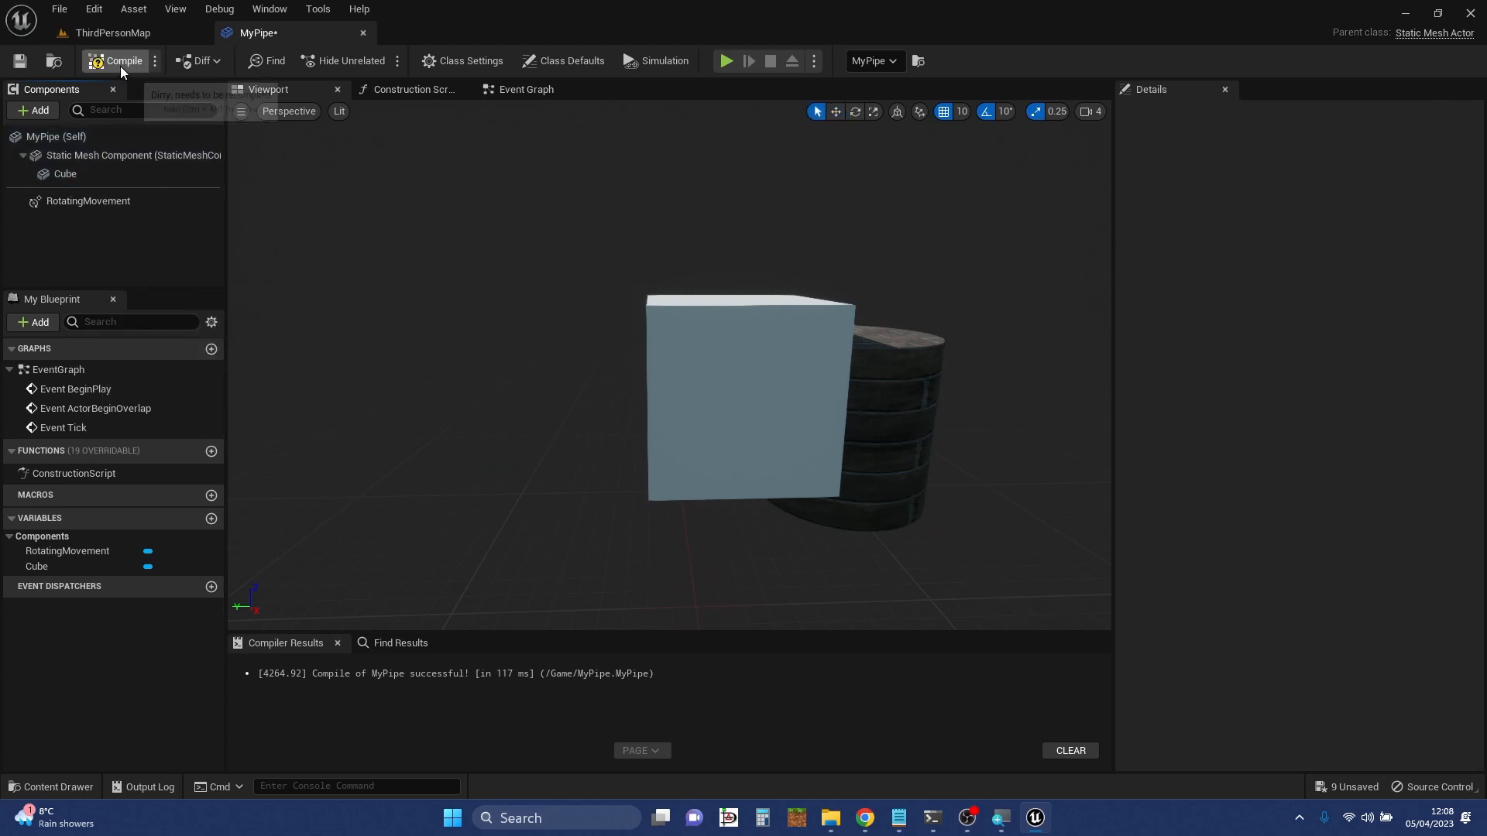
left_click(114, 62)
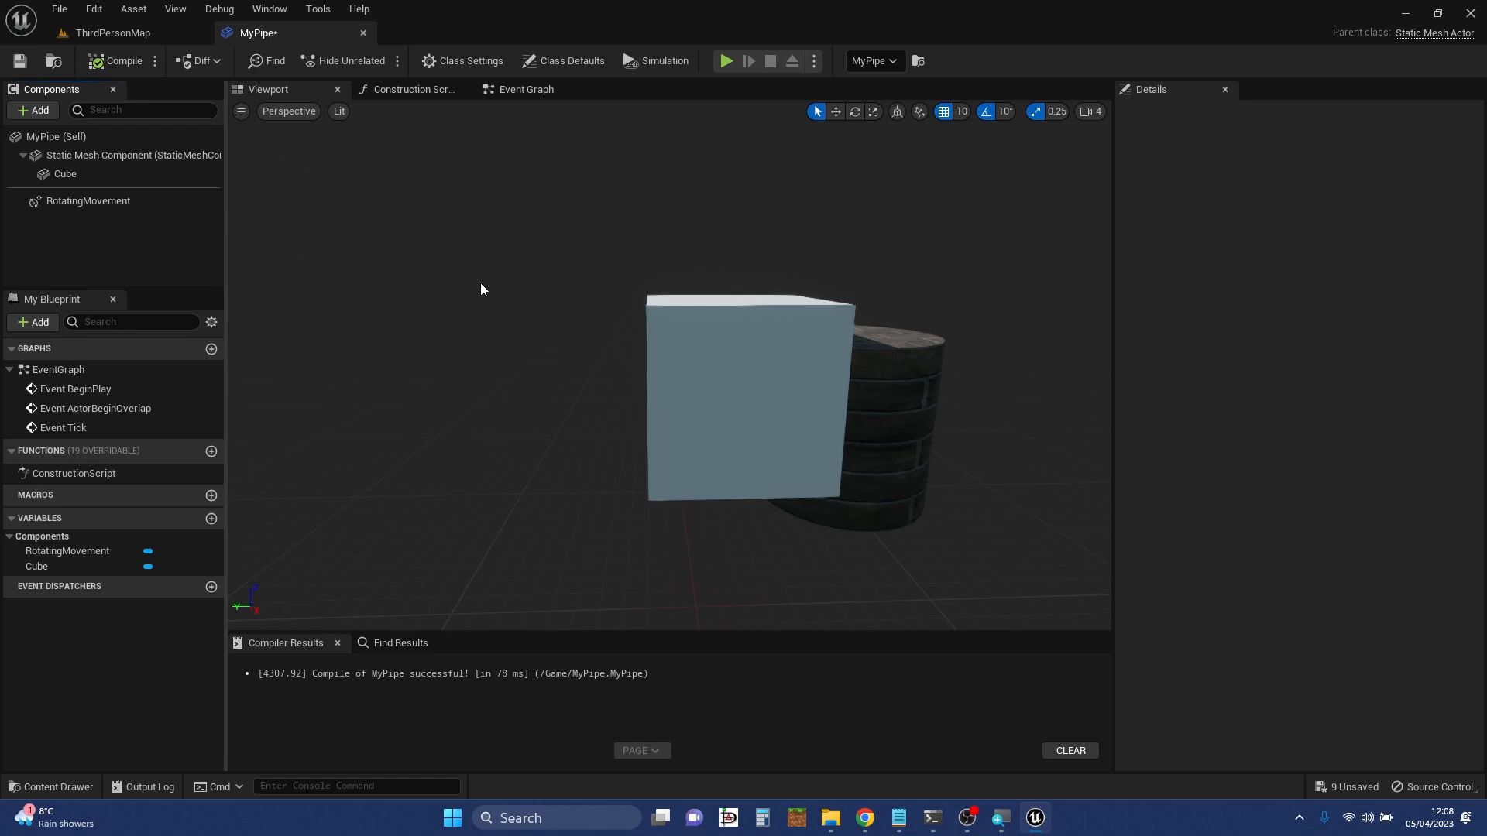